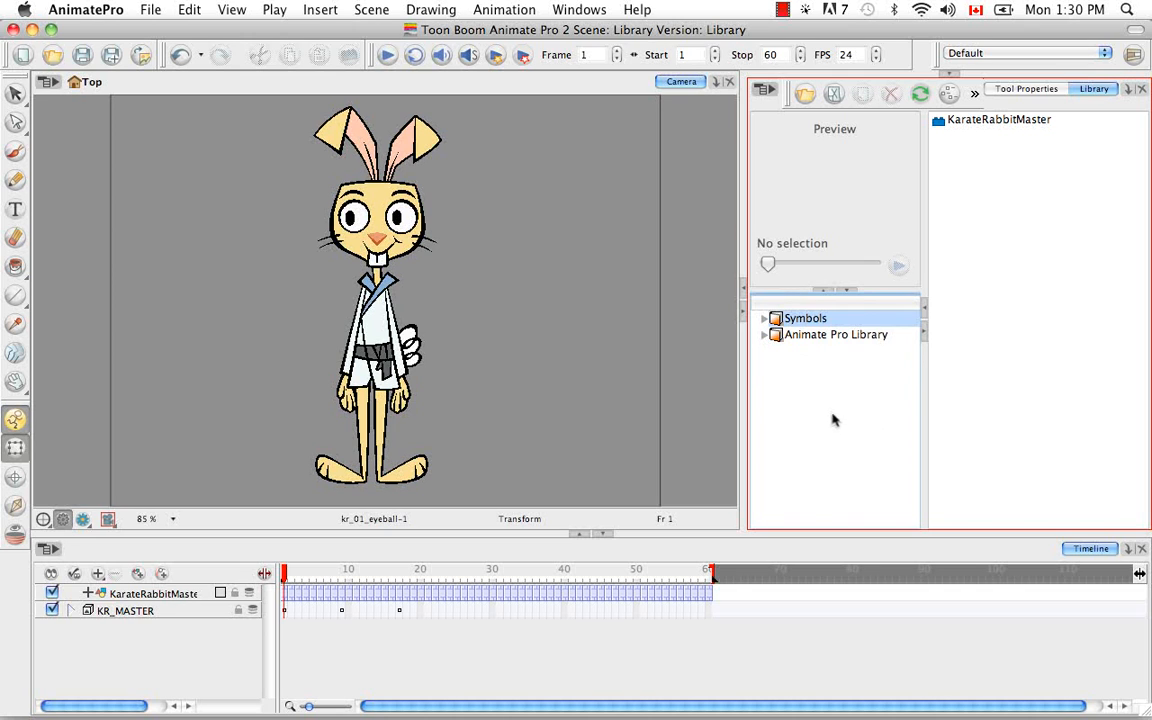
mouse_move(824, 412)
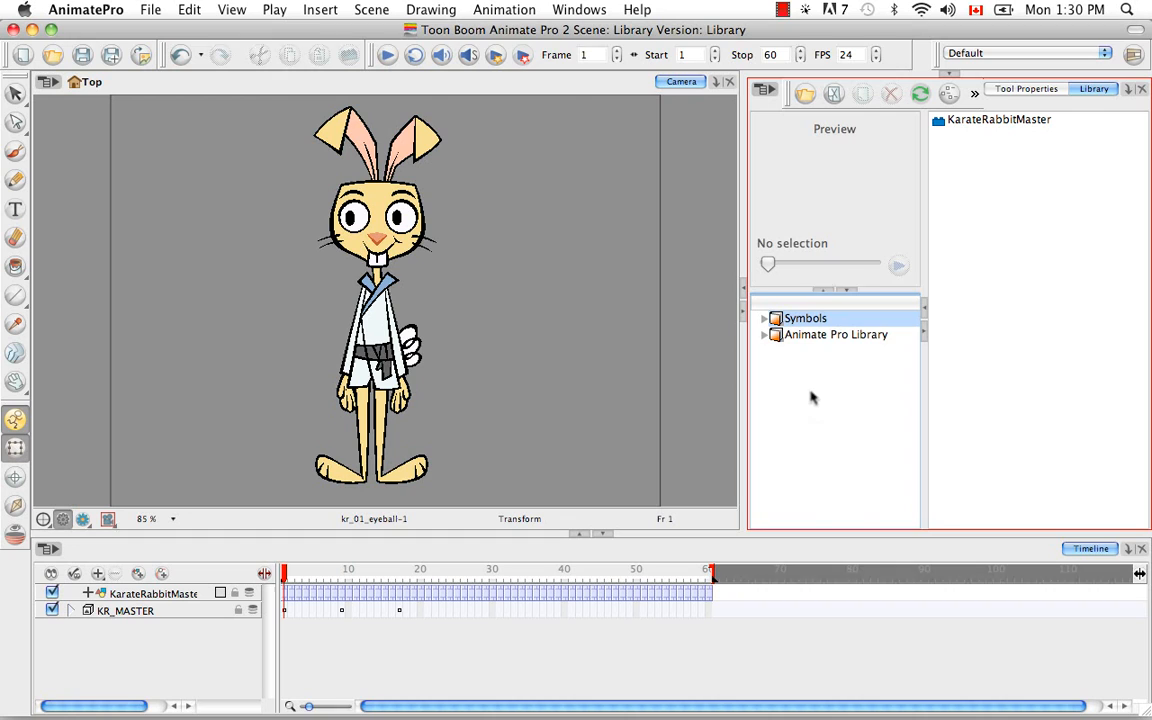
Bring up the folder options menu in the Library panel's folder tree
right_click(804, 318)
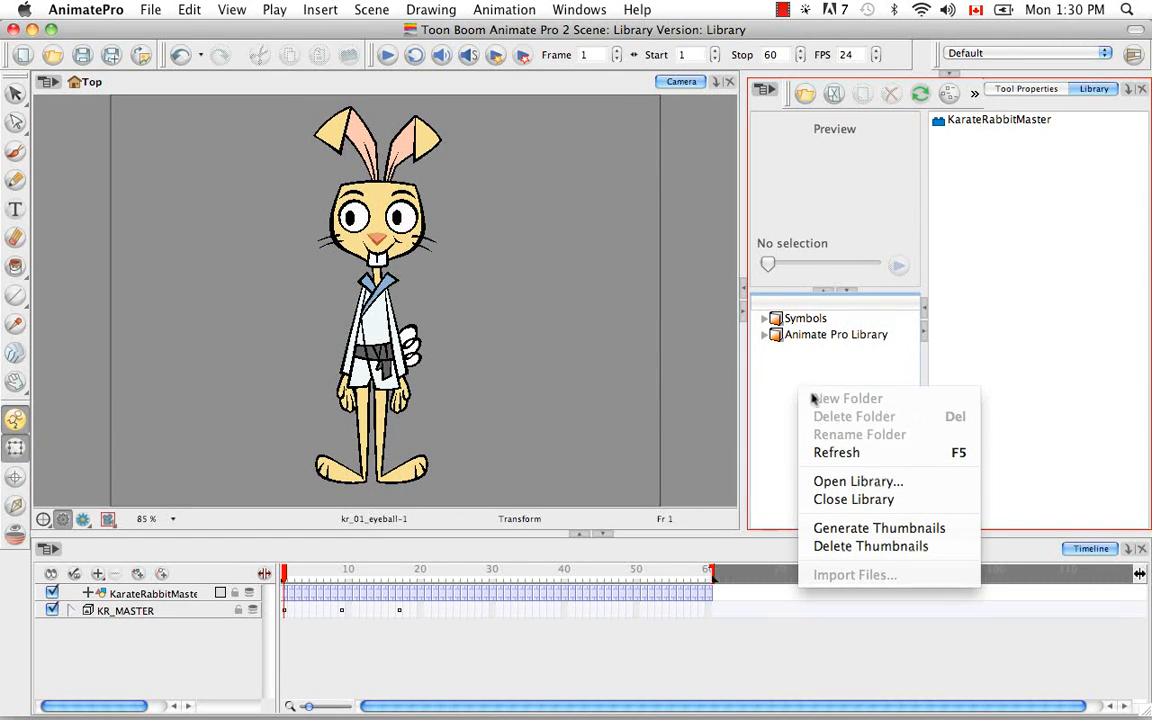
mouse_move(856, 480)
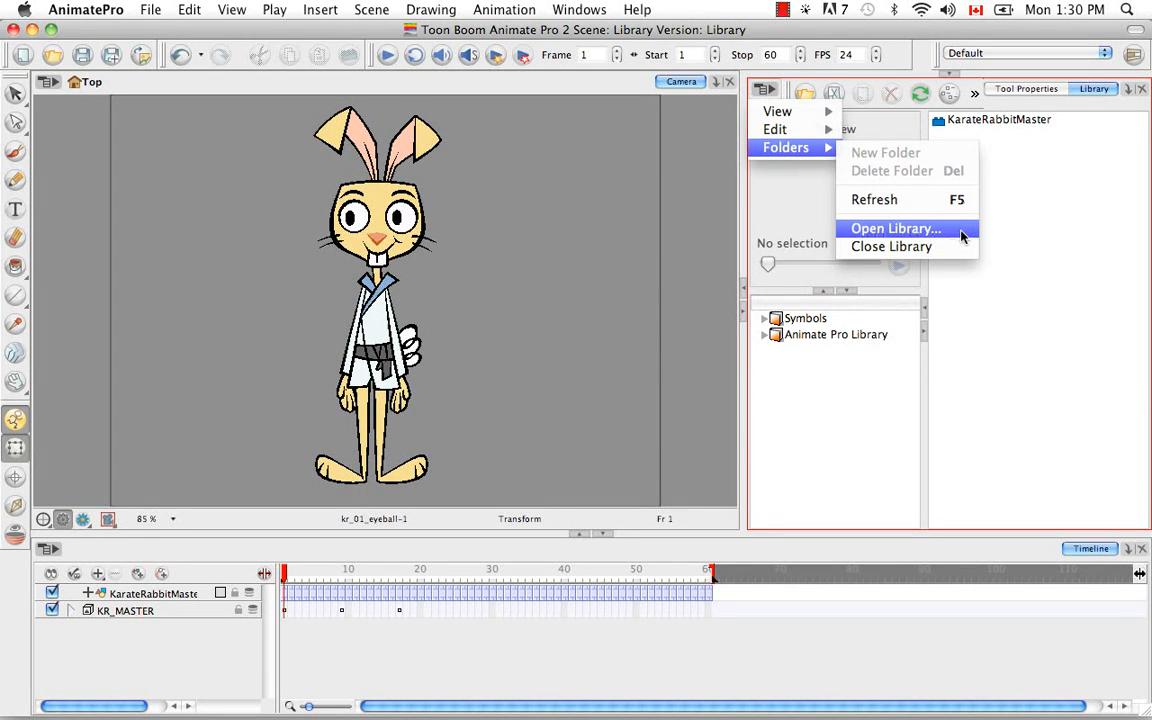
Via Open Library, create a new My_Library folder in Documents and choose it as a library
left_click(894, 228)
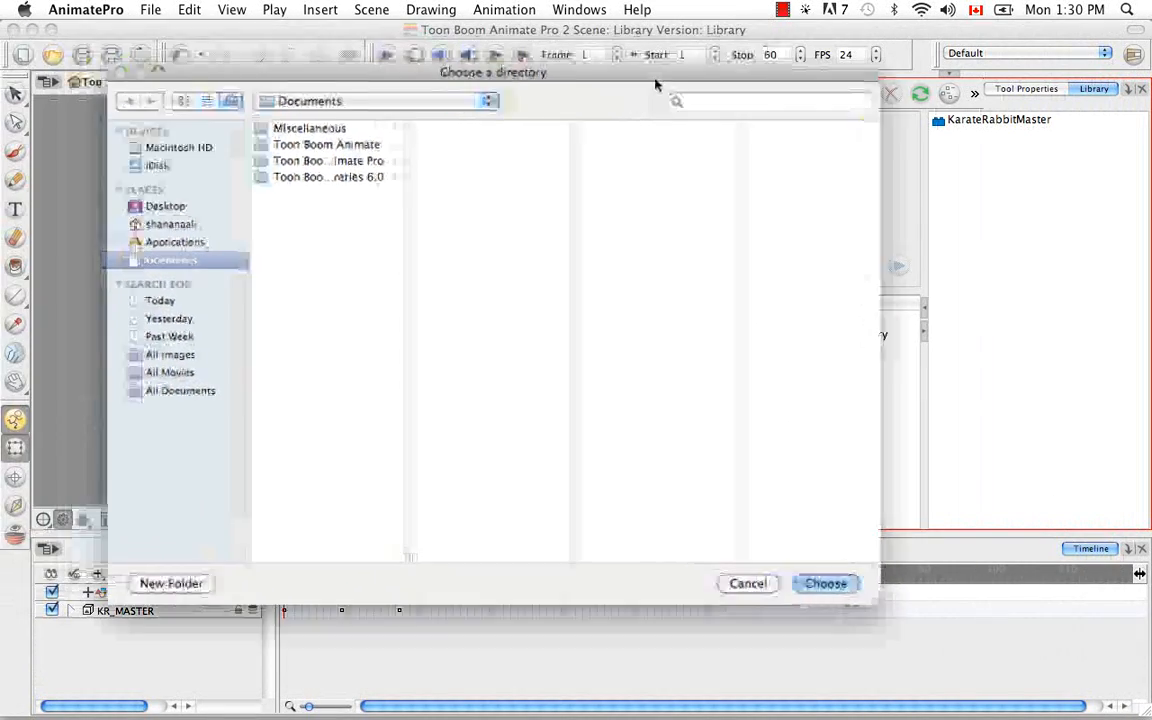
left_click_drag(492, 72, 660, 132)
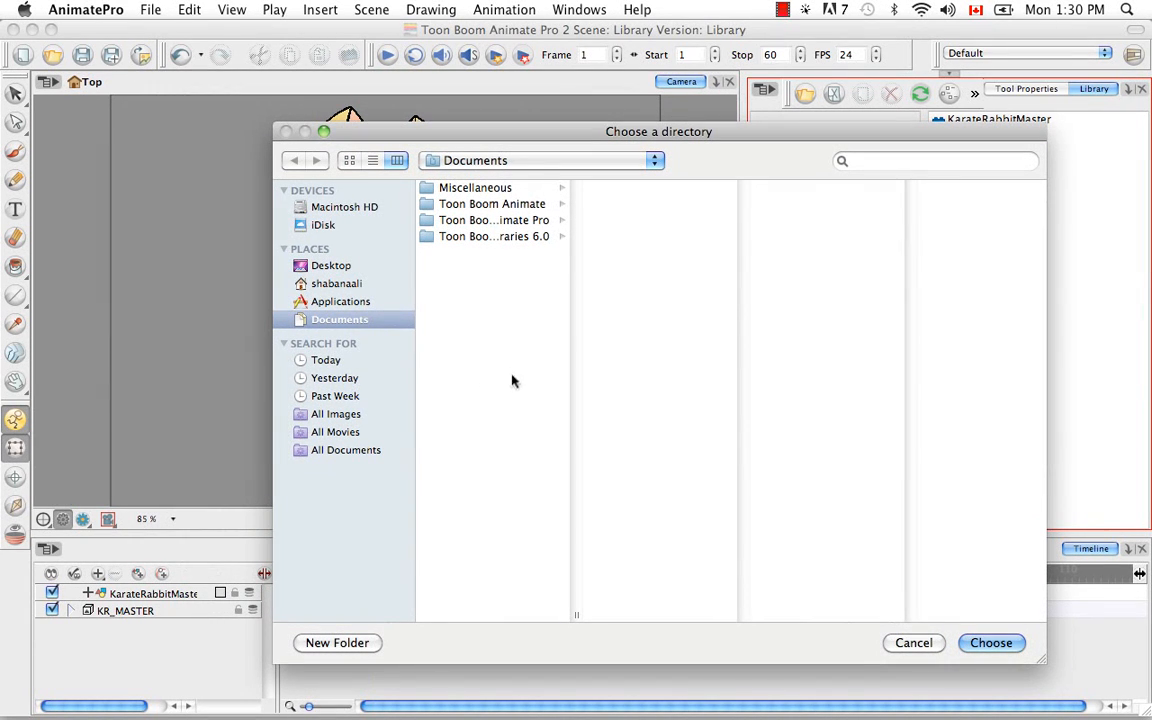
mouse_move(502, 384)
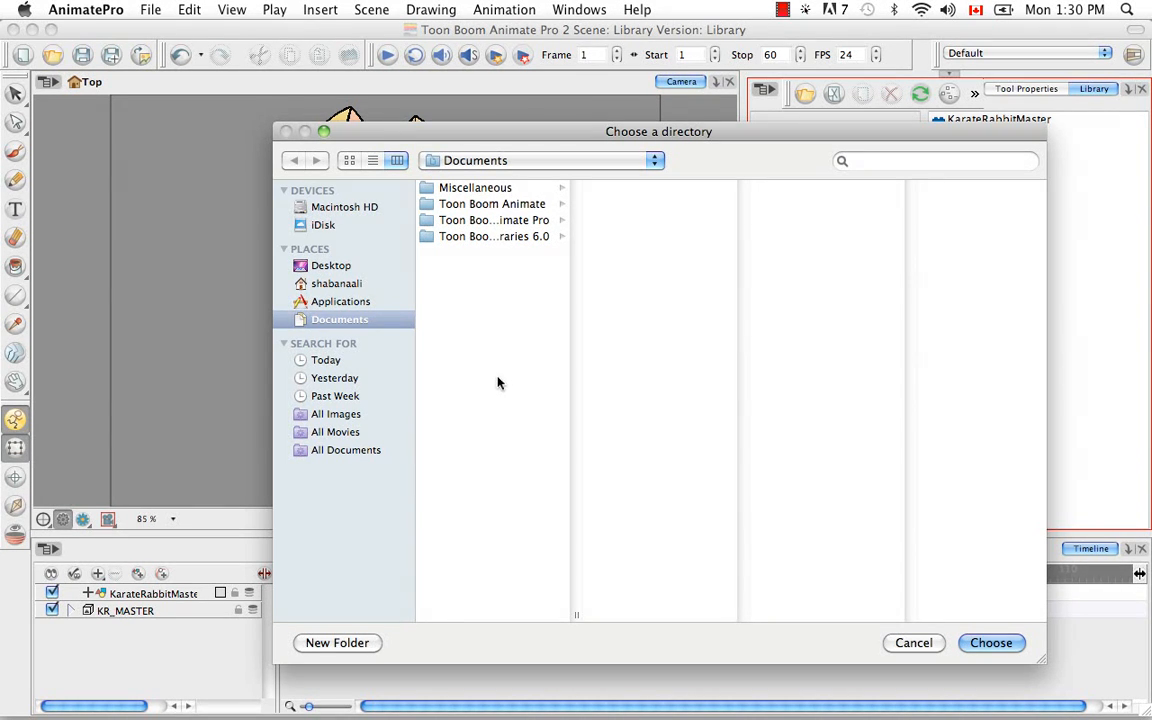
left_click(336, 642)
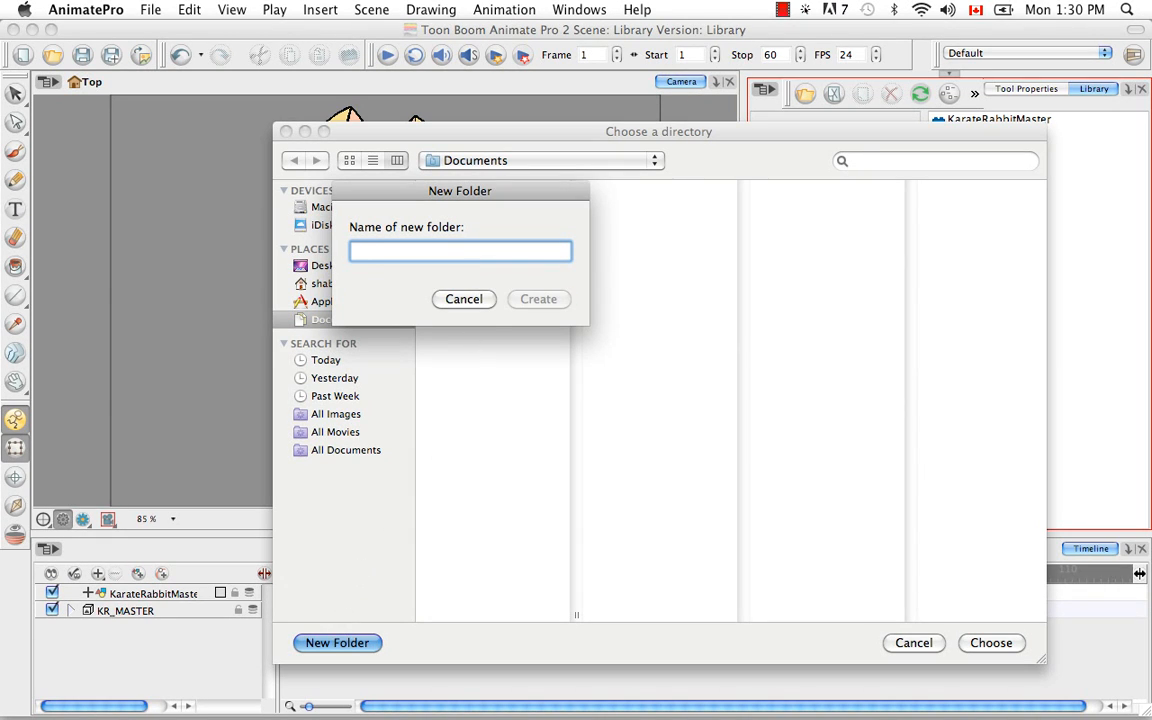
type("My_")
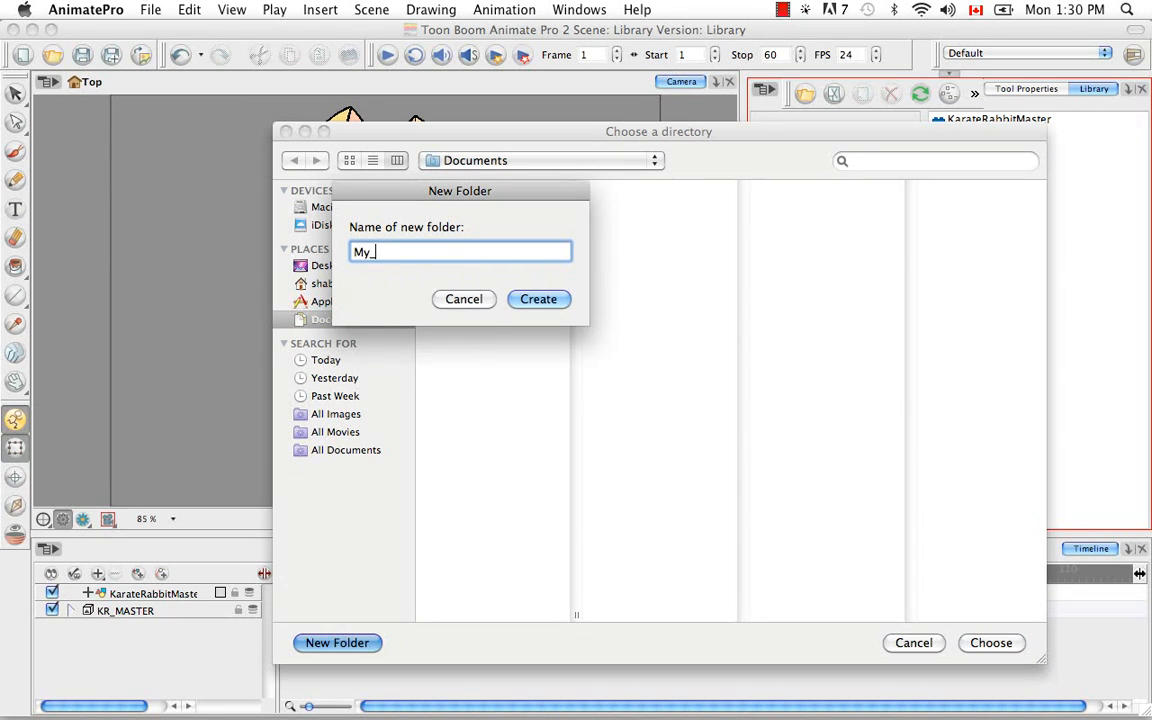
type("Lib")
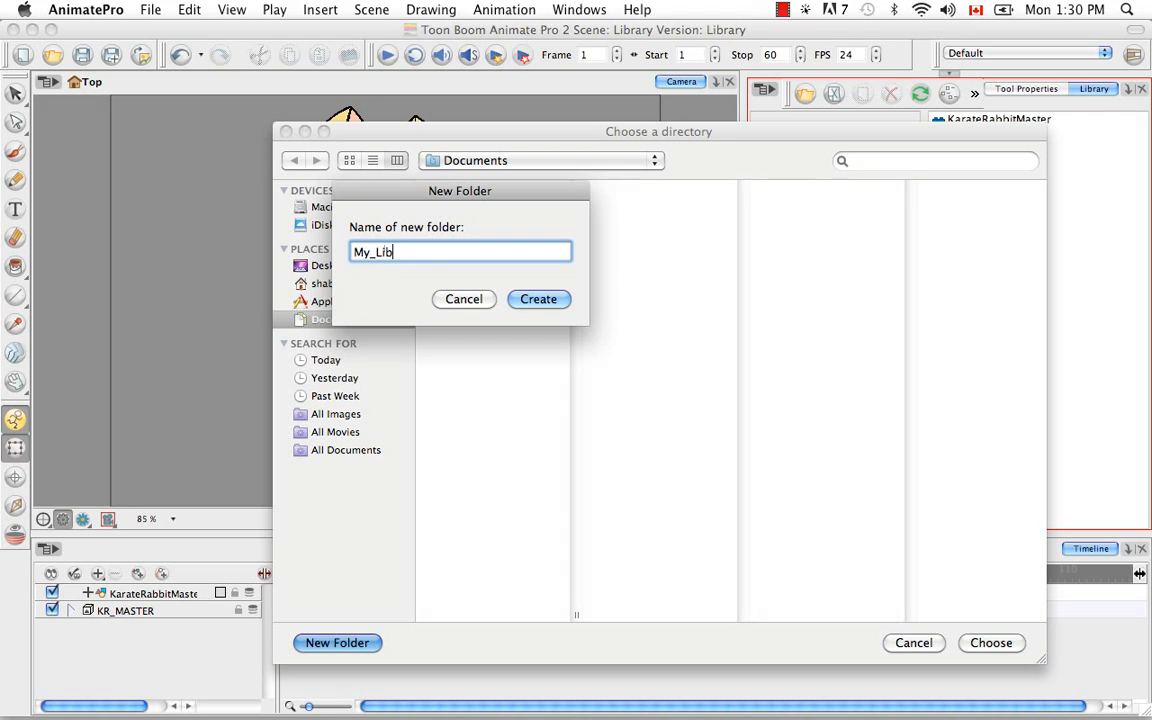
type("rary")
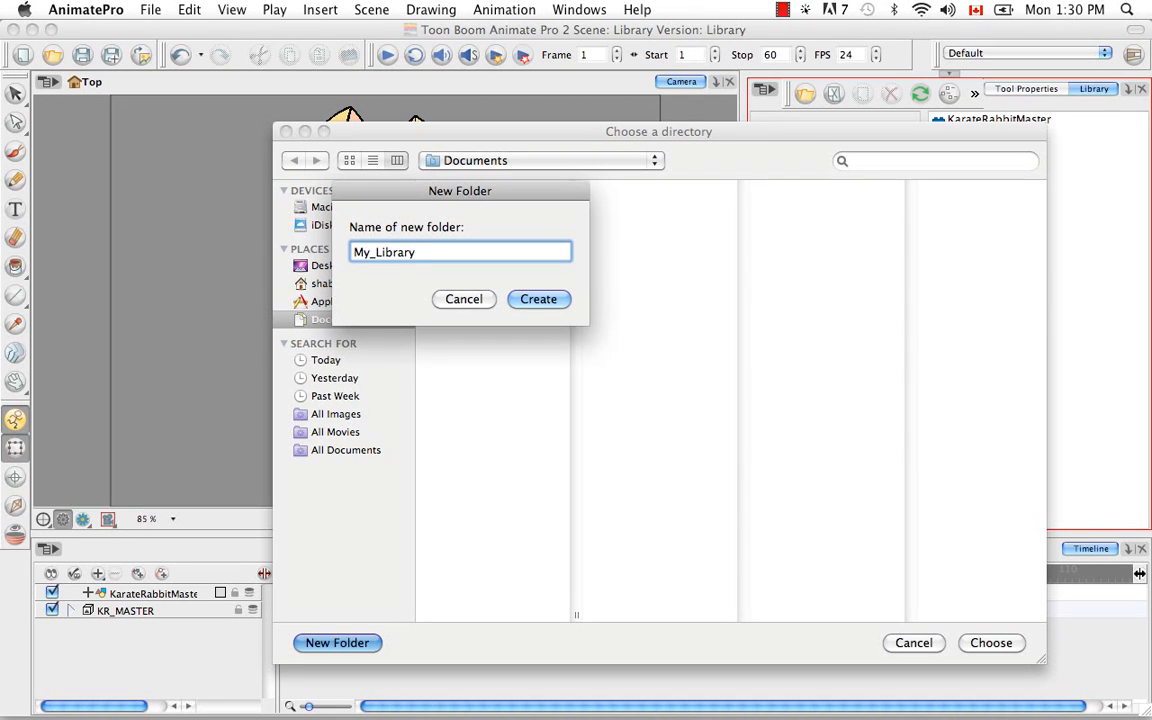
left_click(538, 300)
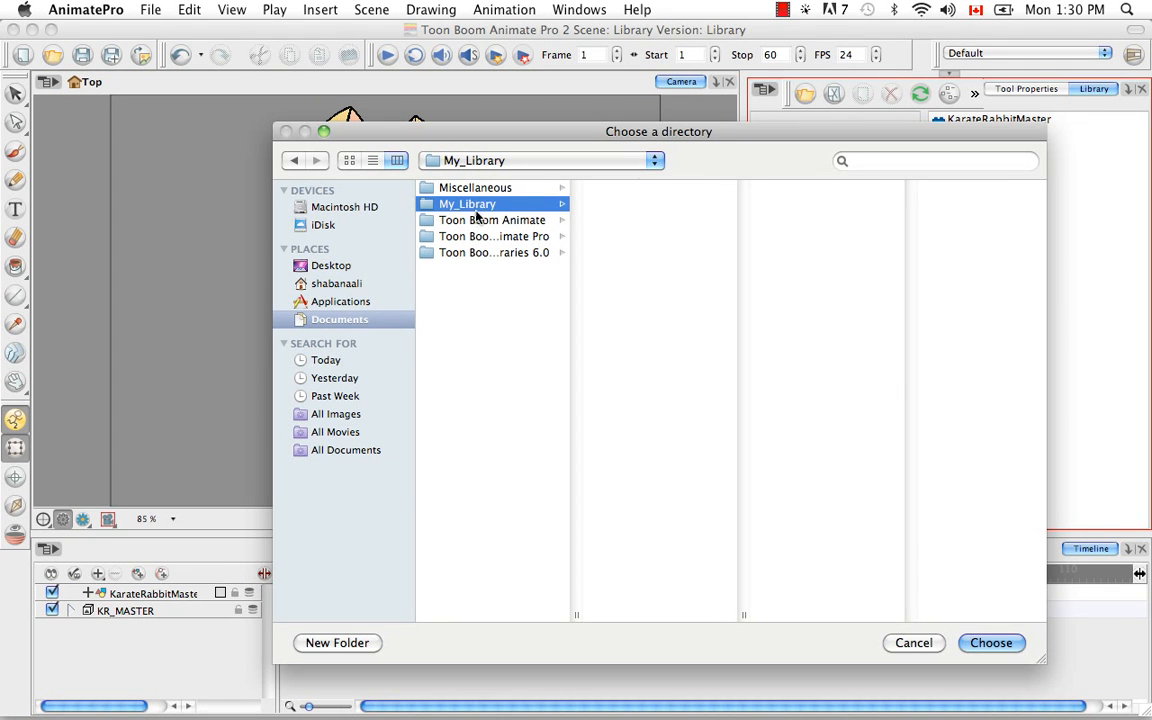
left_click(990, 644)
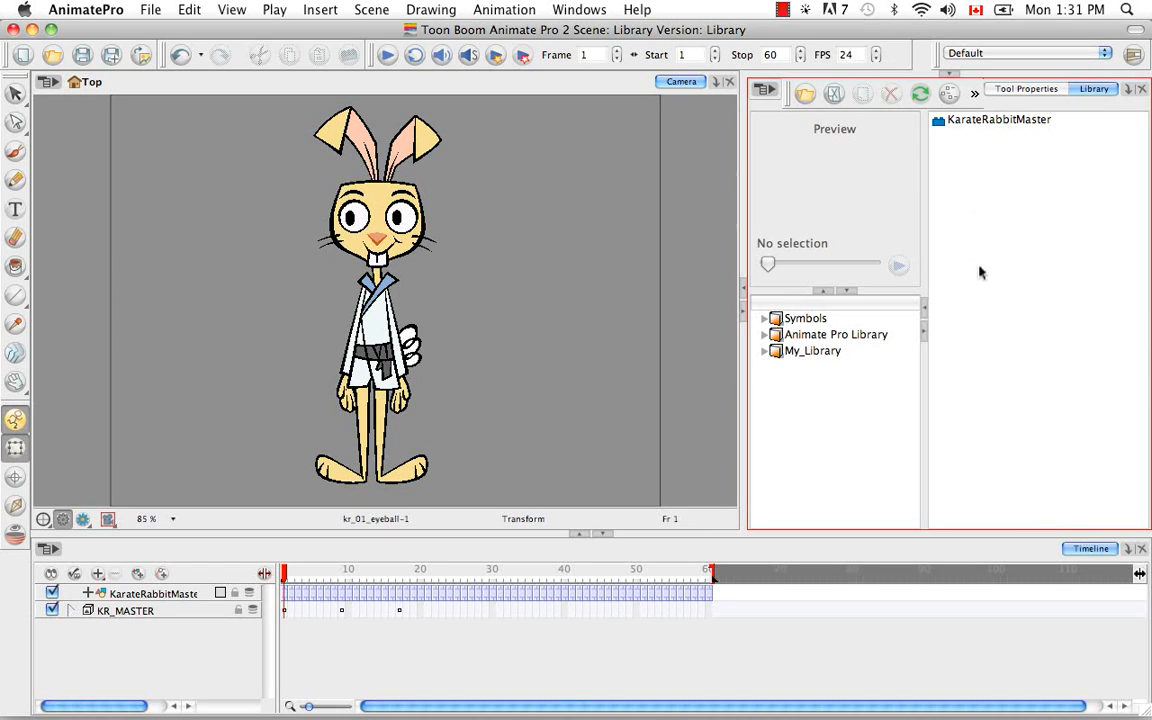
mouse_move(904, 458)
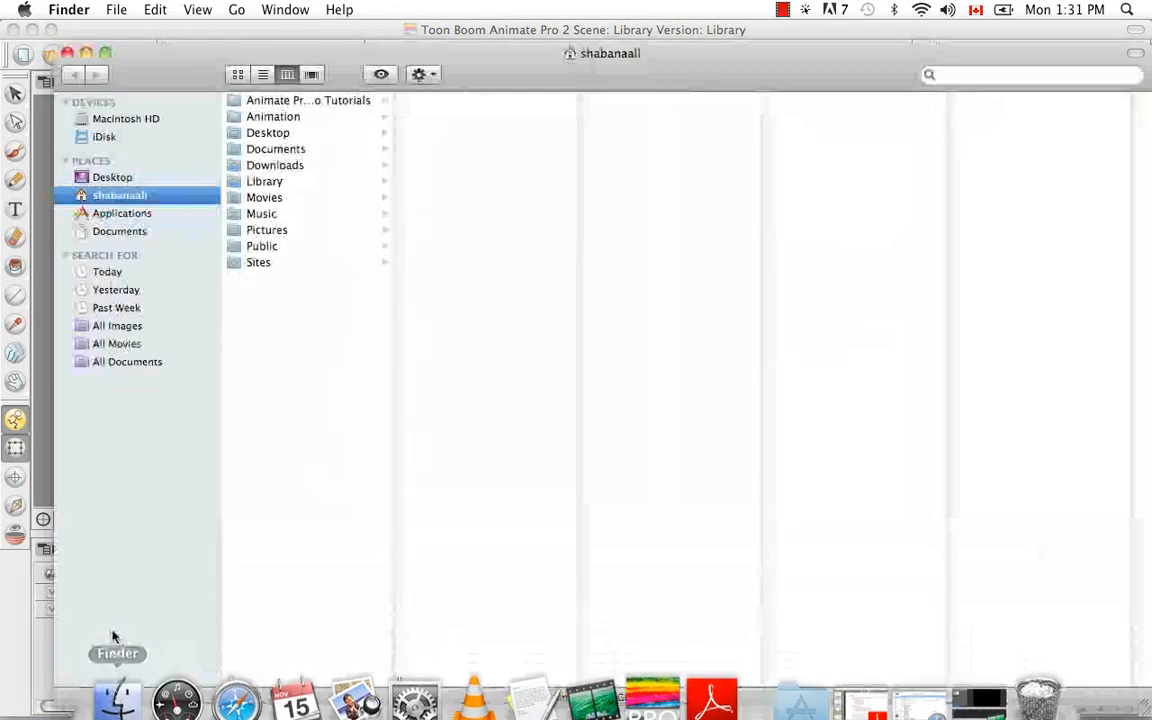
In Finder's Documents folder, make a new folder and start naming it Your_Library
left_click(120, 232)
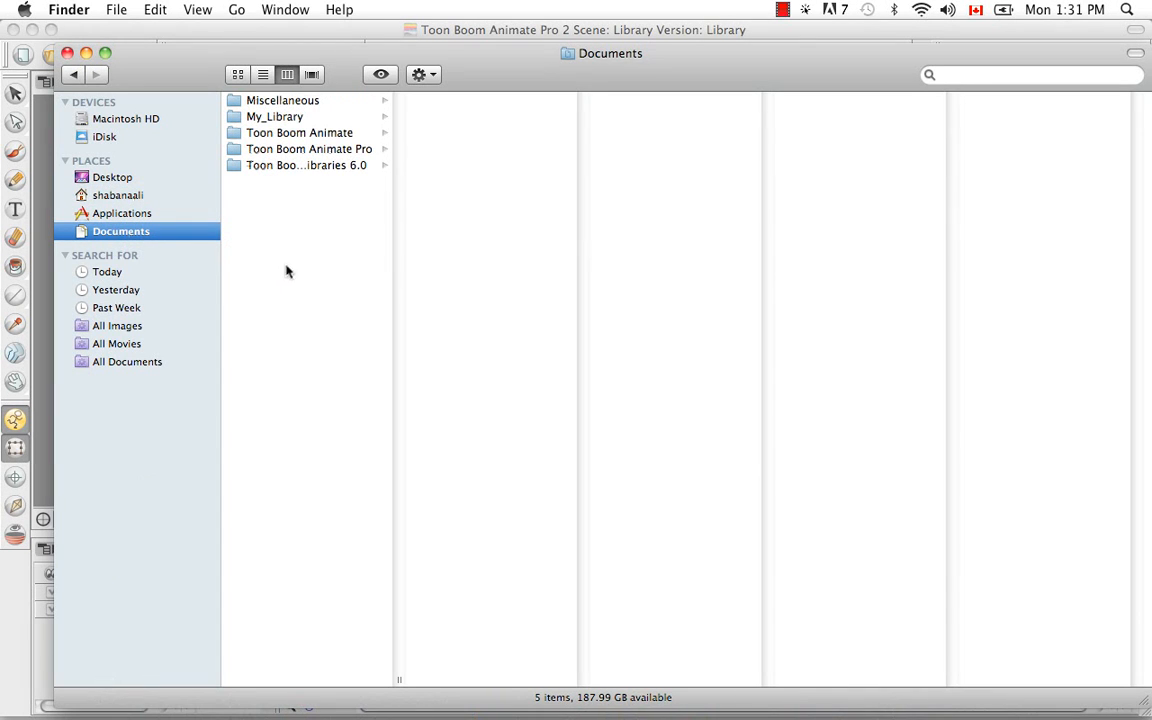
mouse_move(308, 244)
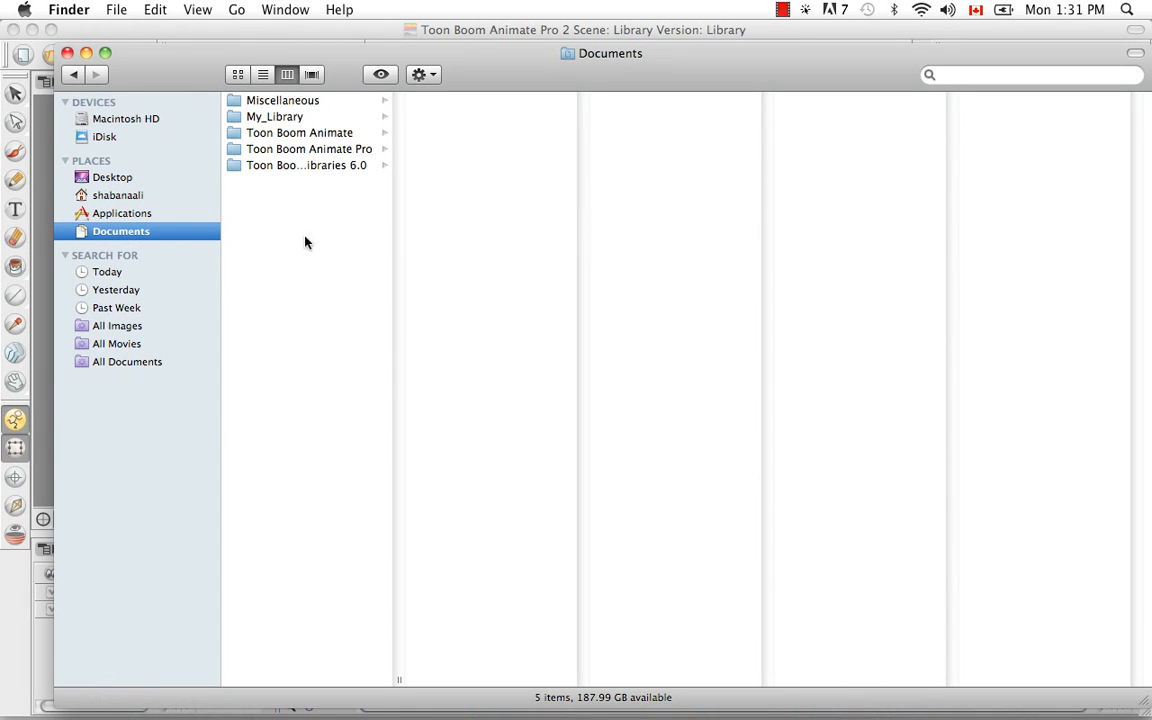
right_click(308, 244)
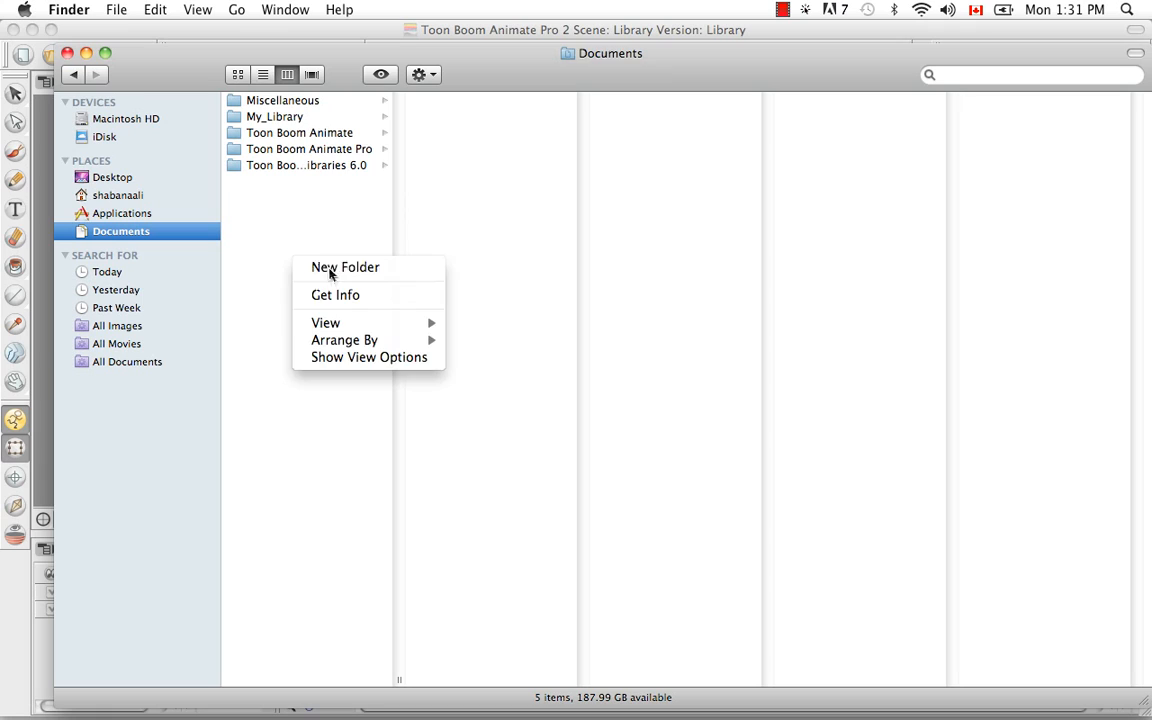
left_click(344, 268)
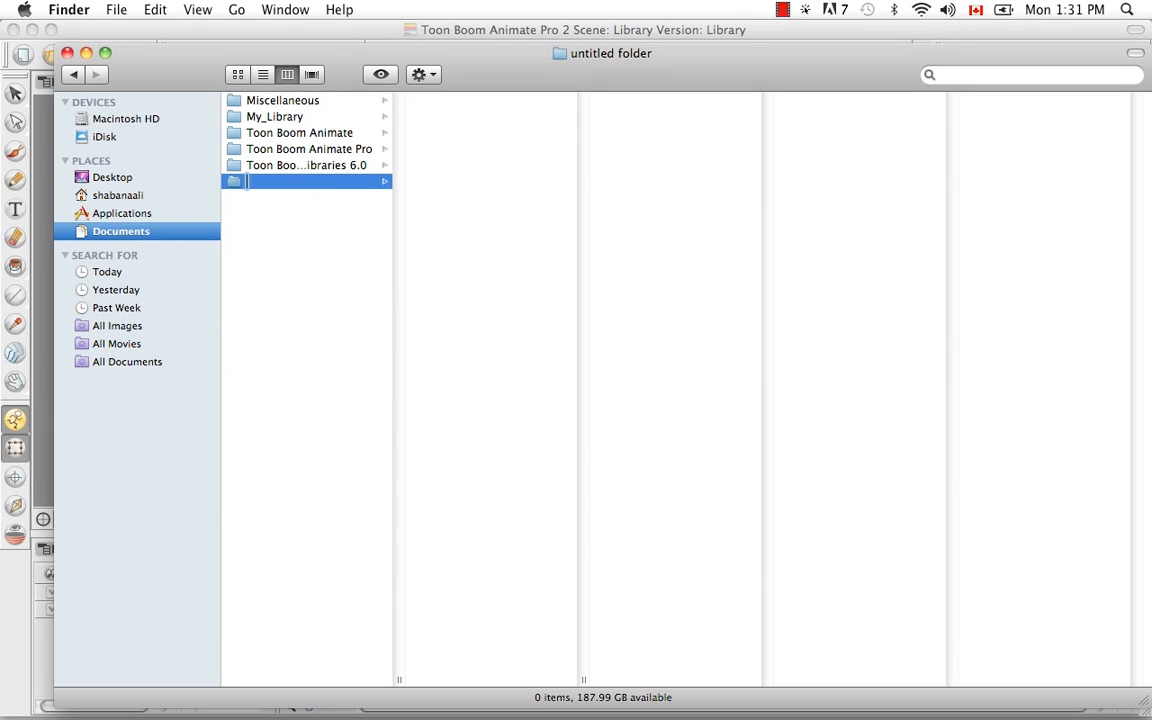
type("Your_")
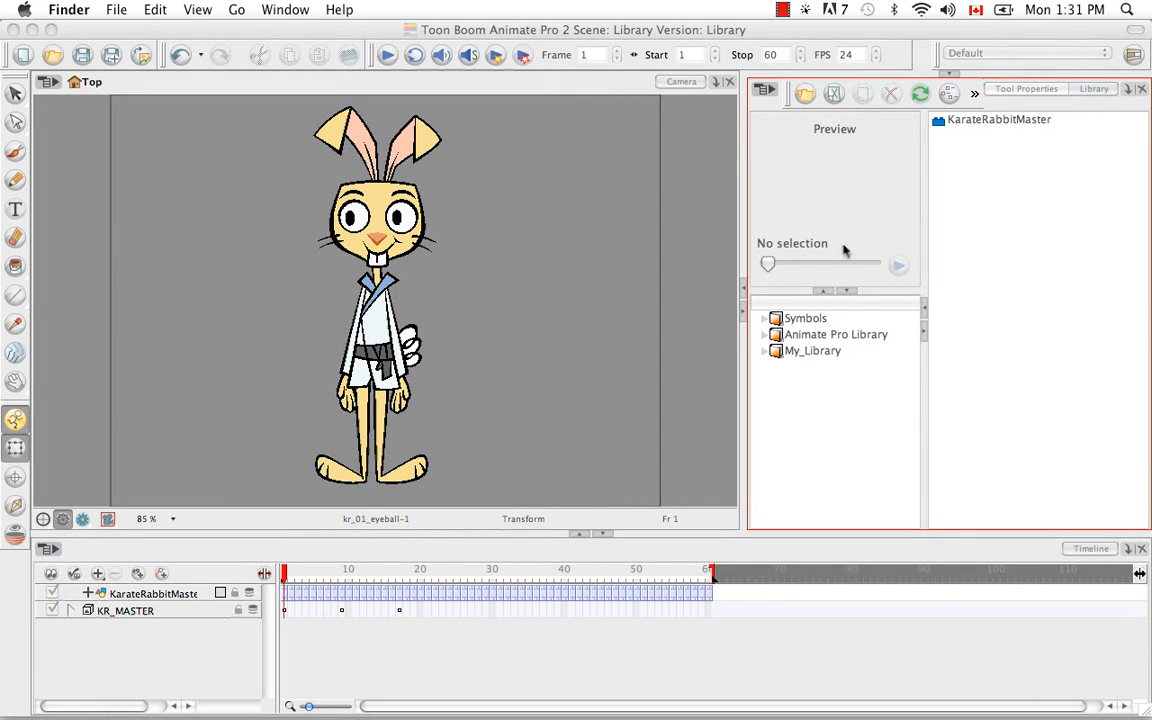
Open Your_Library from Documents as a library and select it in the folder tree
left_click(804, 94)
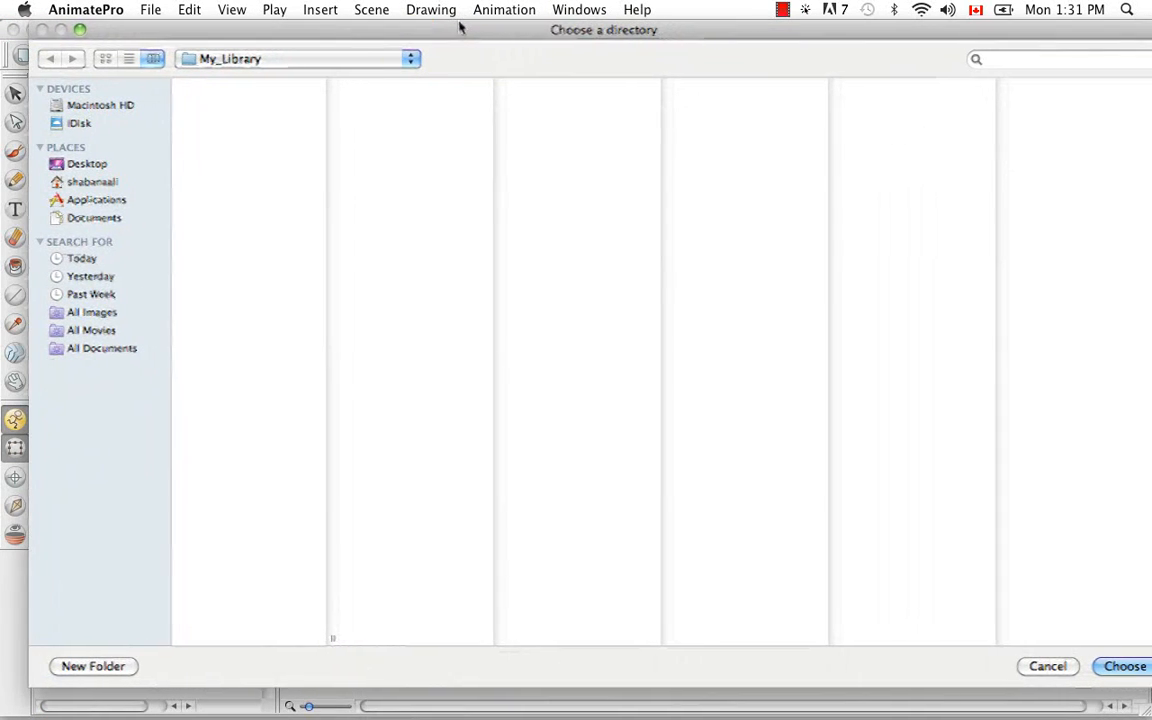
left_click(94, 216)
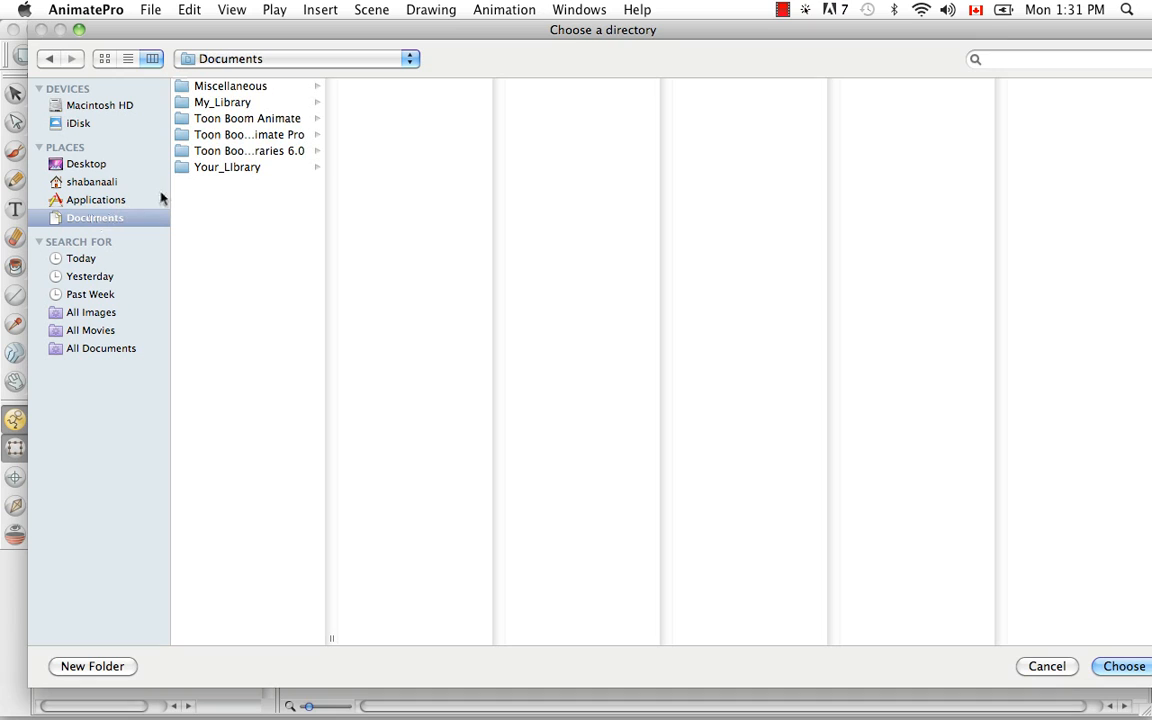
left_click(228, 168)
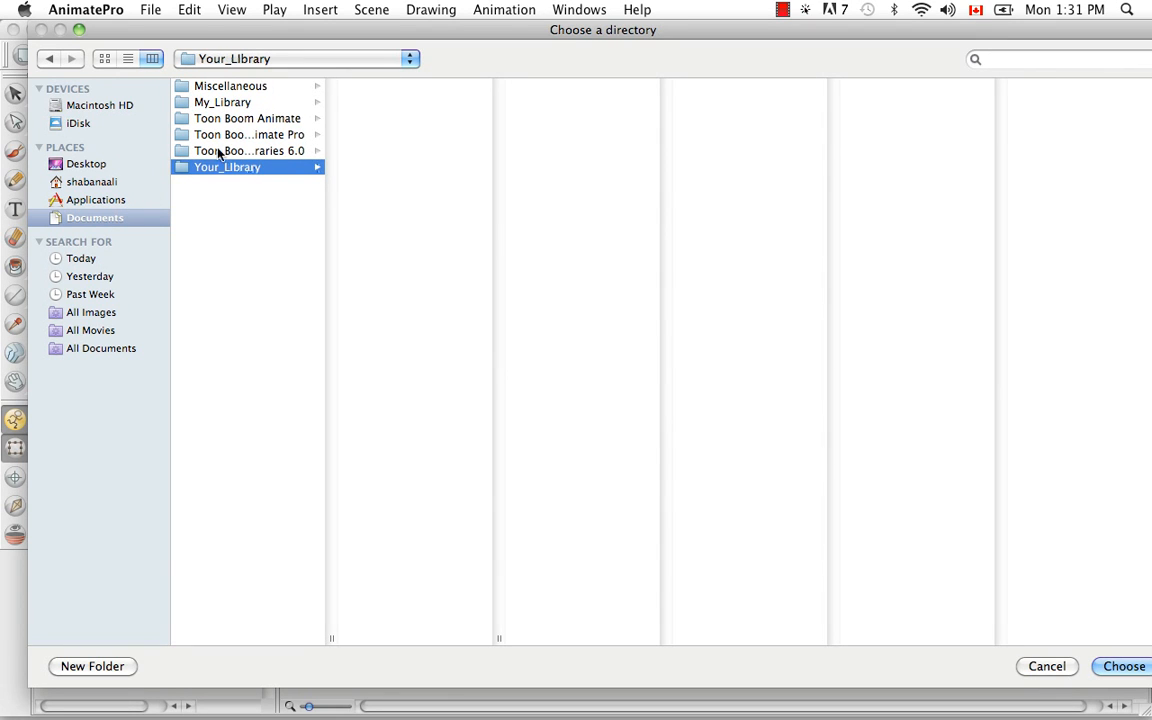
left_click(1124, 666)
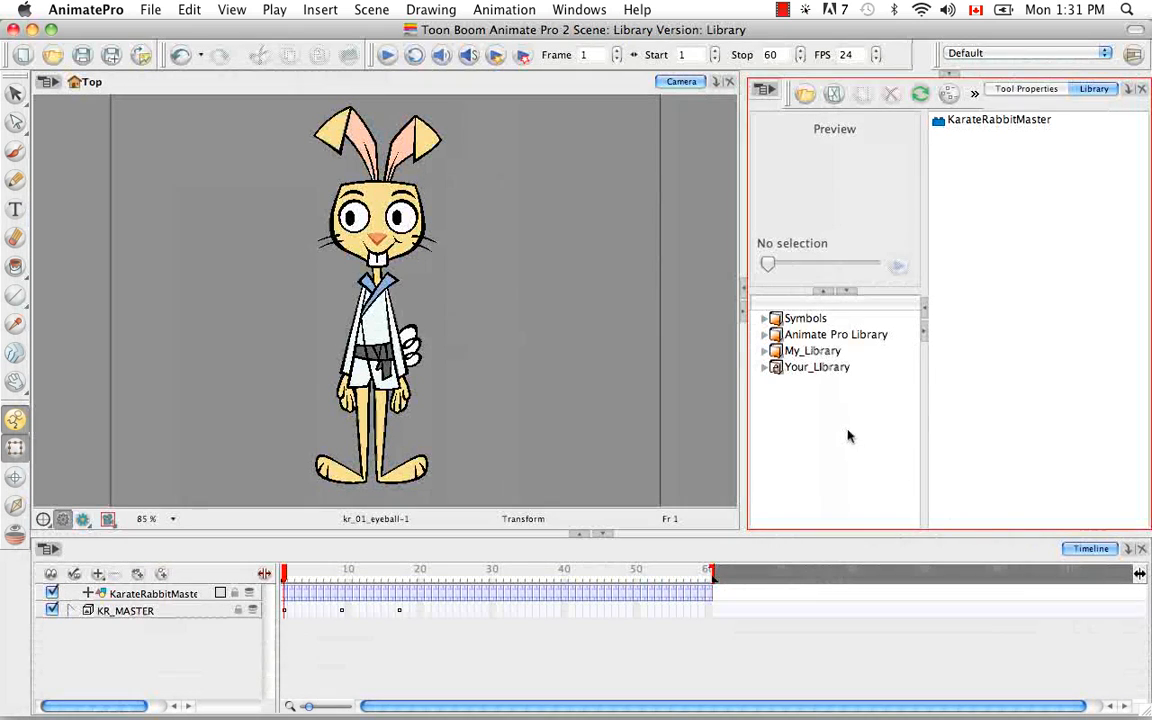
left_click(816, 368)
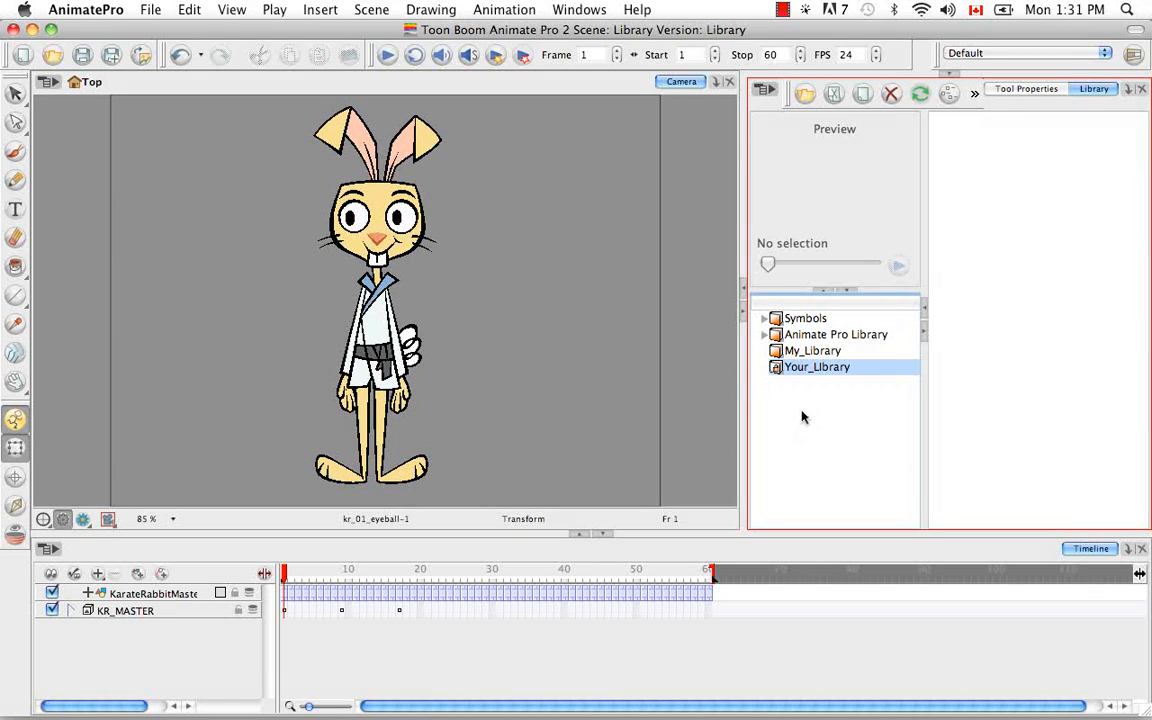
mouse_move(824, 420)
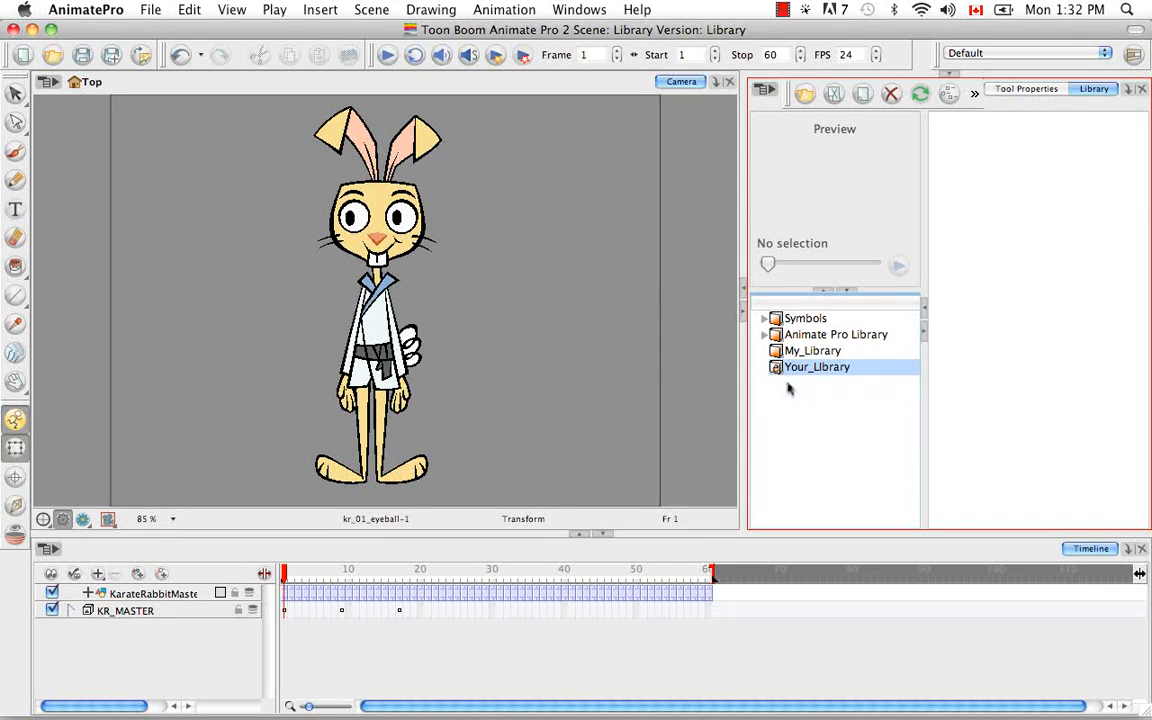
Close Your_Library from the library list via its right-click Close Library option
left_click(812, 350)
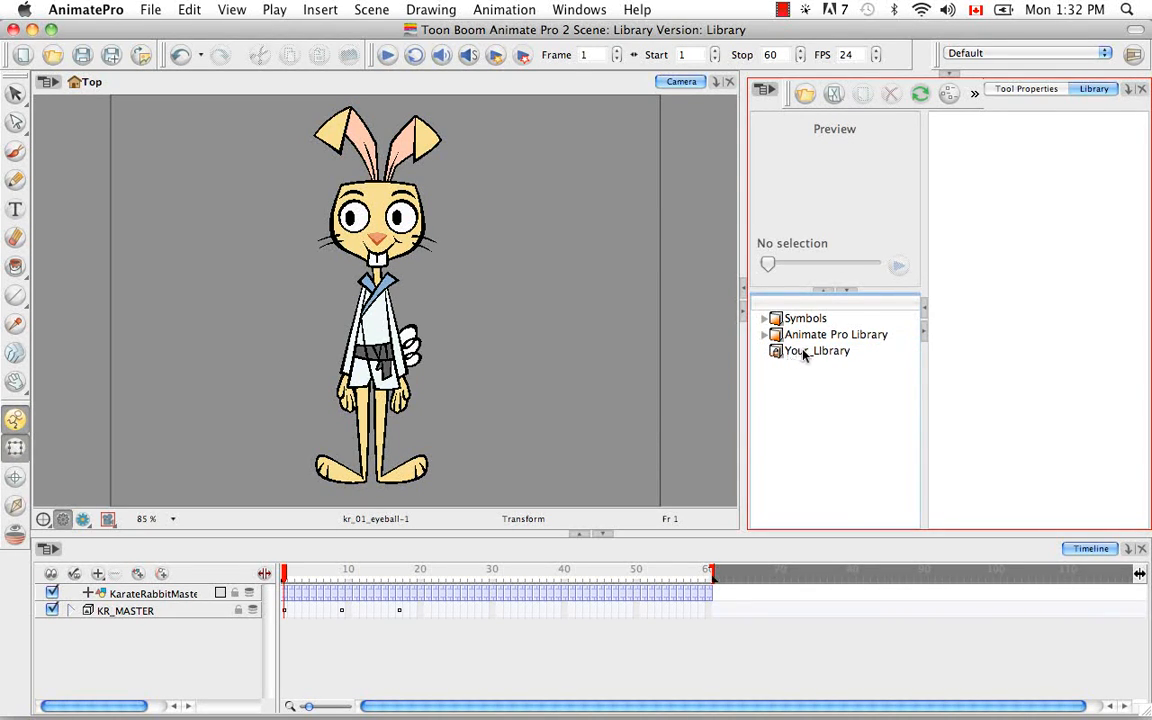
right_click(816, 352)
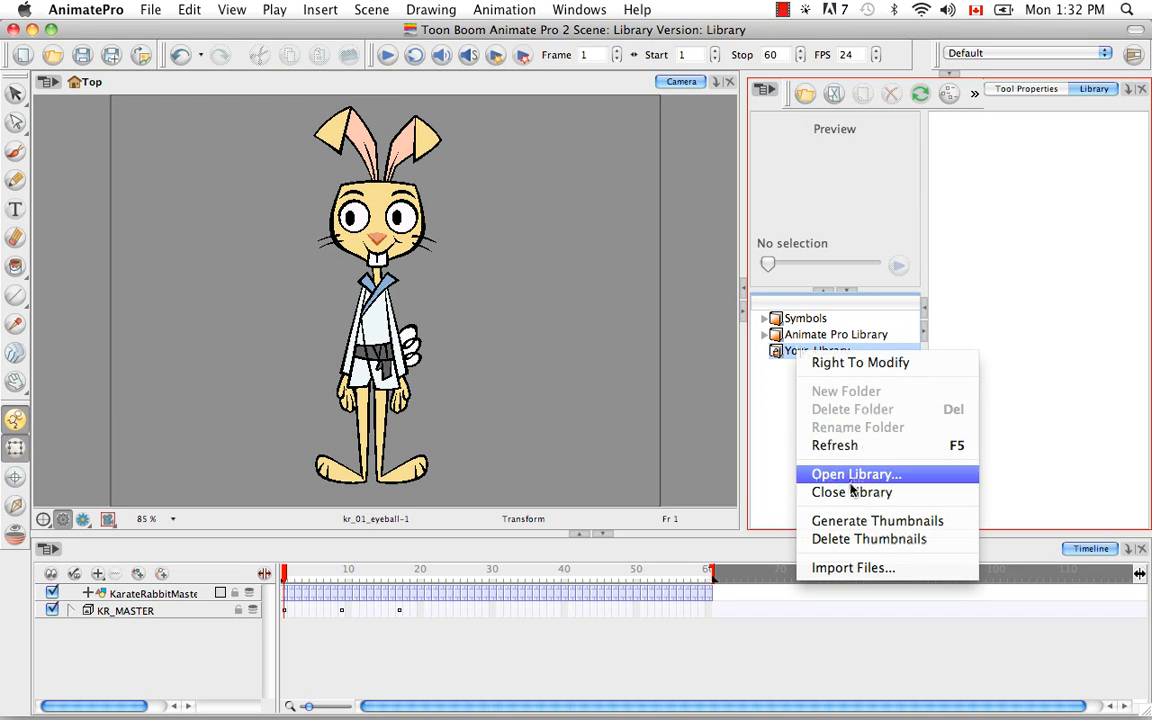
left_click(852, 492)
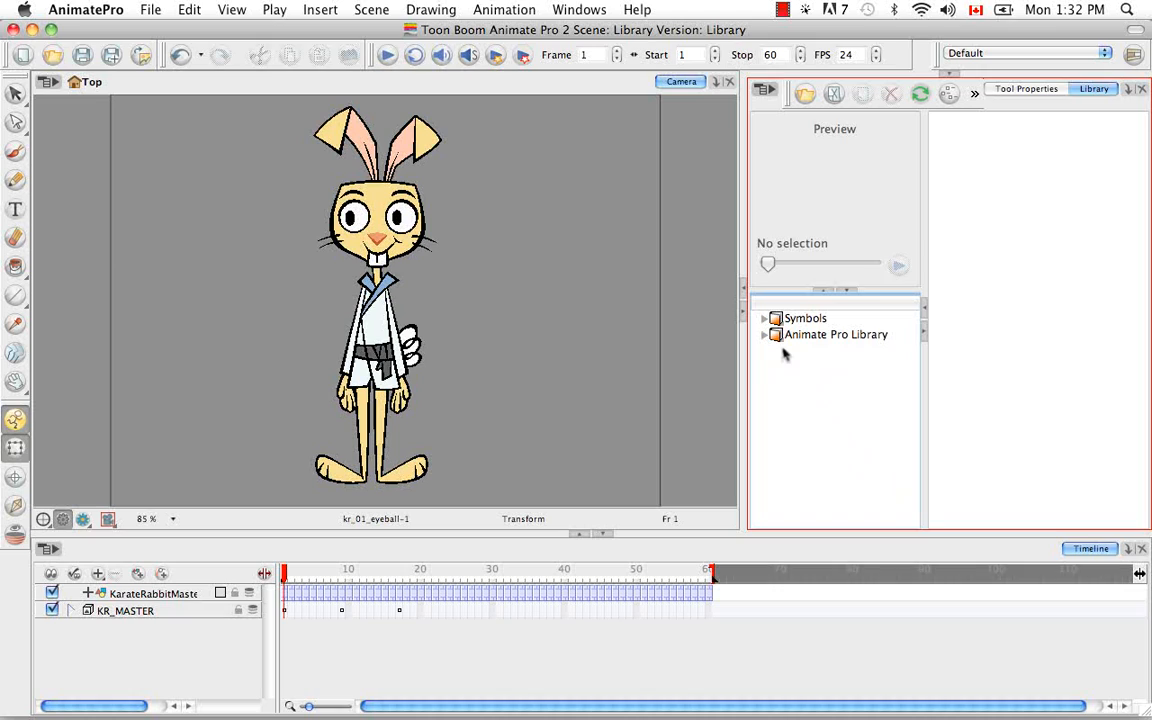
mouse_move(728, 516)
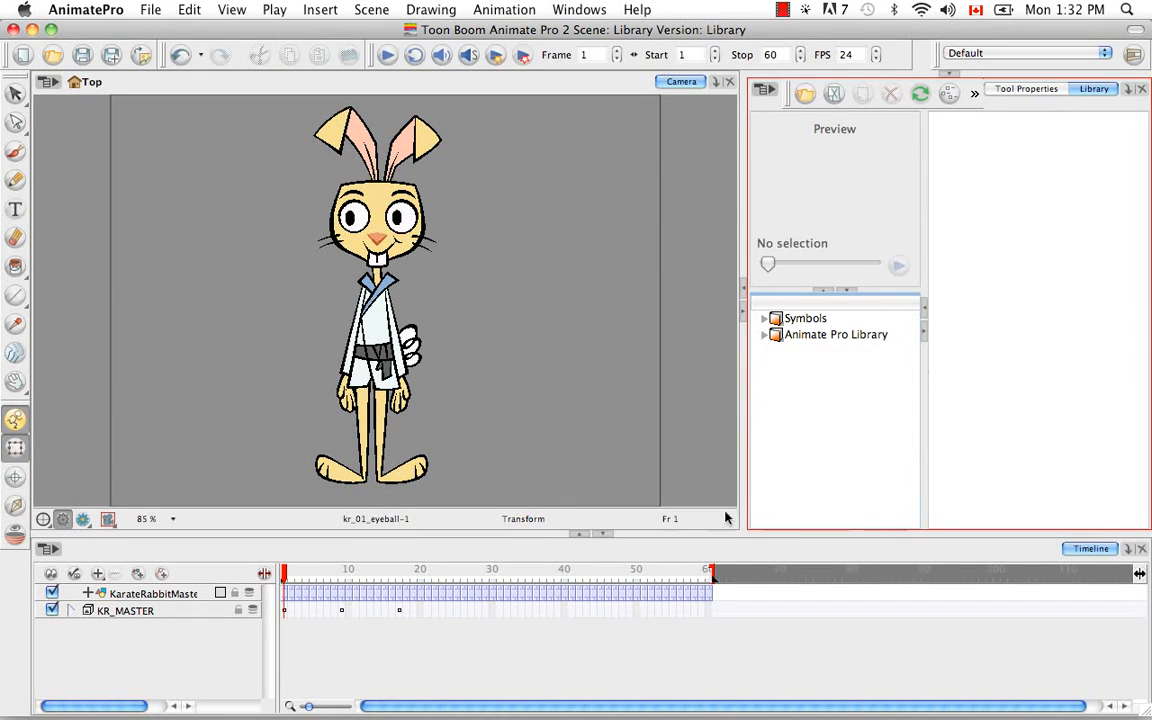
mouse_move(778, 338)
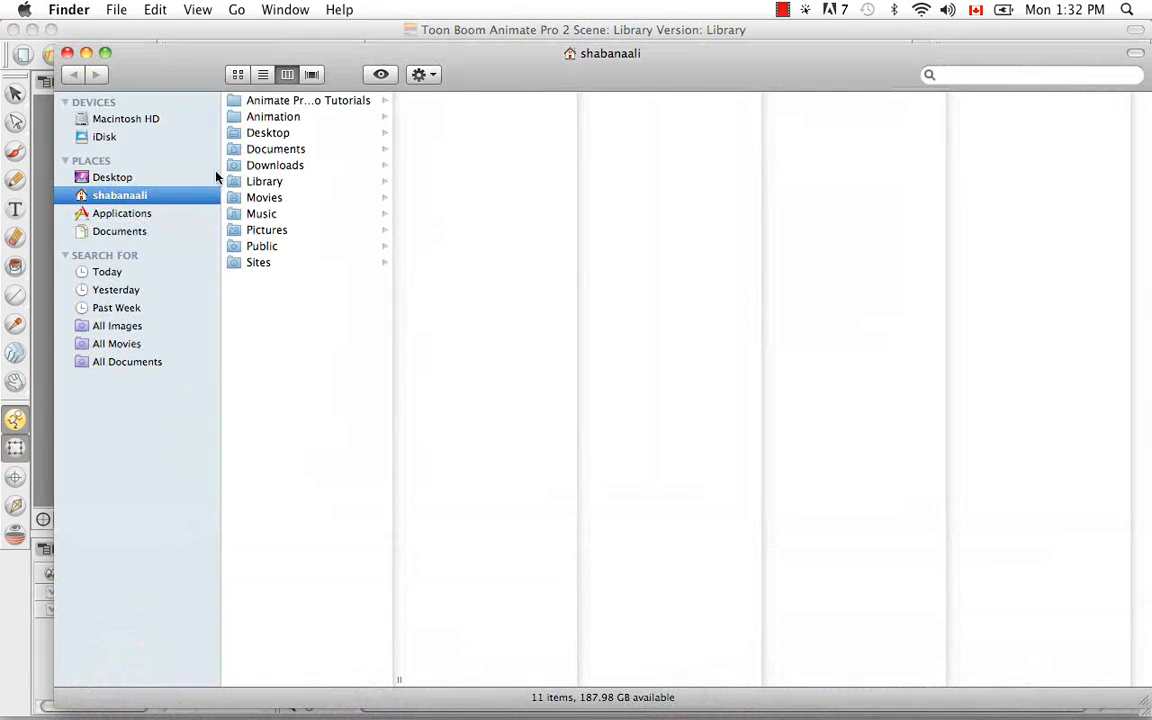
Show the home folder's contents in the Finder sidebar to locate the library folders
left_click(120, 232)
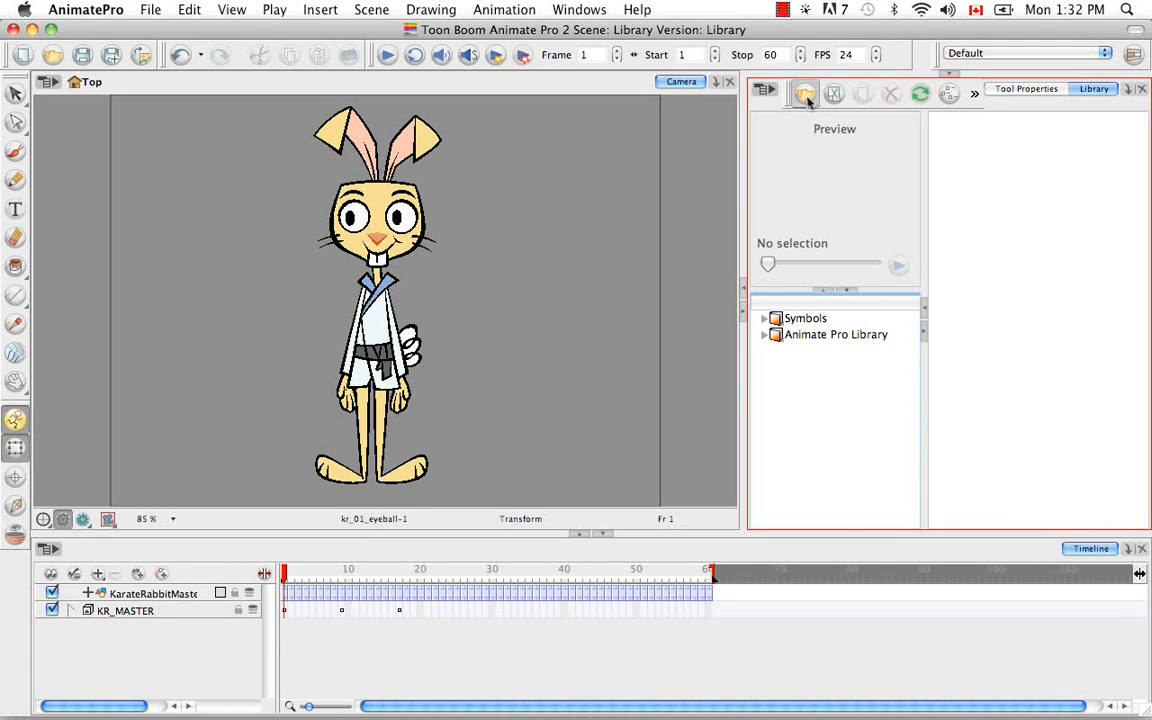
Re-open My_Library and then Your_Library from Documents so four libraries are listed
left_click(804, 94)
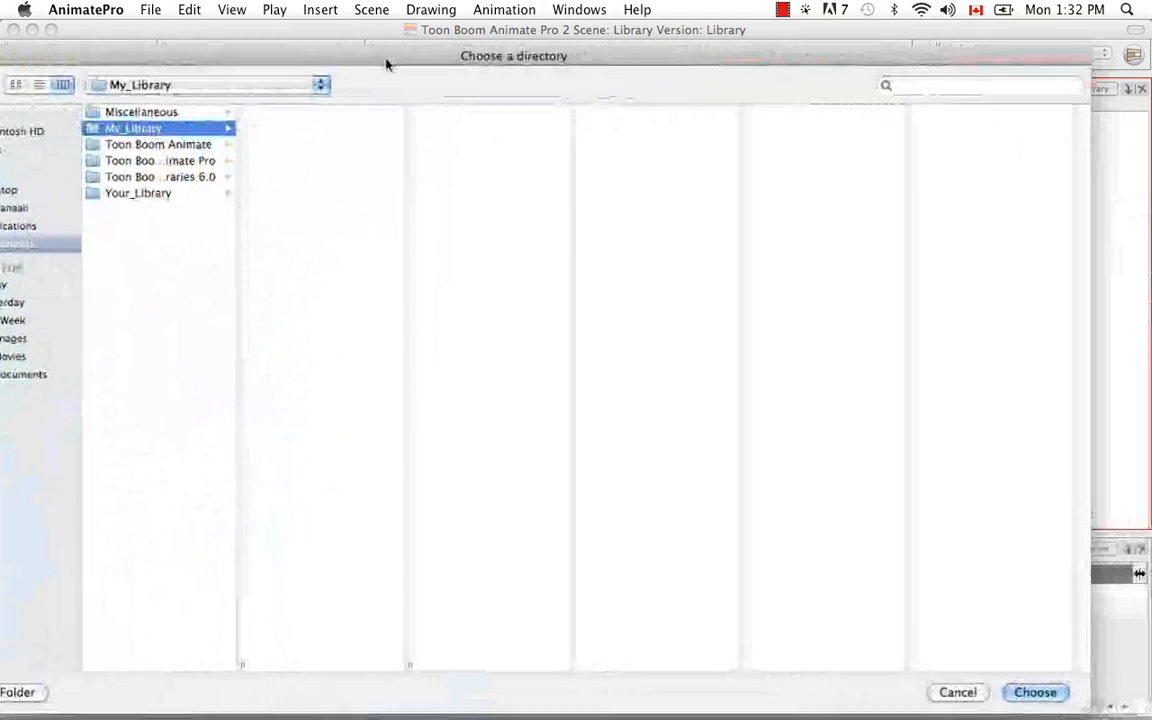
left_click(956, 692)
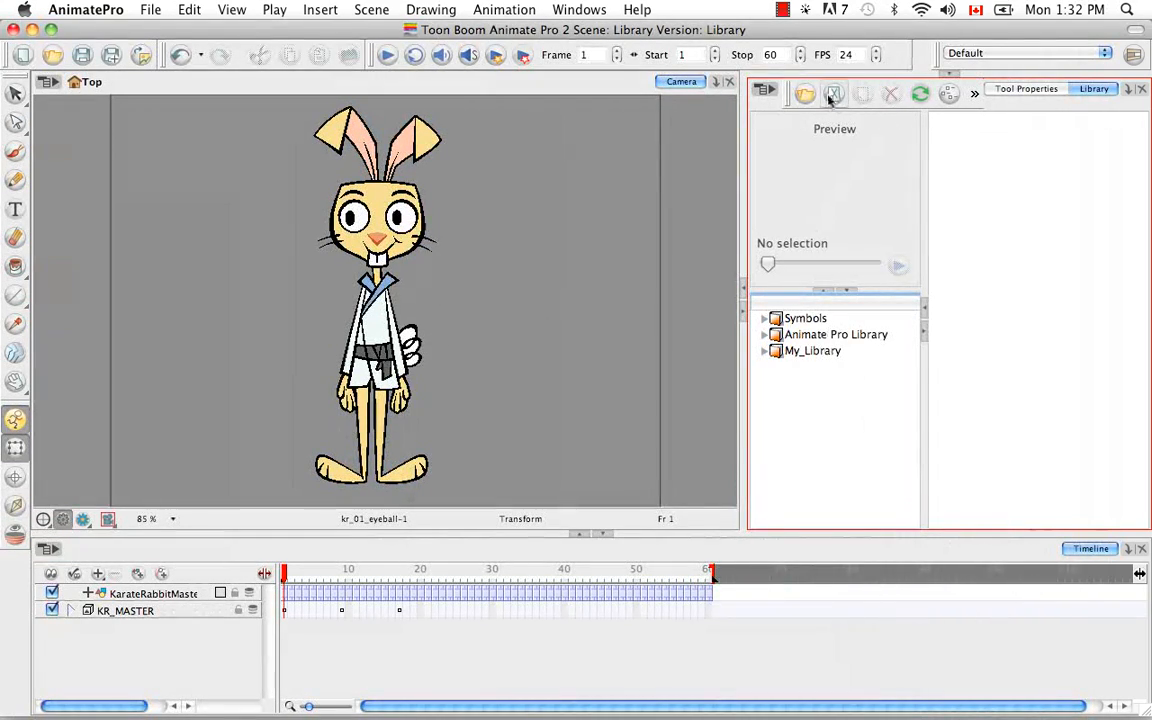
left_click(834, 94)
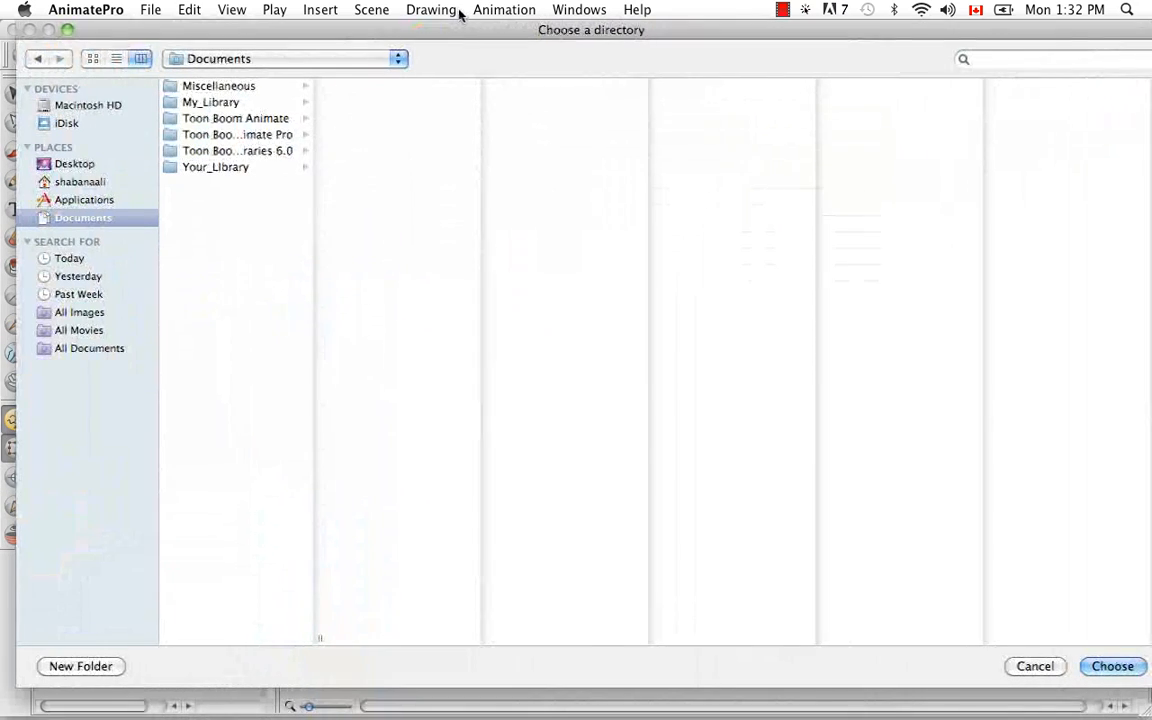
left_click(1112, 666)
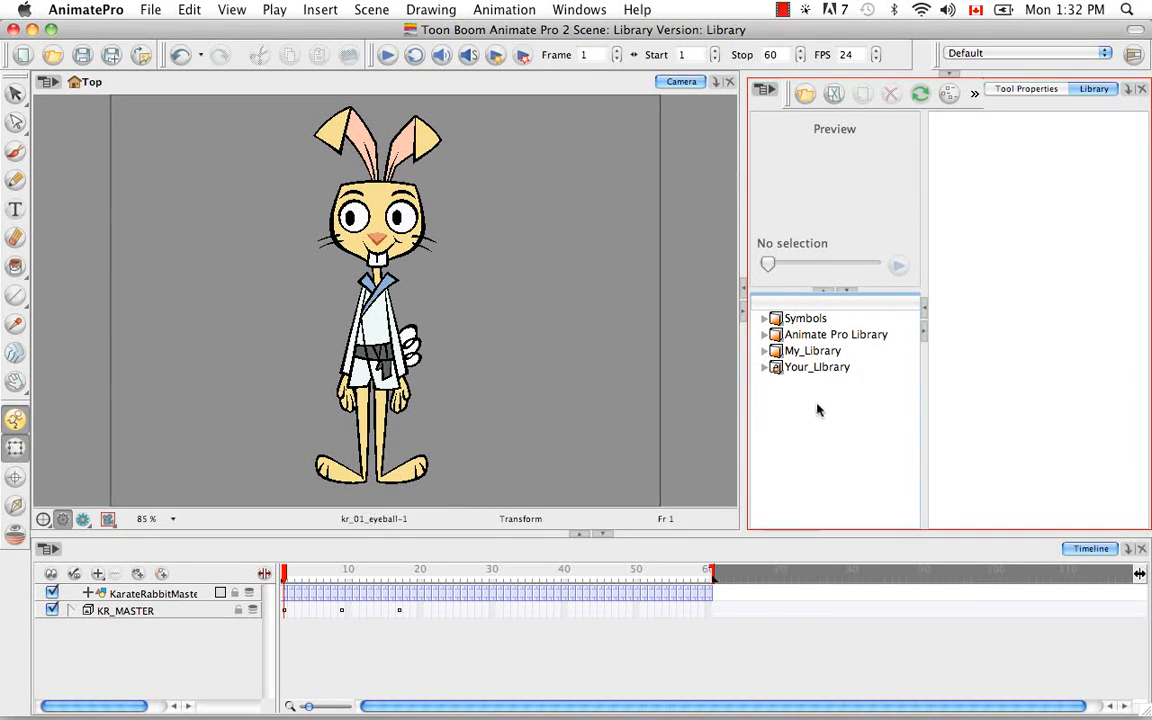
mouse_move(808, 396)
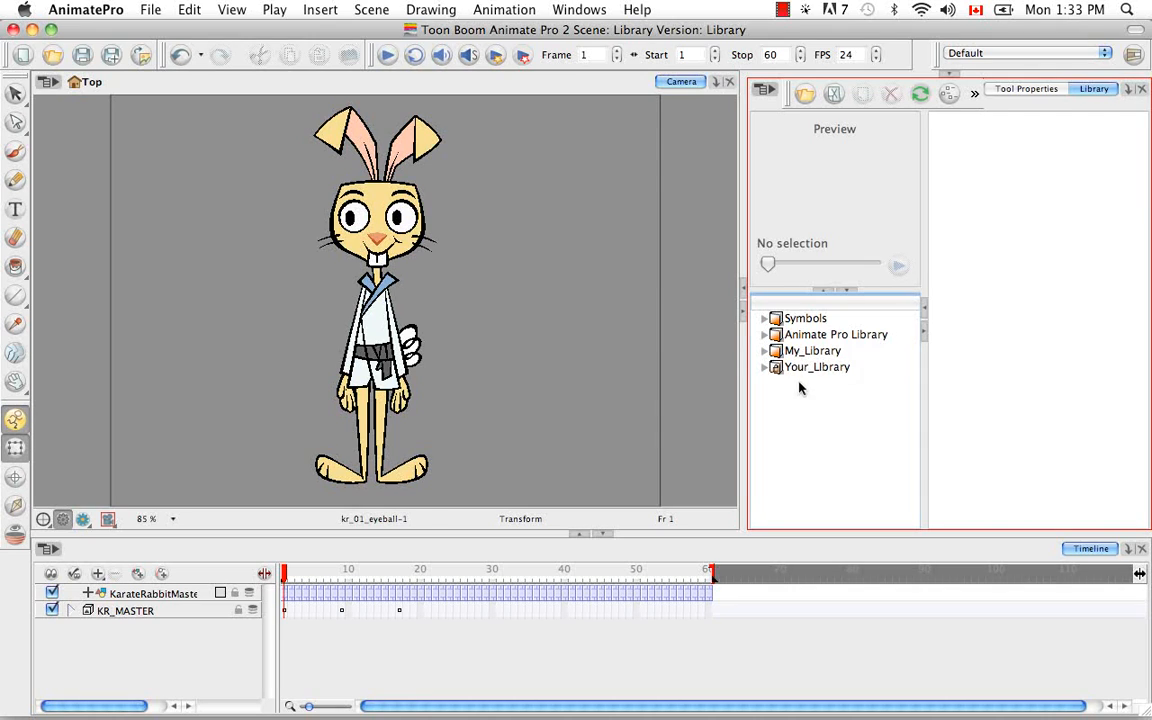
Create a new folder inside My_Library and rename it Characters
left_click(812, 350)
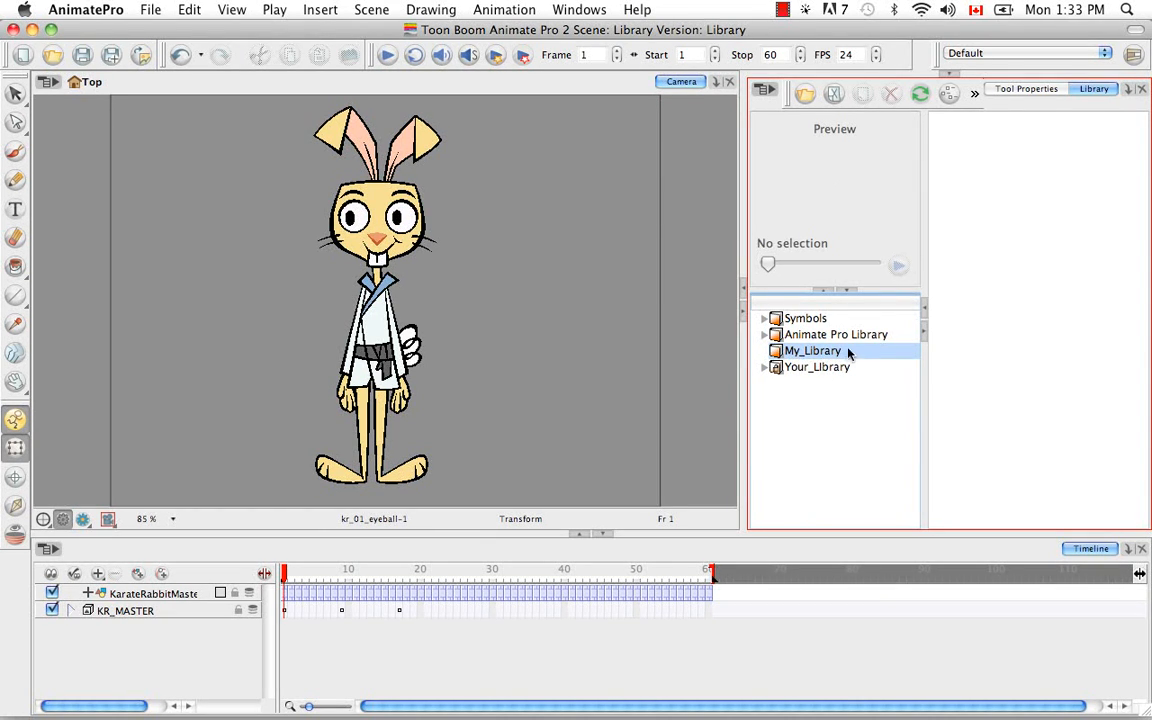
right_click(812, 350)
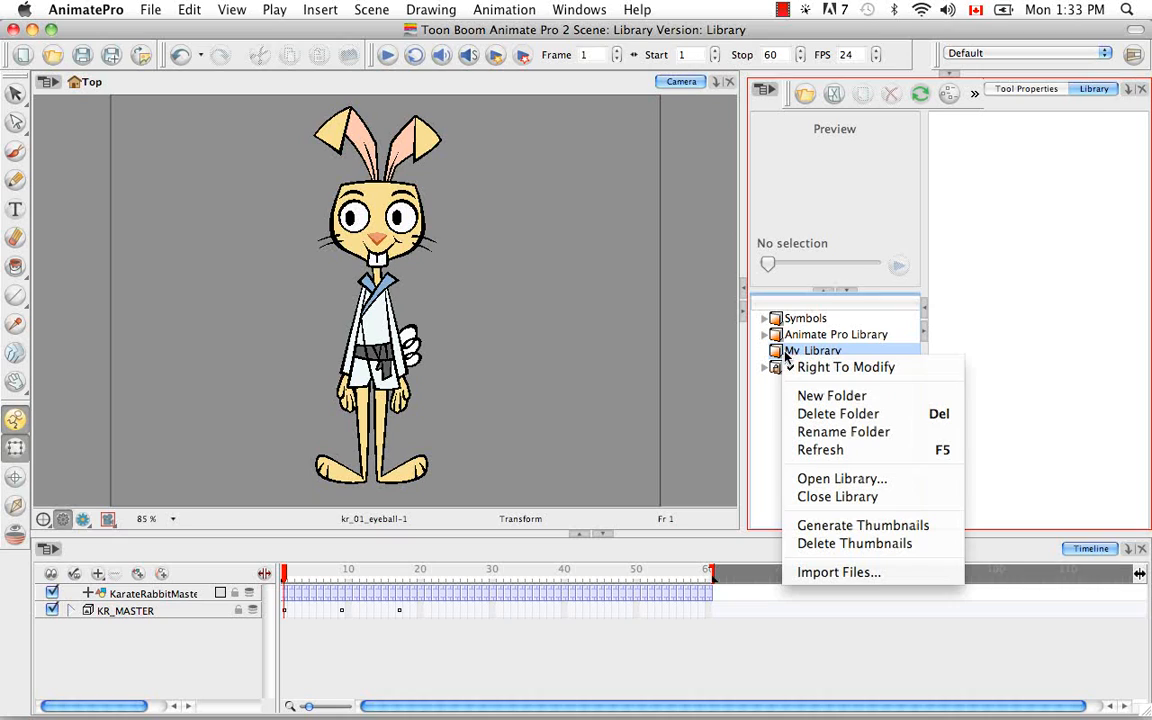
mouse_move(832, 396)
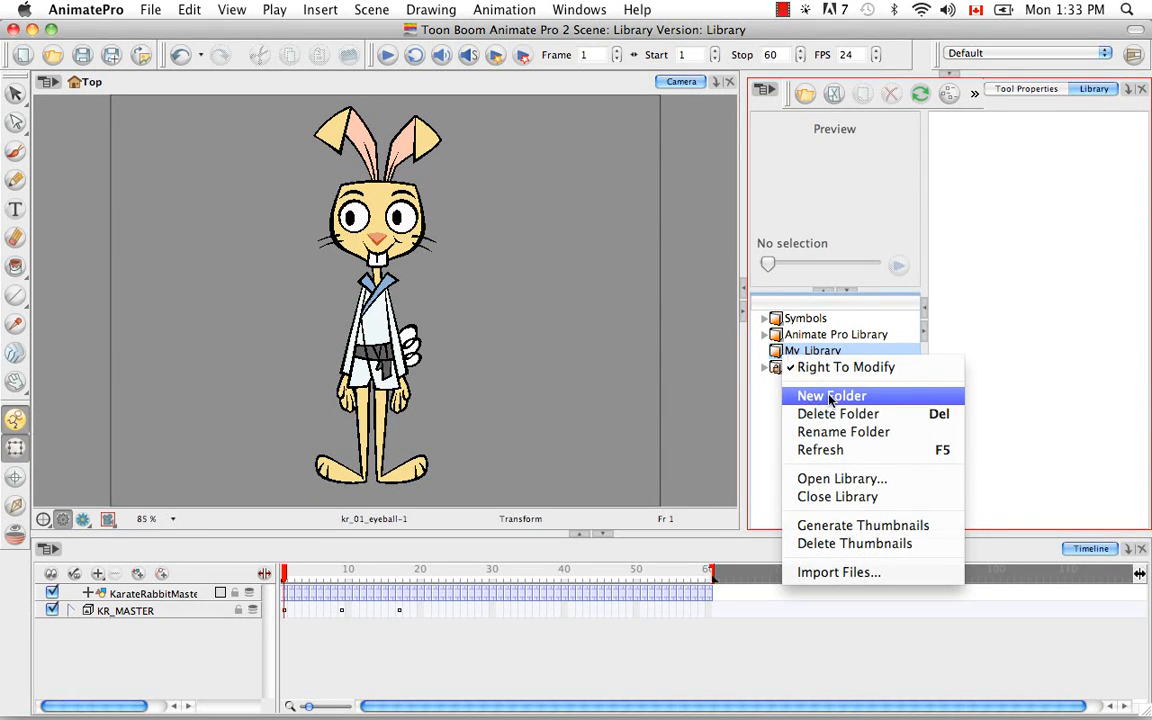
left_click(832, 396)
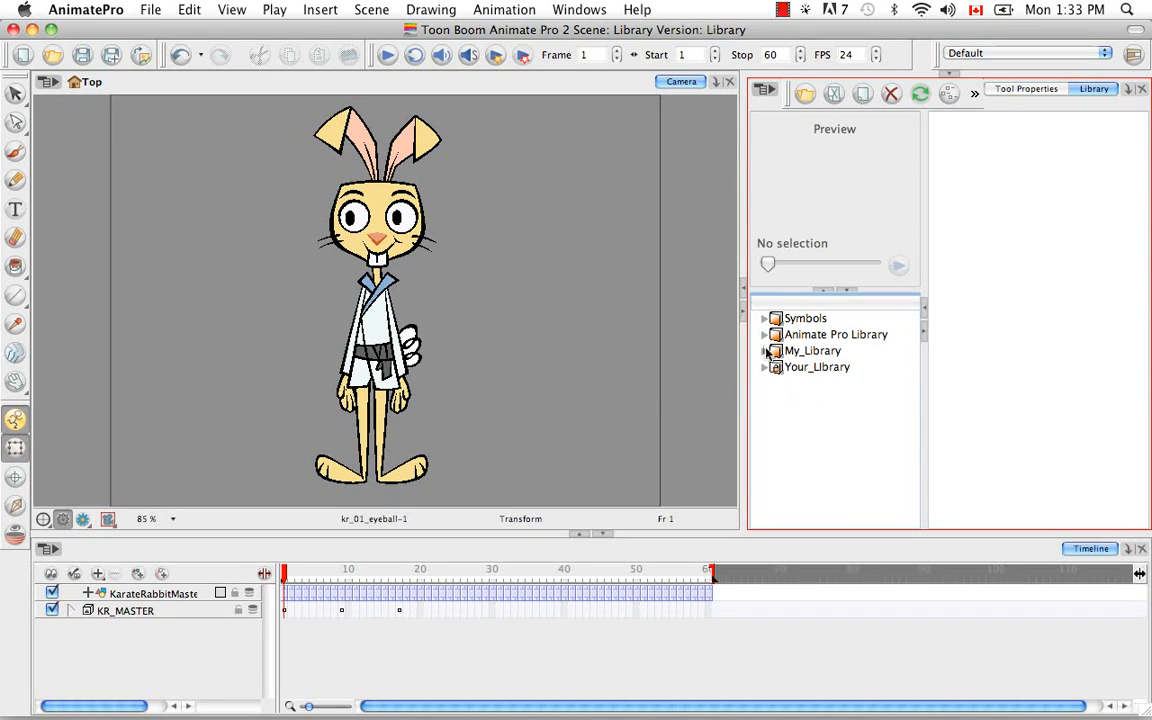
left_click(764, 350)
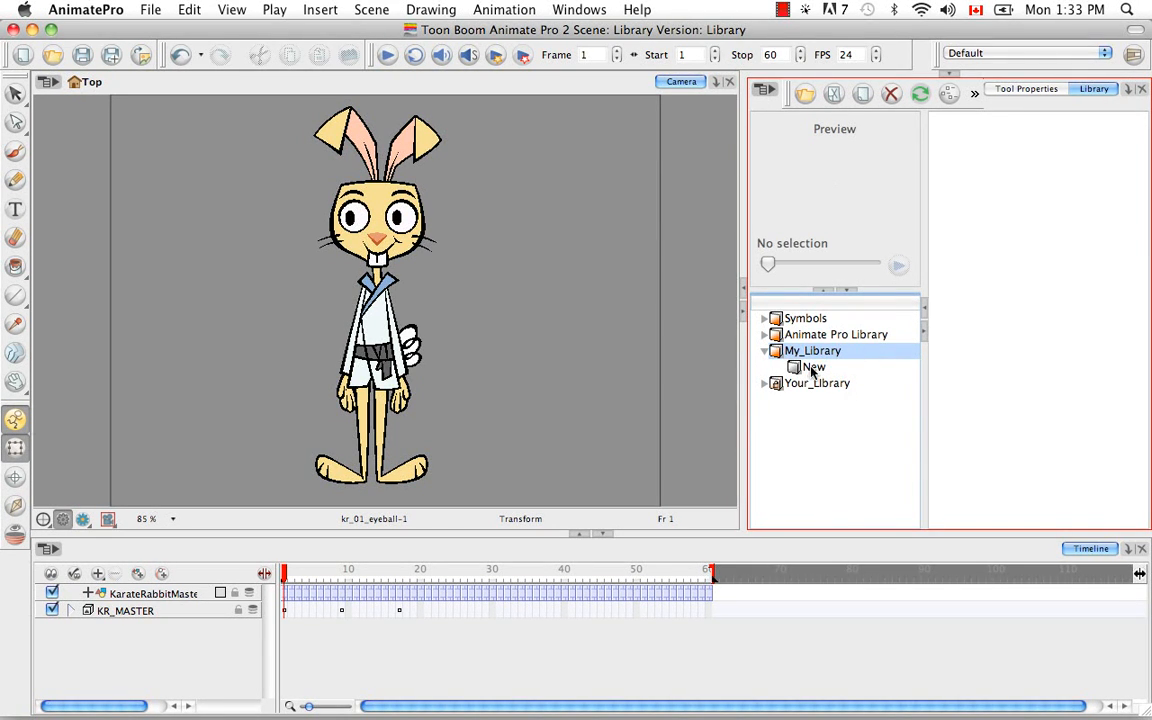
double_click(810, 368)
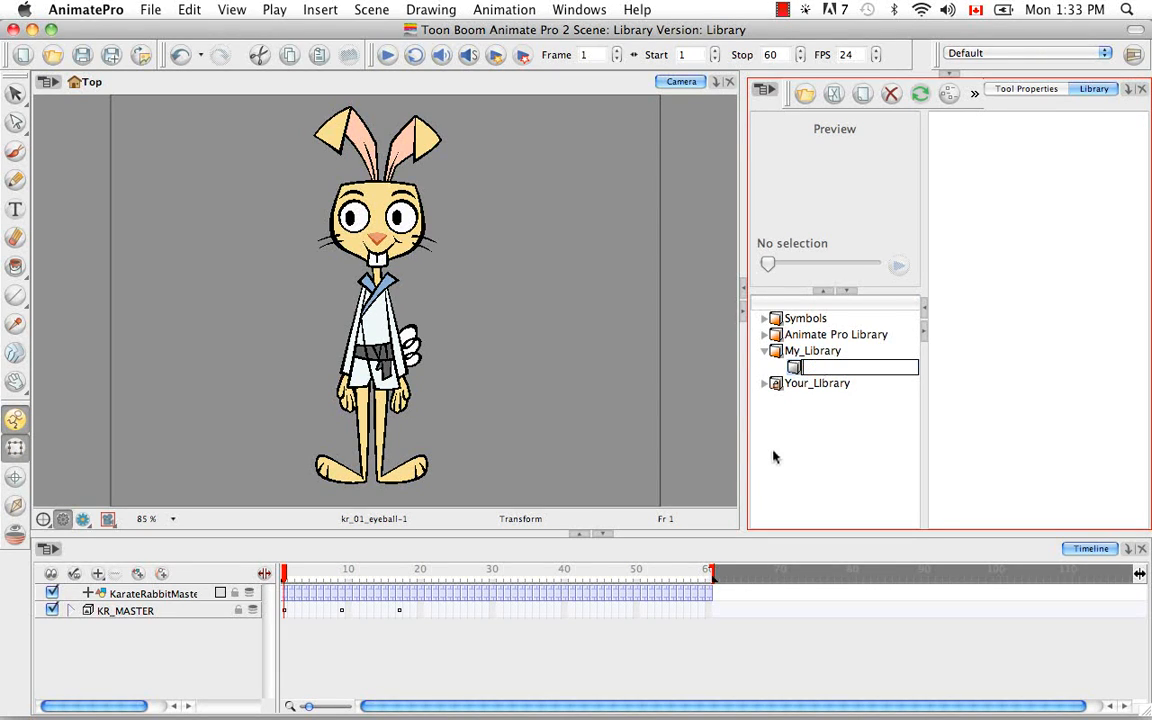
type("Characters")
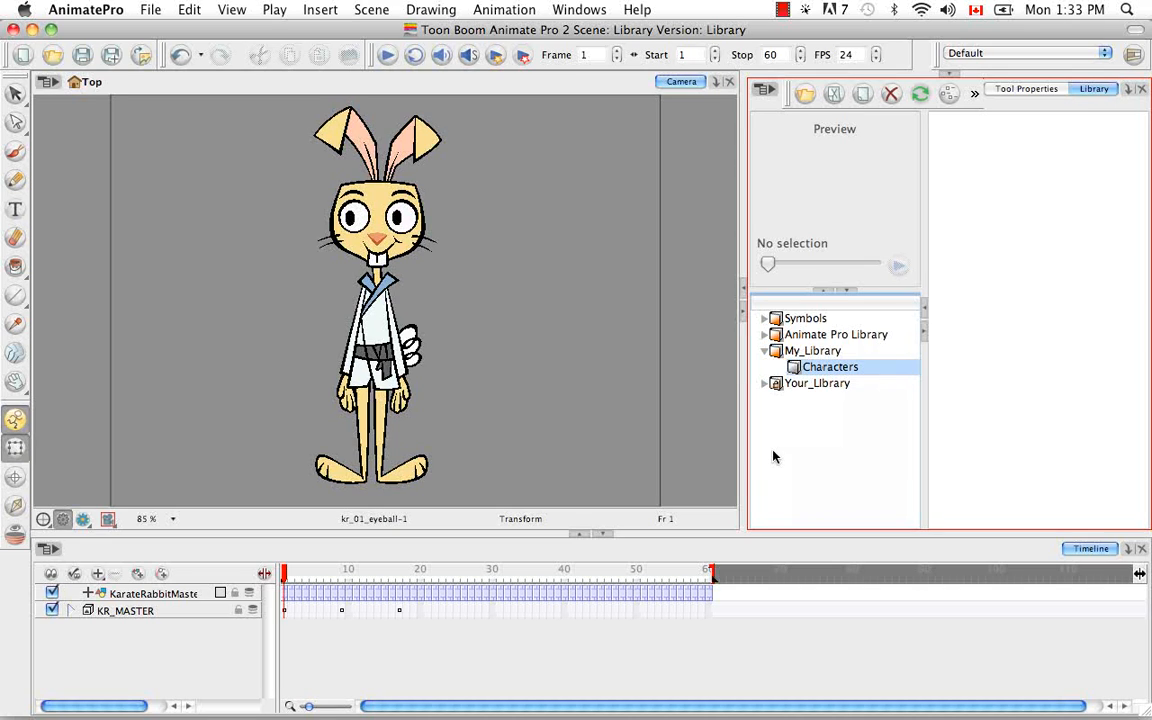
Add two more folders to My_Library named Props and Backgrounds, then collapse the library
left_click(812, 350)
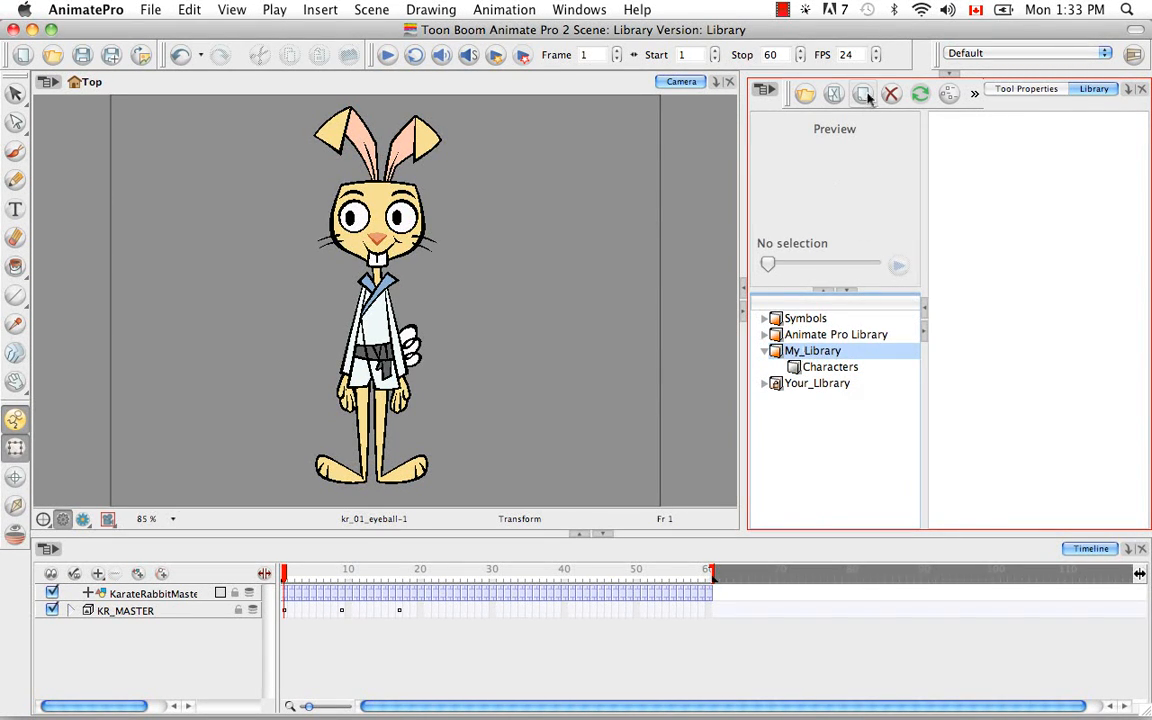
mouse_move(864, 94)
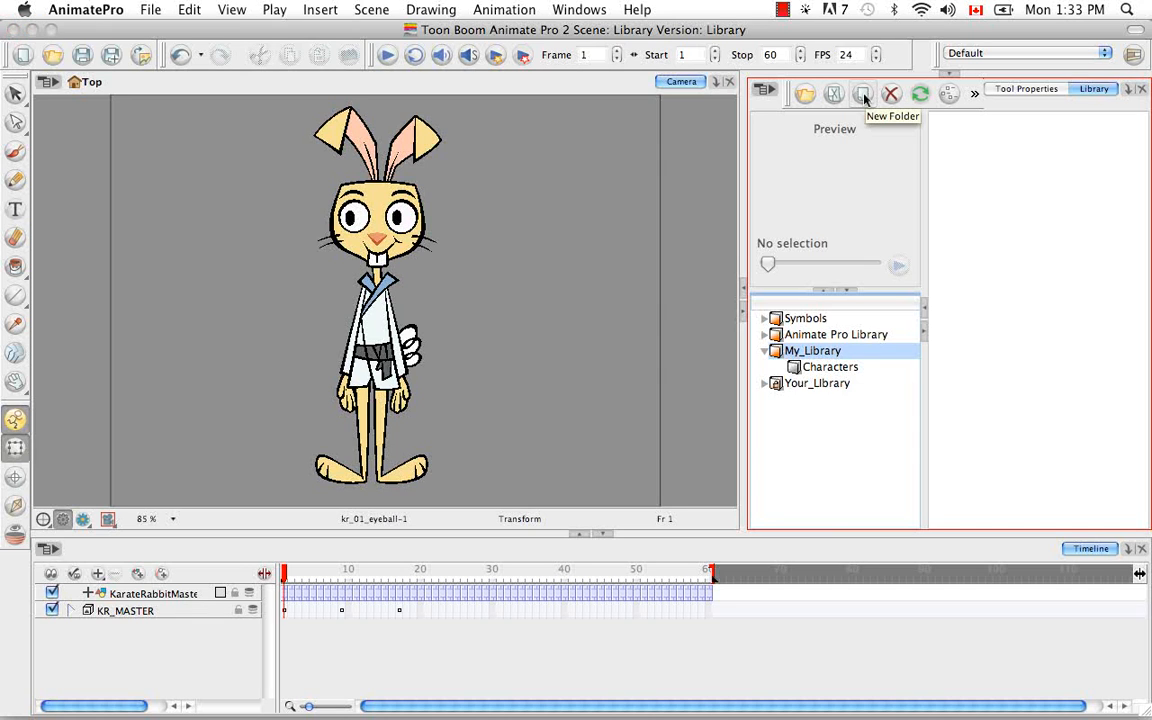
left_click(864, 94)
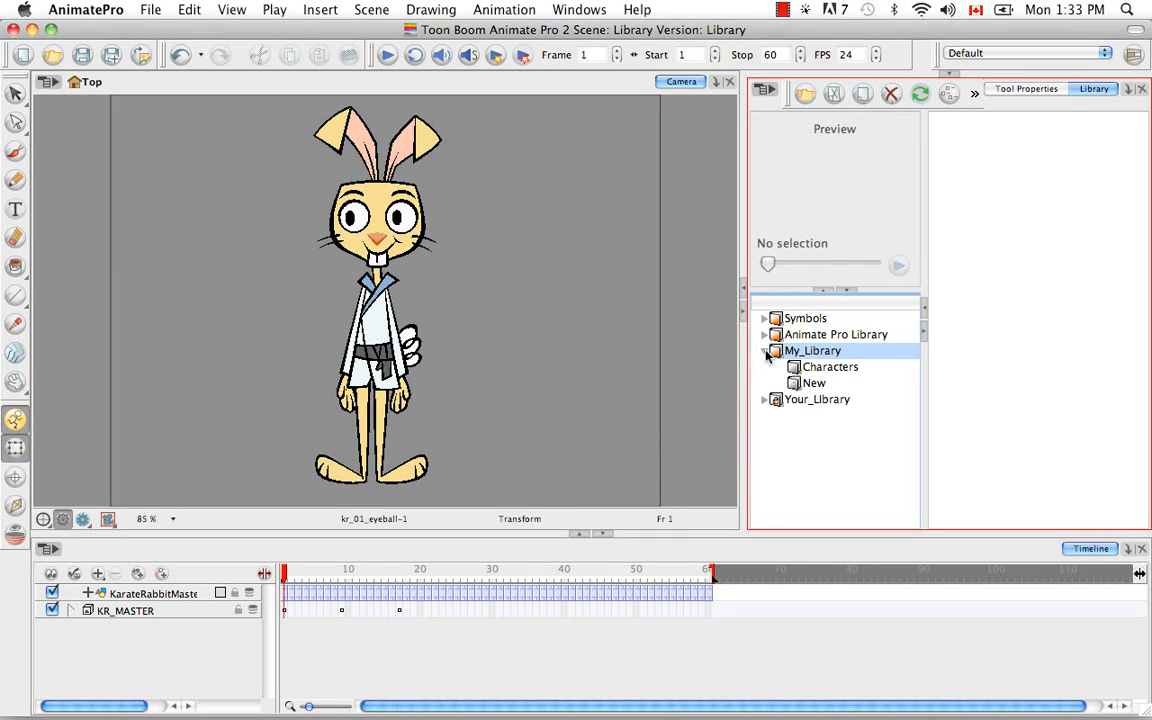
right_click(812, 384)
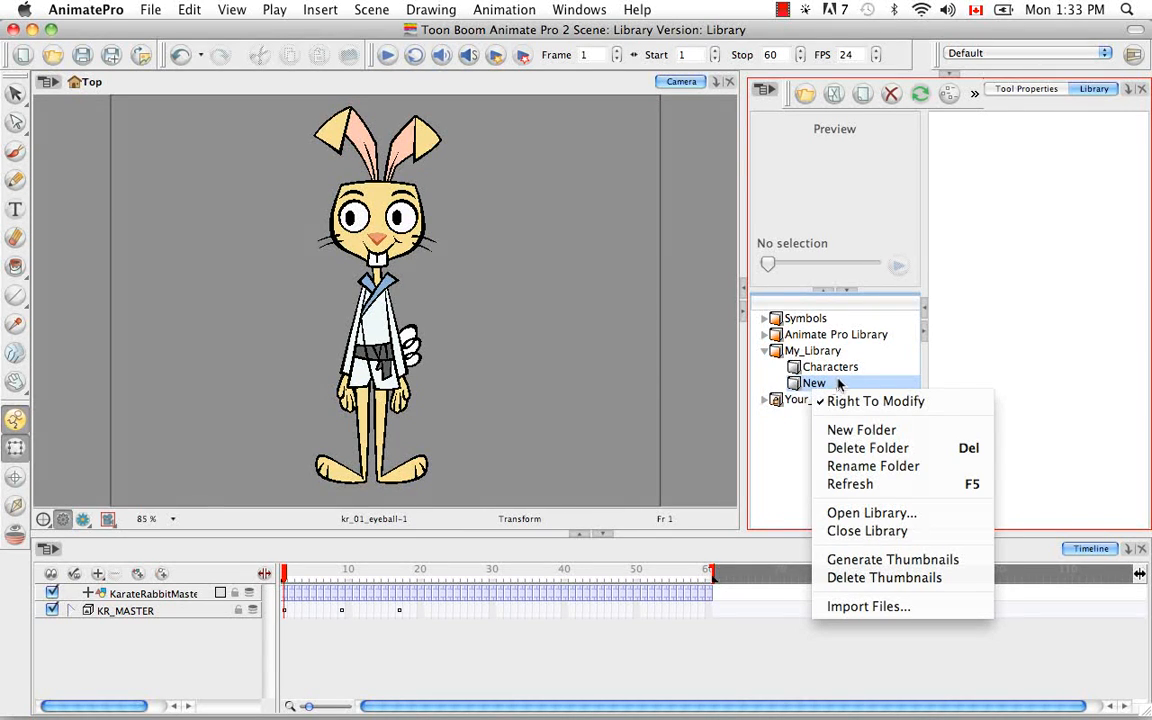
mouse_move(872, 466)
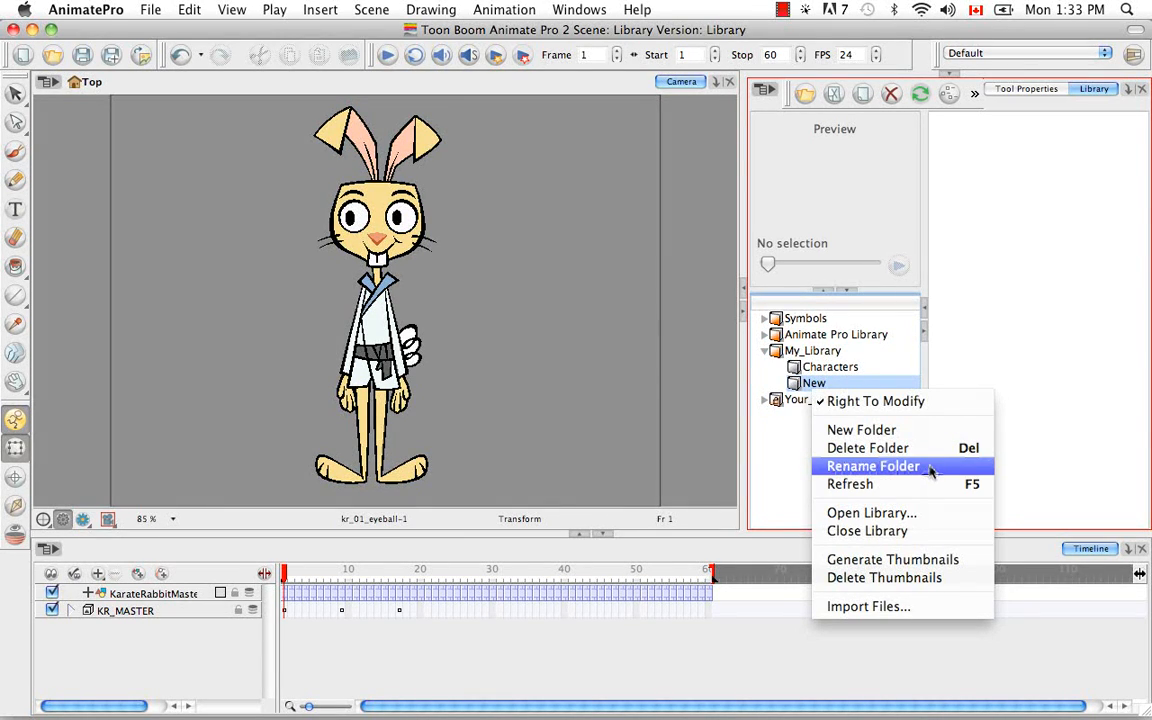
left_click(872, 466)
type("Props")
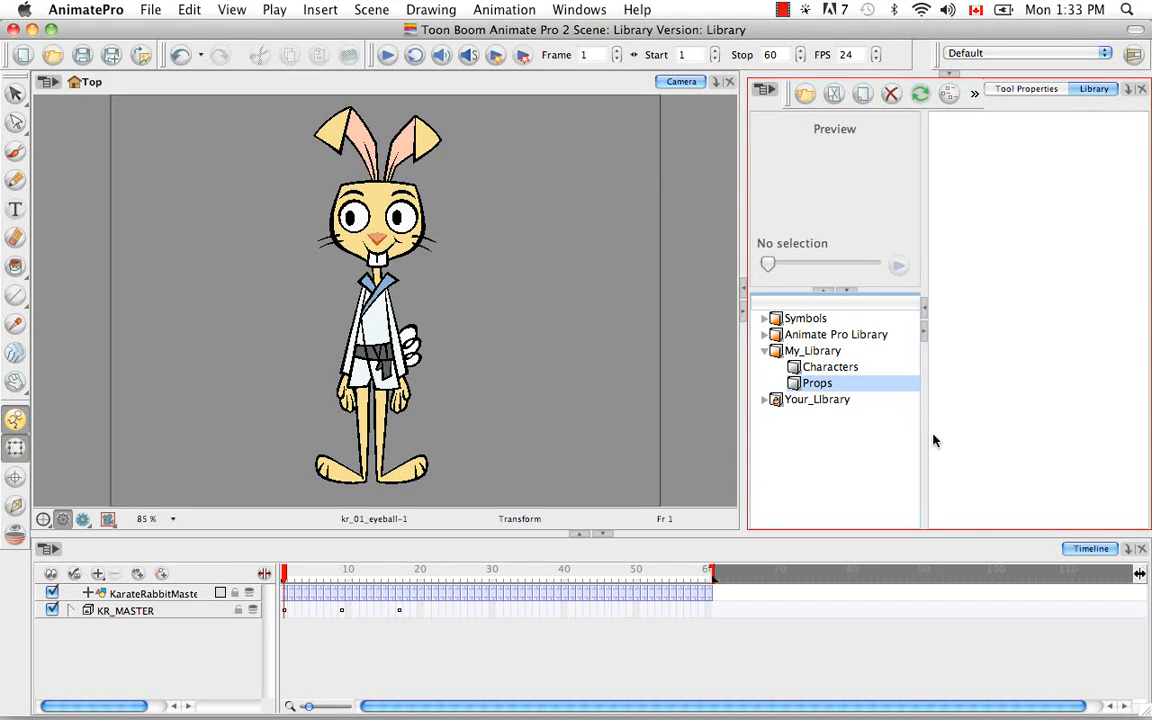
left_click(812, 350)
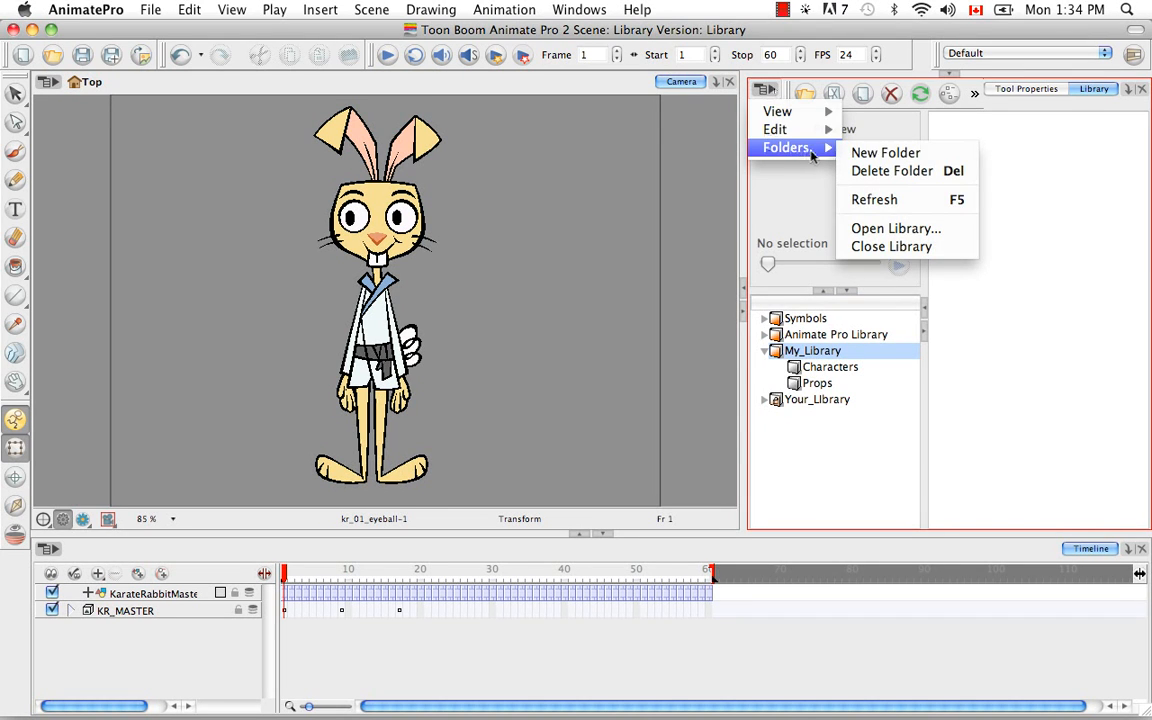
left_click(884, 152)
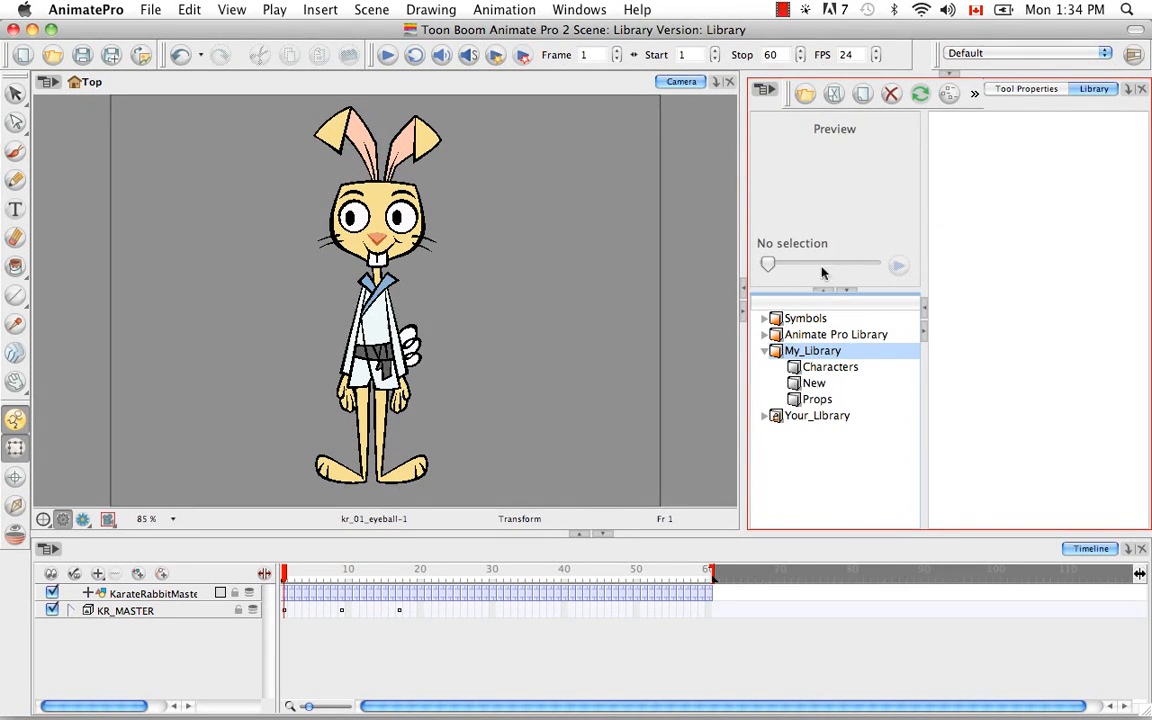
left_click(812, 384)
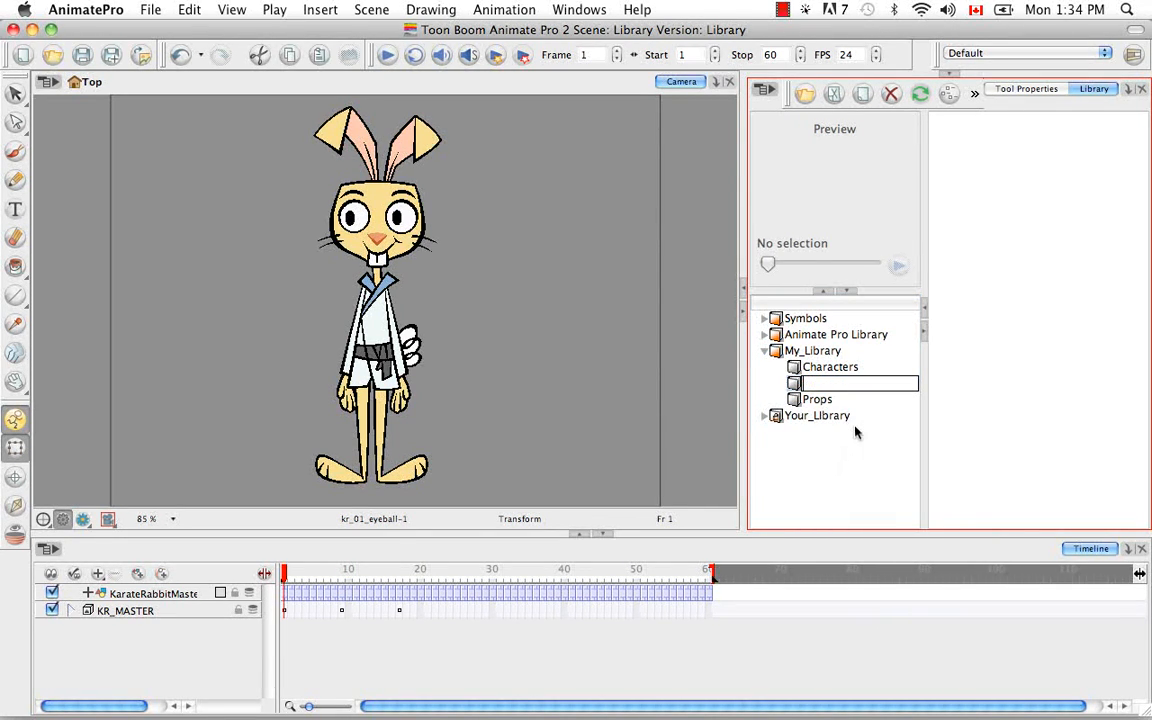
type("Backgrounds")
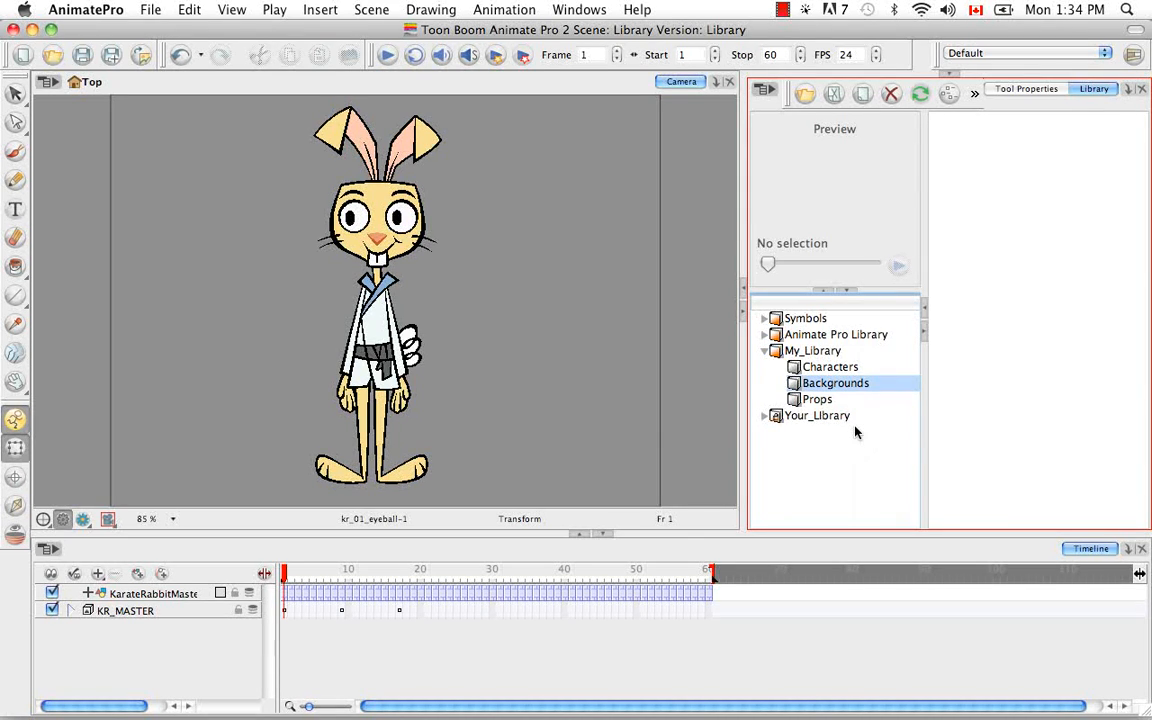
left_click(764, 350)
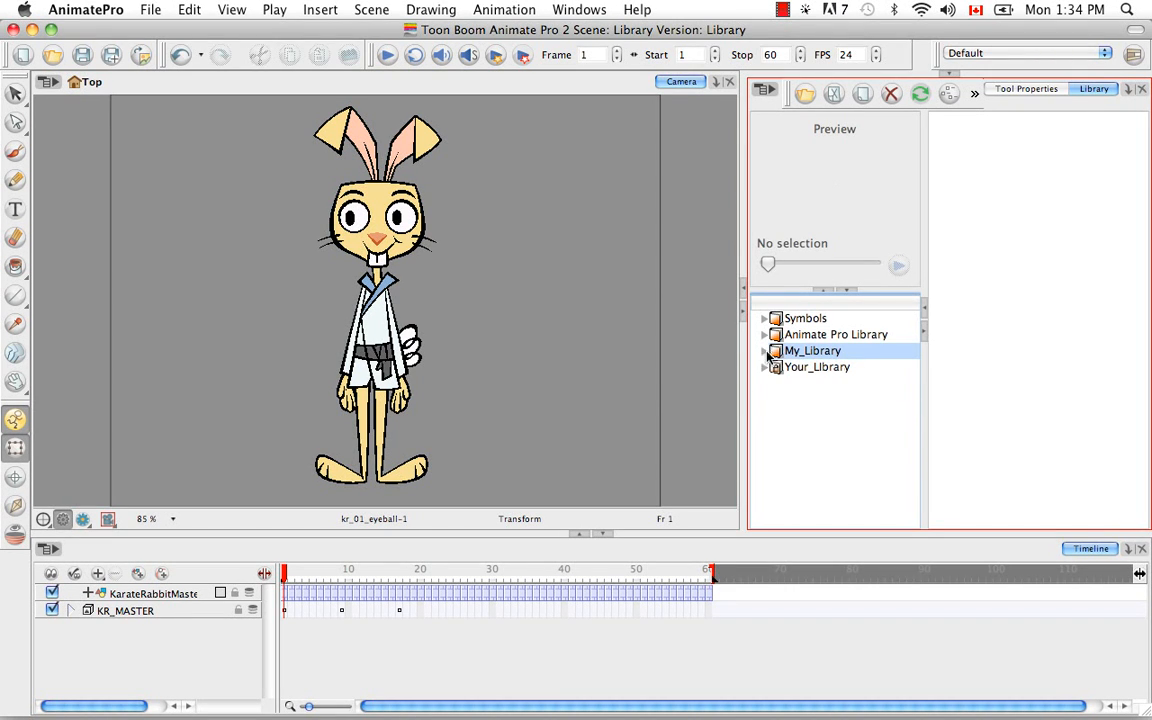
Delete the Backgrounds folder so My_Library shows only Characters and Props
left_click(764, 350)
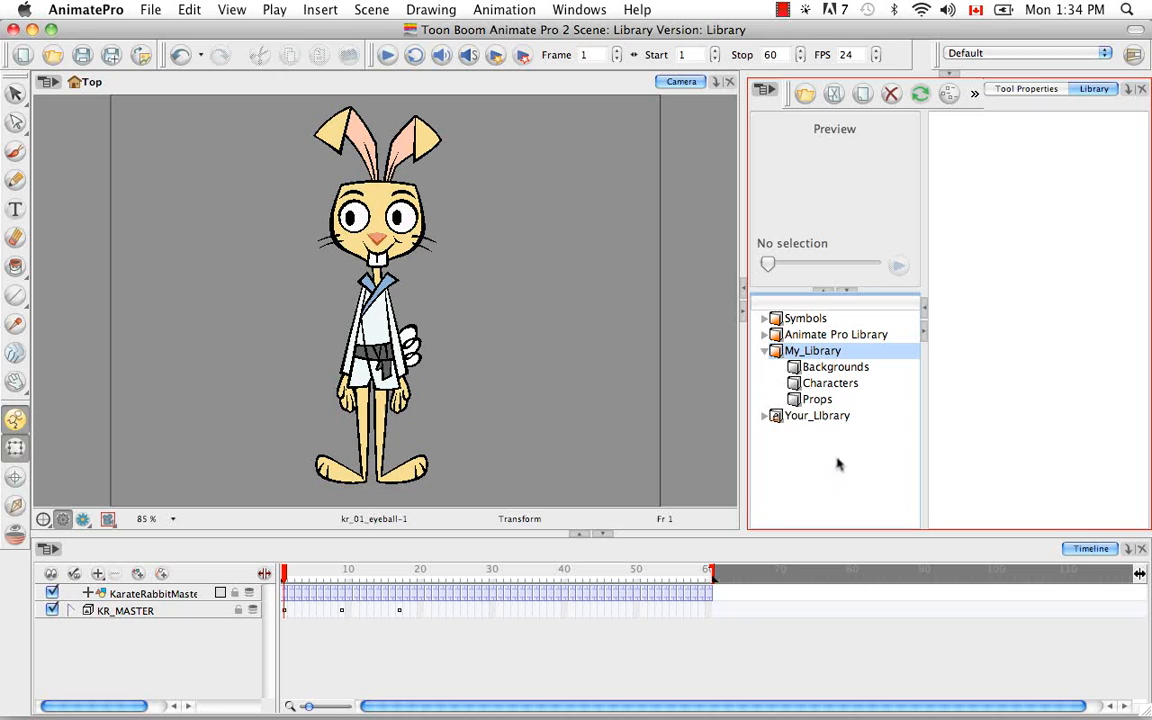
mouse_move(856, 480)
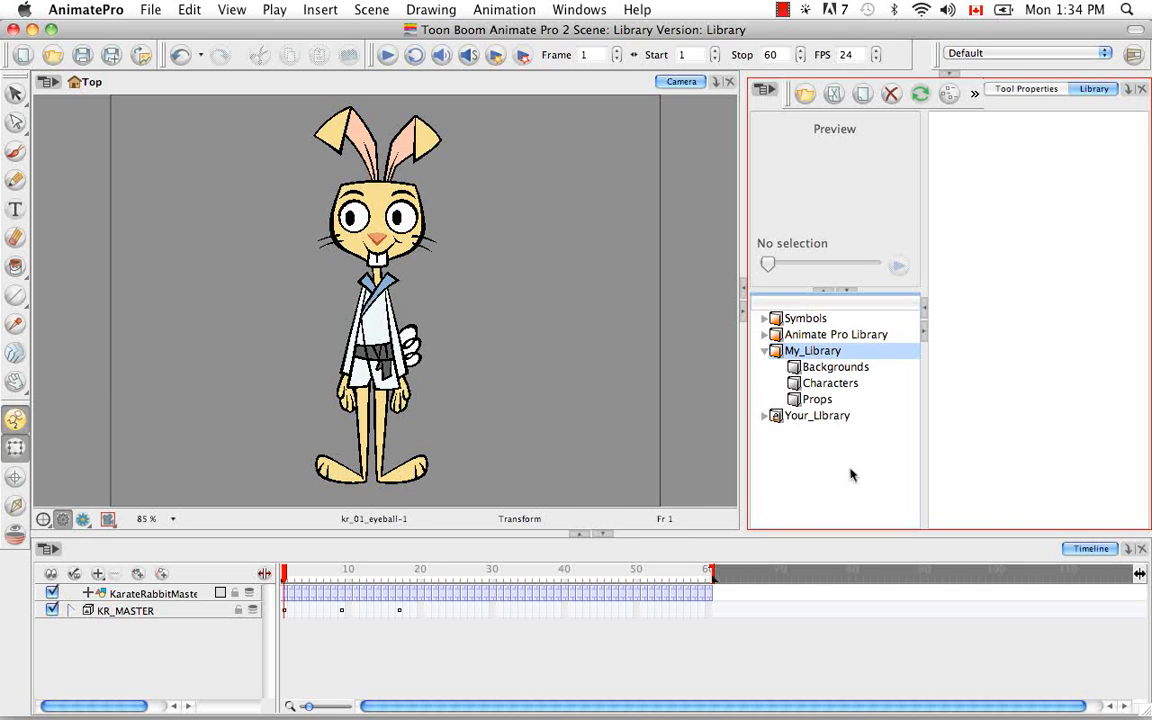
left_click(834, 368)
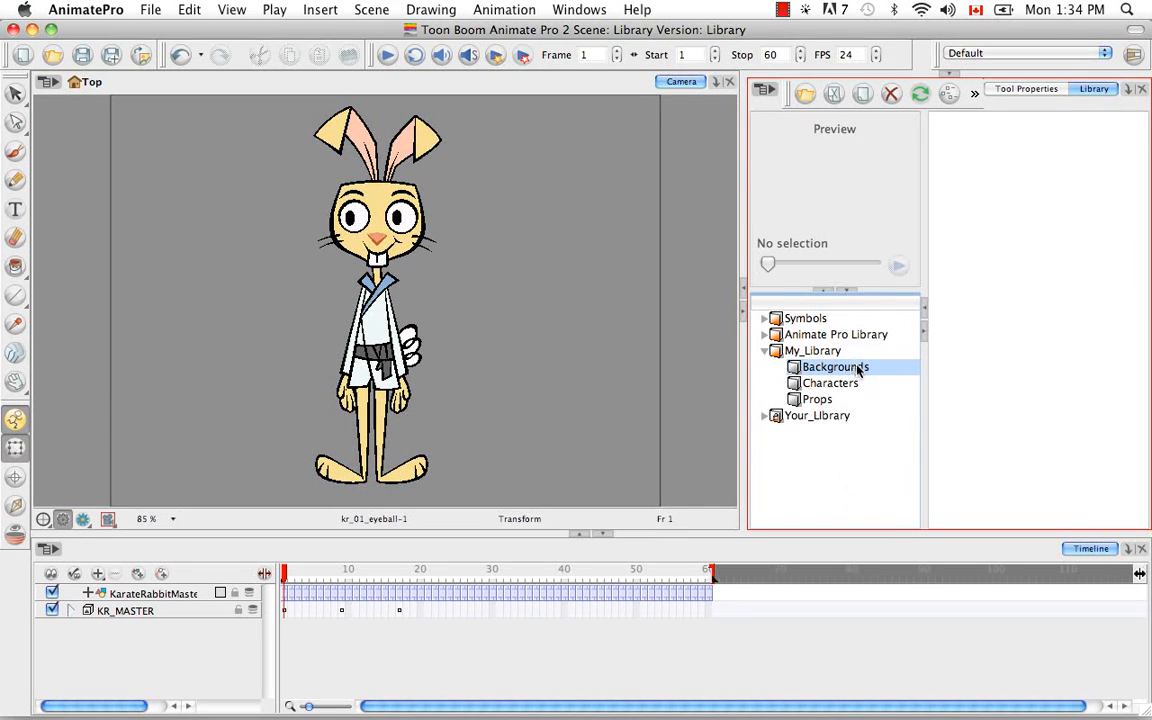
mouse_move(850, 380)
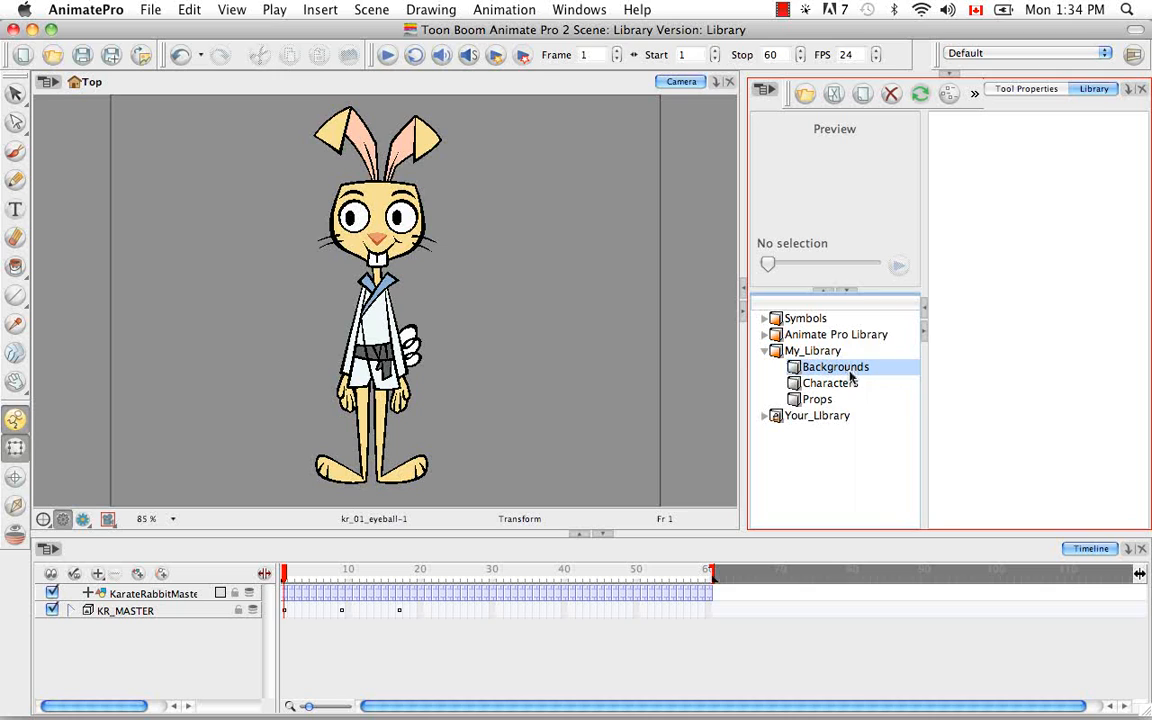
left_click(890, 94)
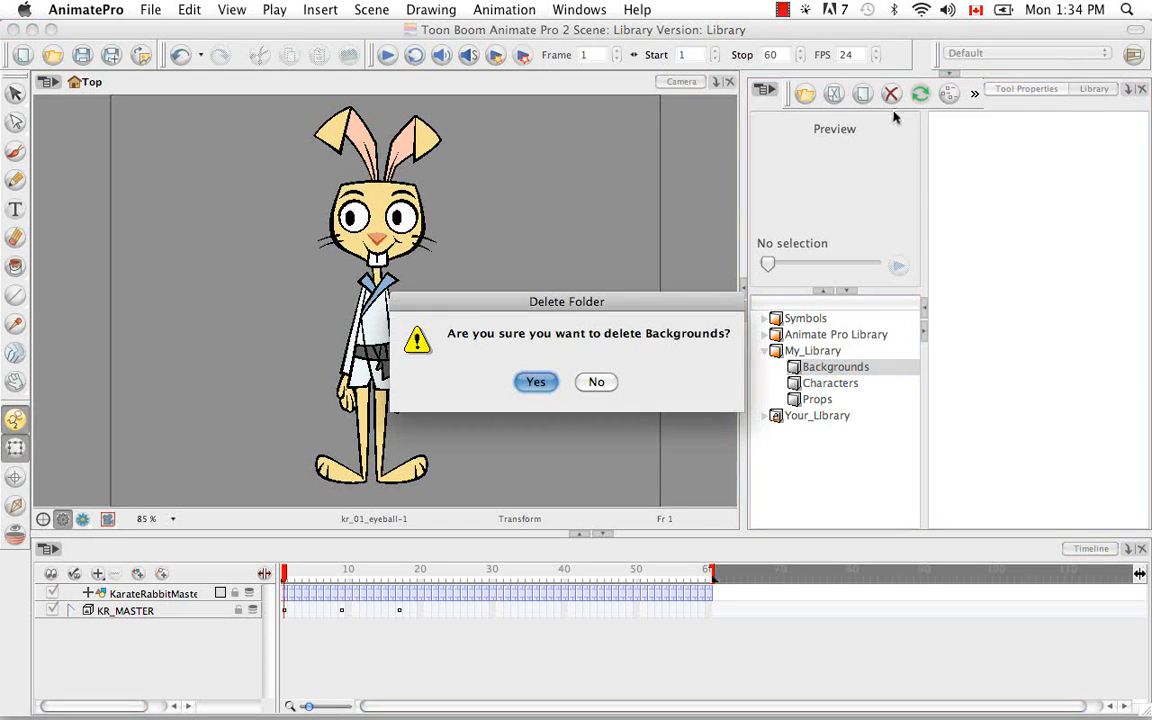
mouse_move(452, 276)
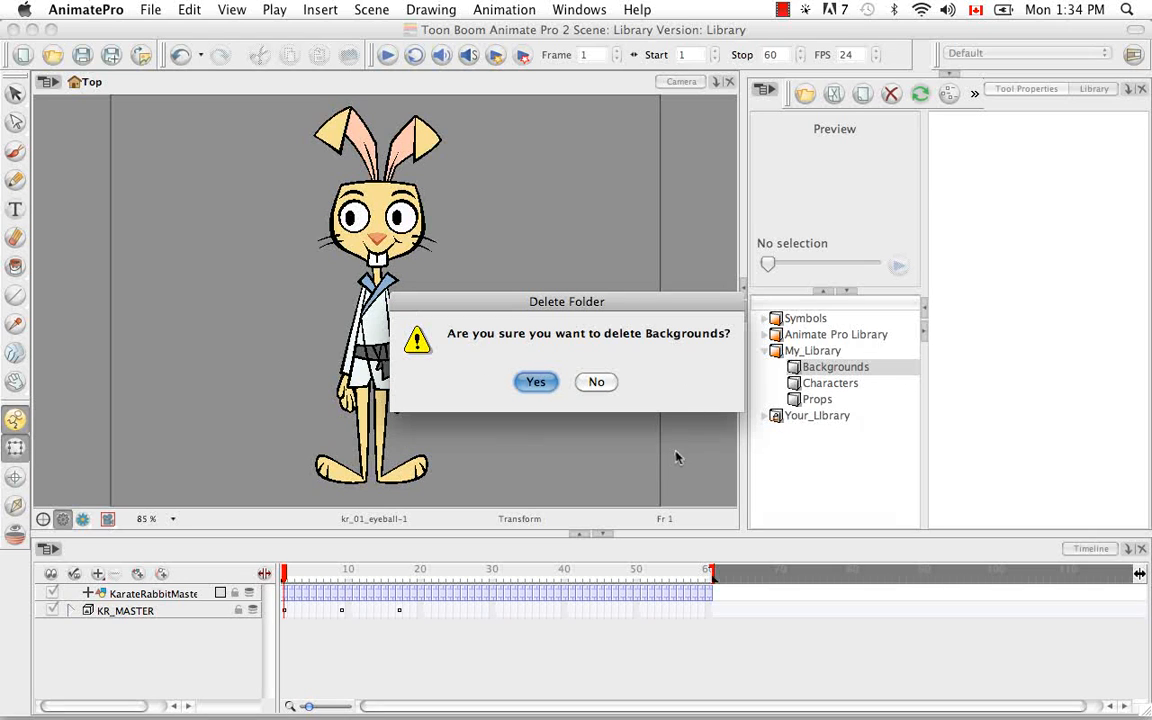
left_click(536, 380)
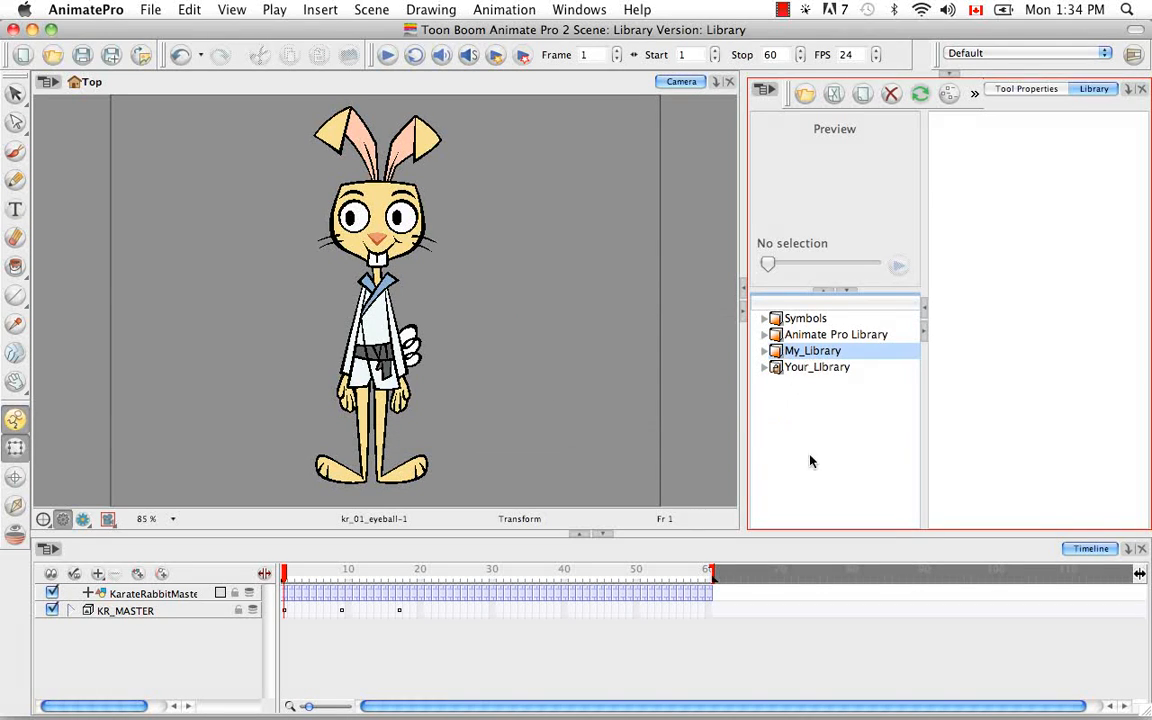
left_click(764, 350)
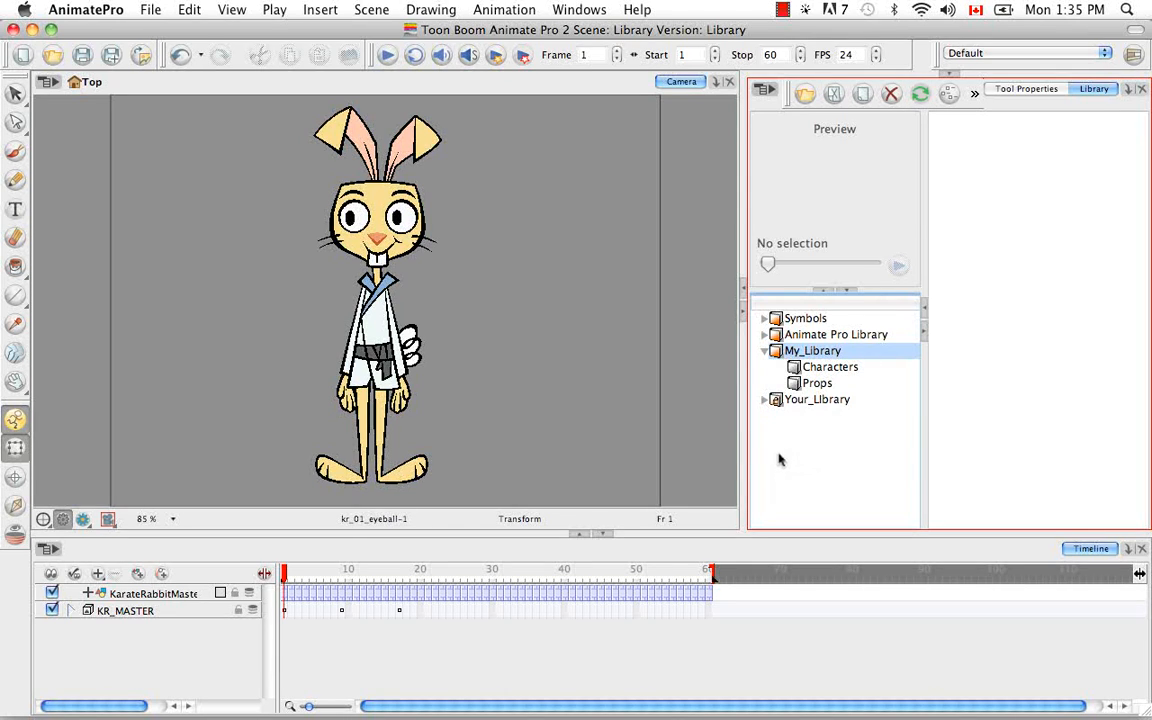
mouse_move(784, 454)
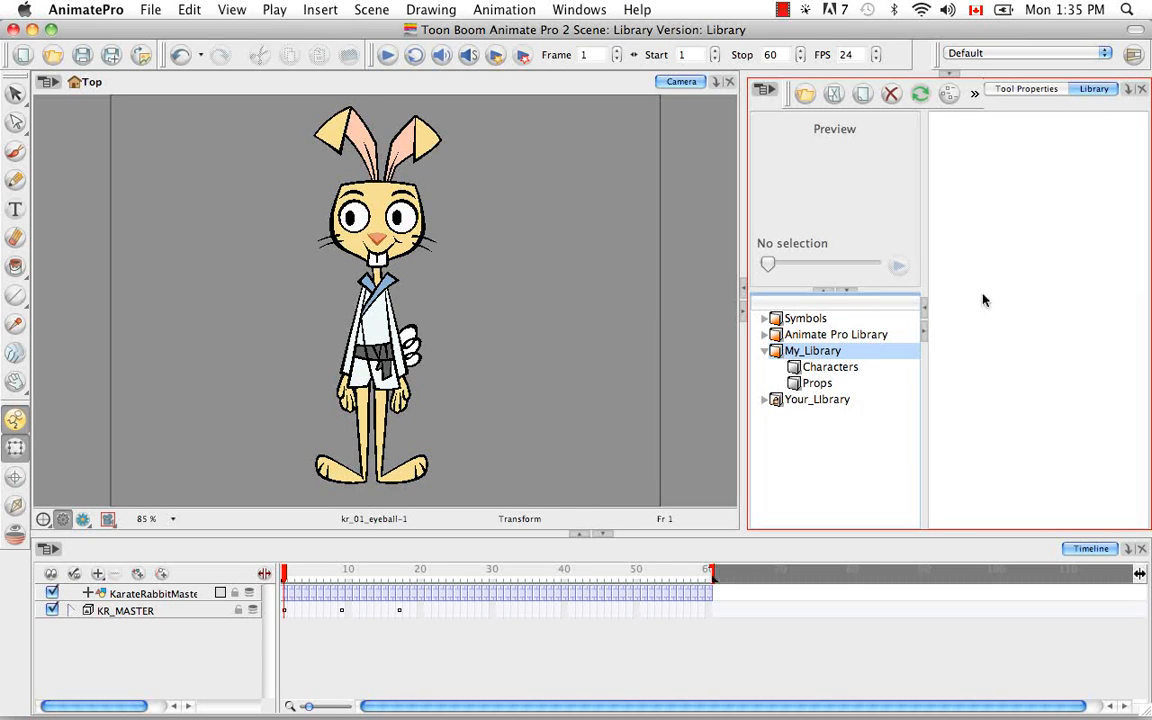
mouse_move(812, 458)
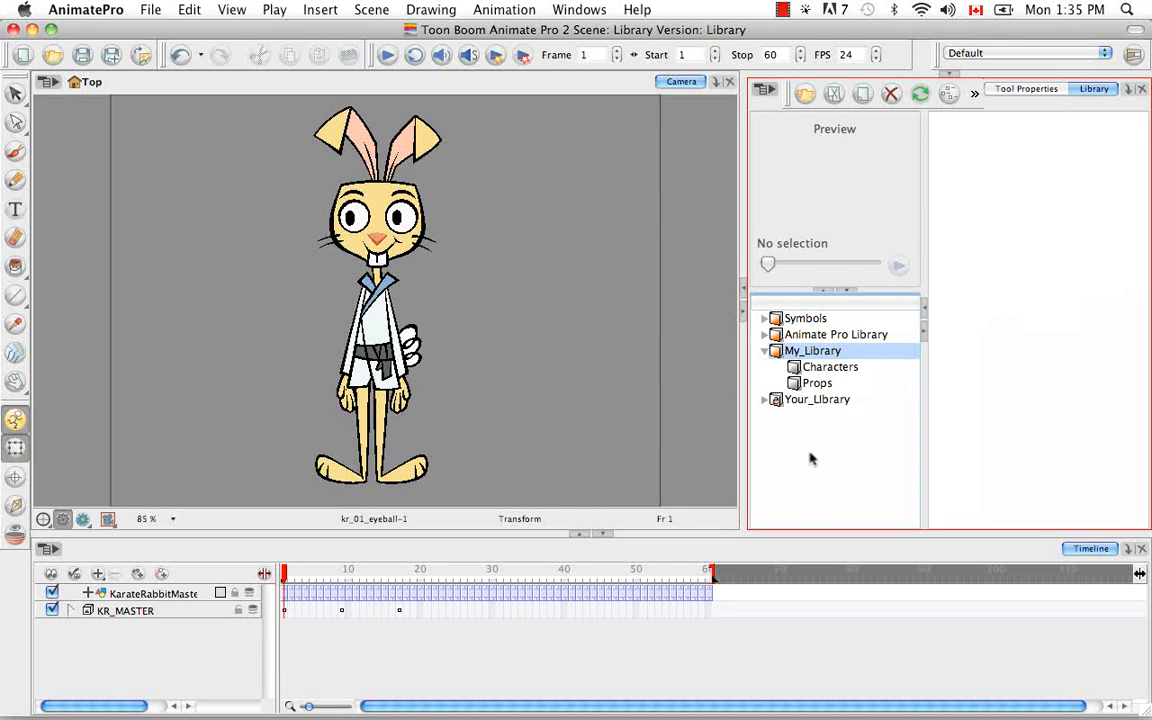
mouse_move(916, 164)
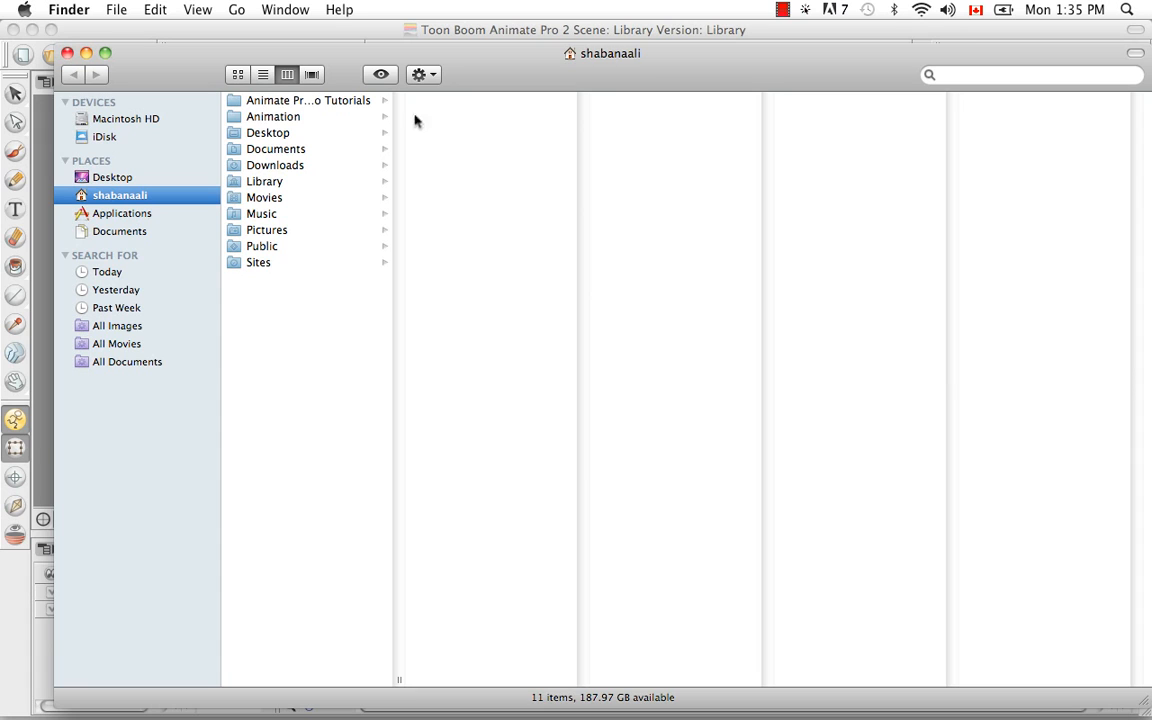
Browse Animation > Pack06 > Source for Dog Model Sheet.png, then view My_Library in Documents
left_click(272, 116)
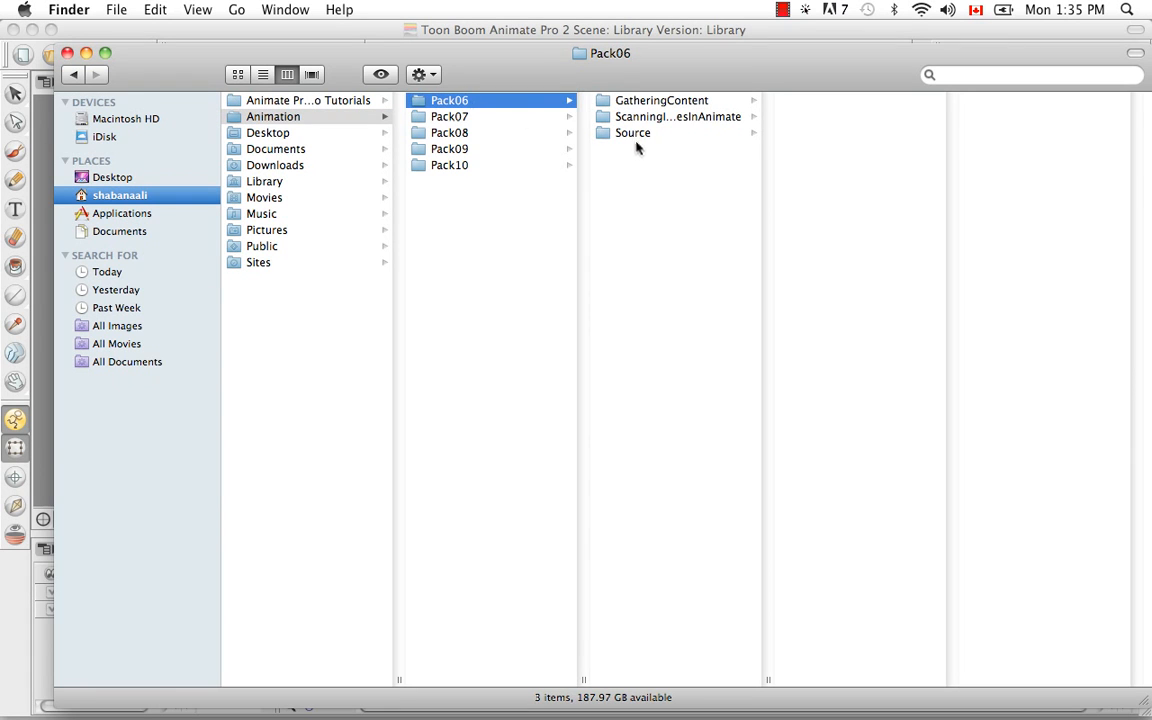
left_click(632, 132)
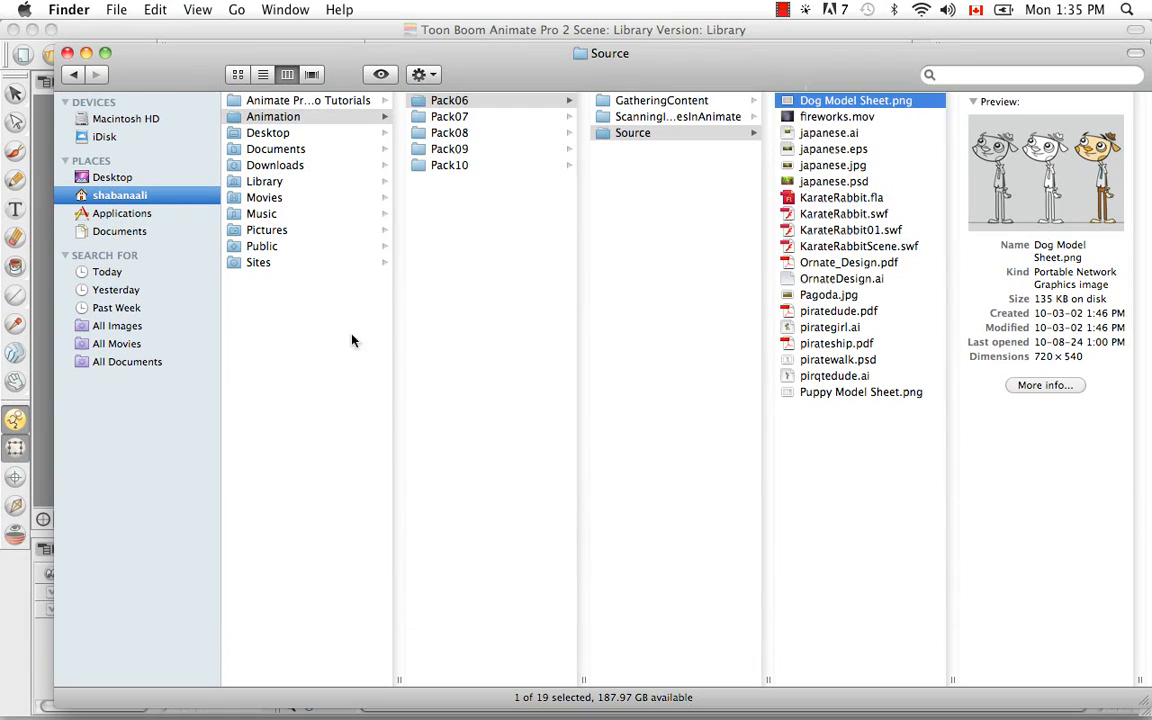
left_click(120, 232)
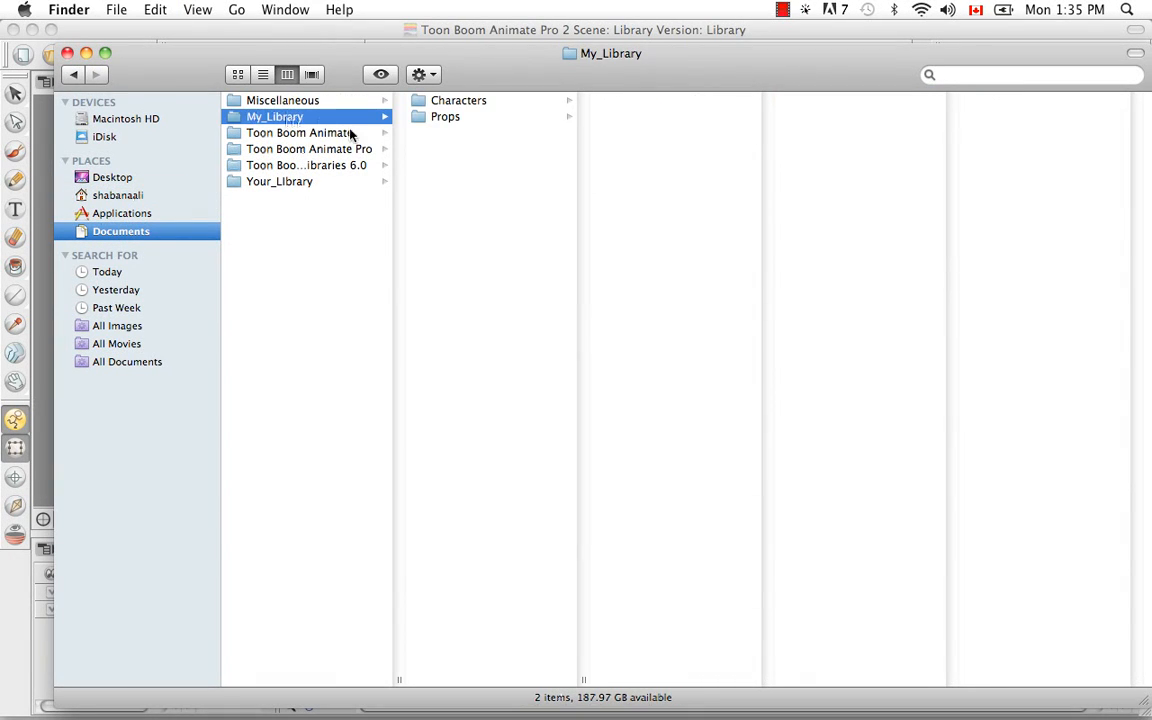
left_click(458, 100)
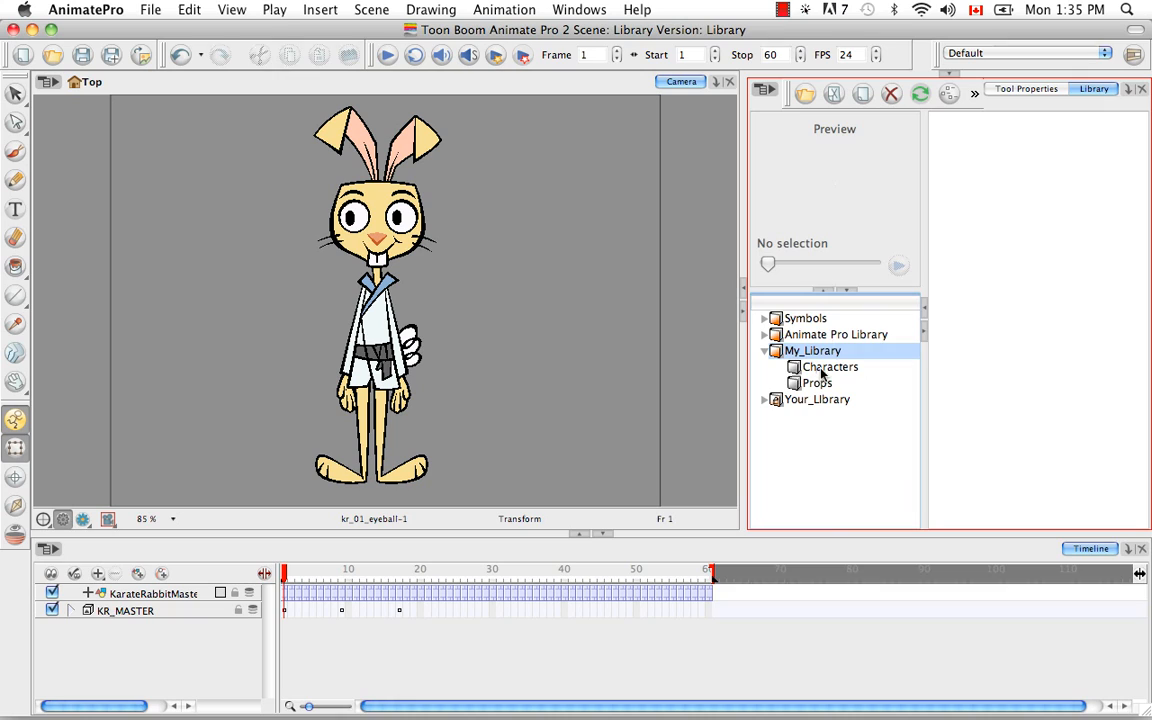
Select the Characters folder under My_Library to list Dog Model Sheet.png
left_click(830, 368)
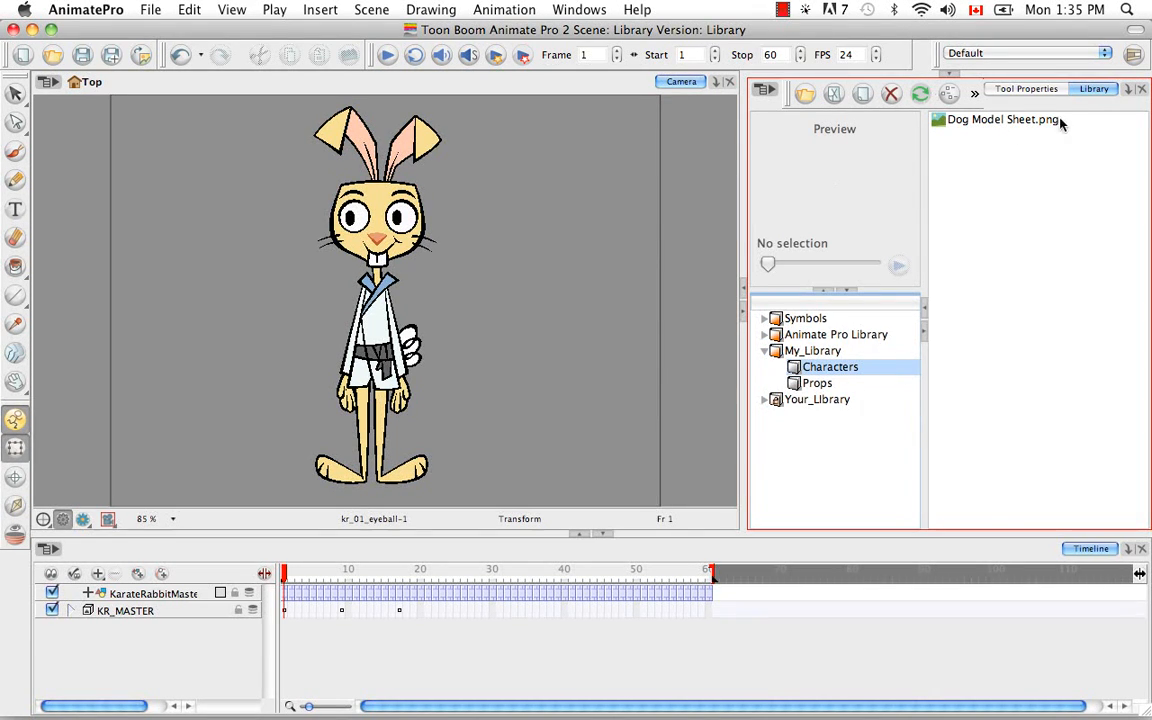
mouse_move(958, 204)
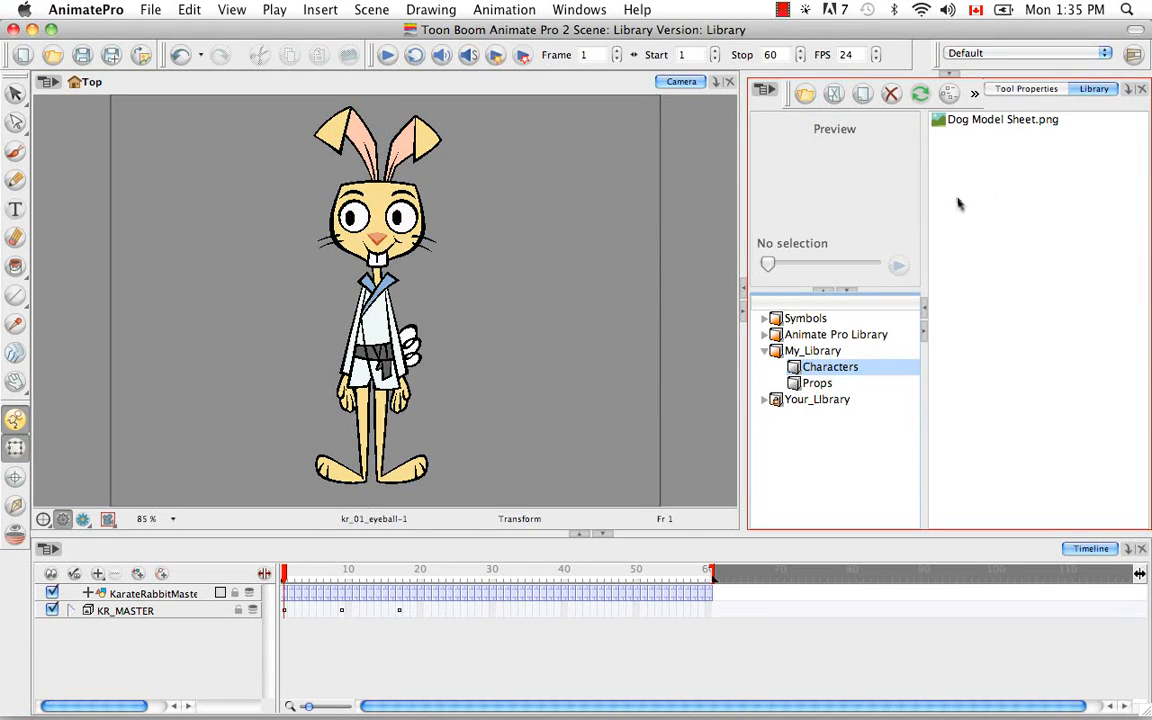
Switch the Library view to thumbnails so Dog Model Sheet.png shows its picture
left_click(976, 94)
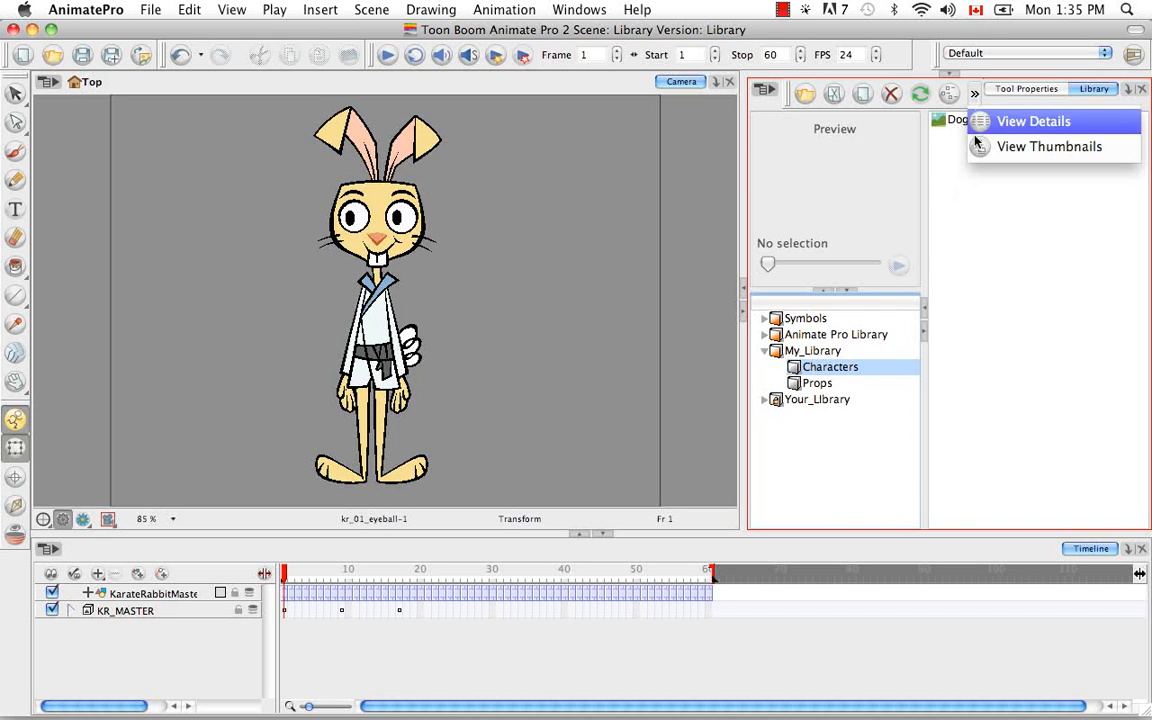
left_click(1048, 146)
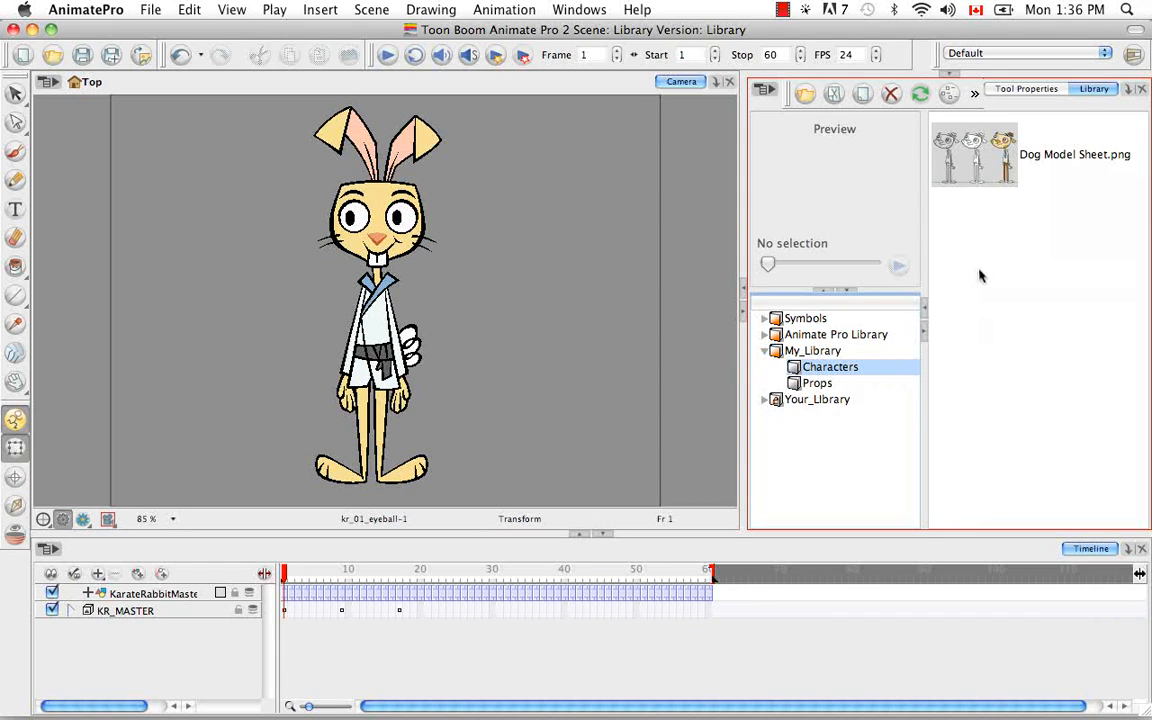
mouse_move(980, 460)
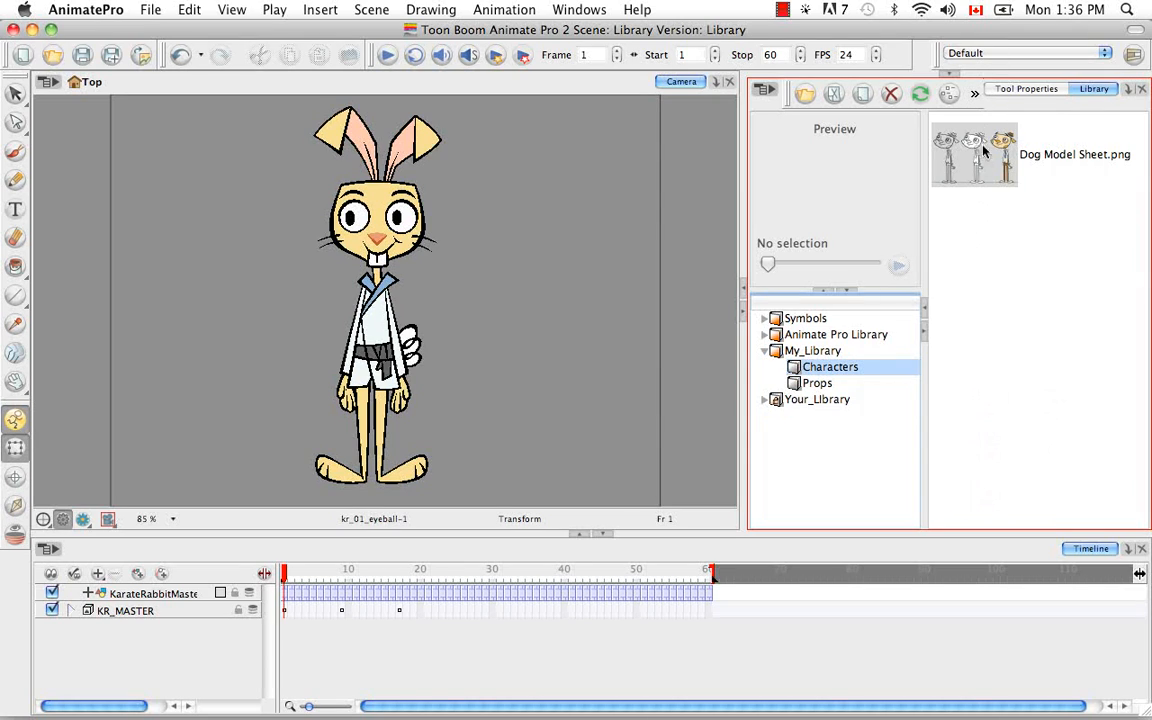
mouse_move(978, 284)
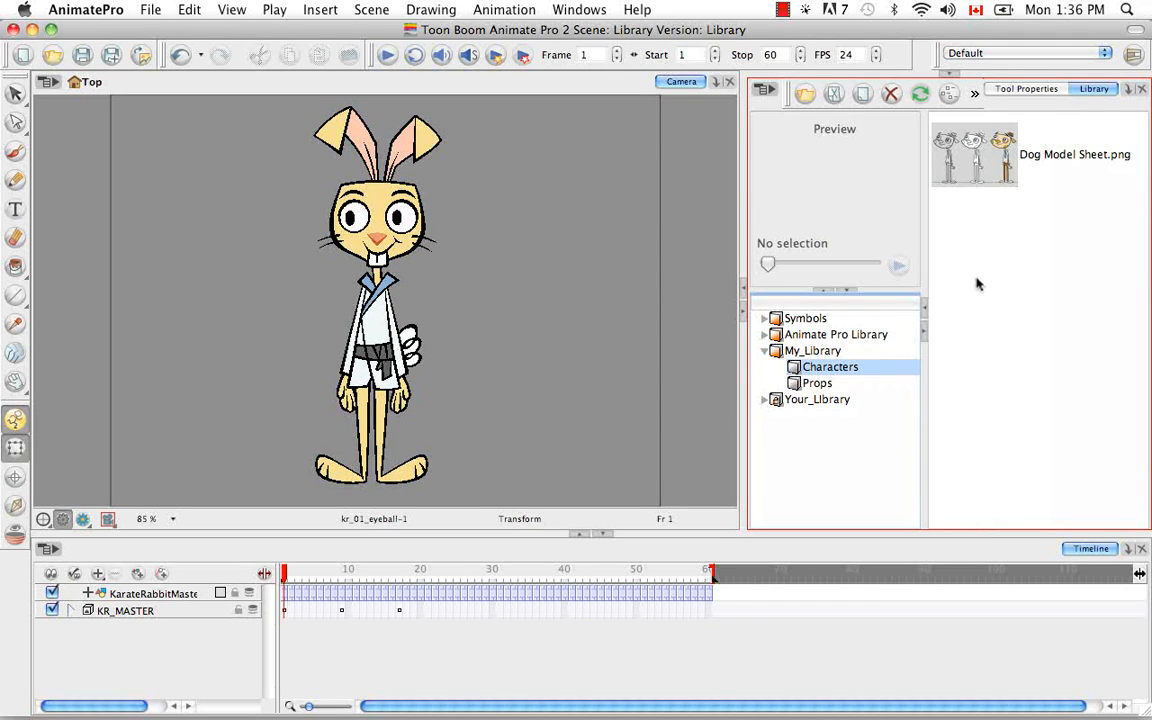
mouse_move(984, 278)
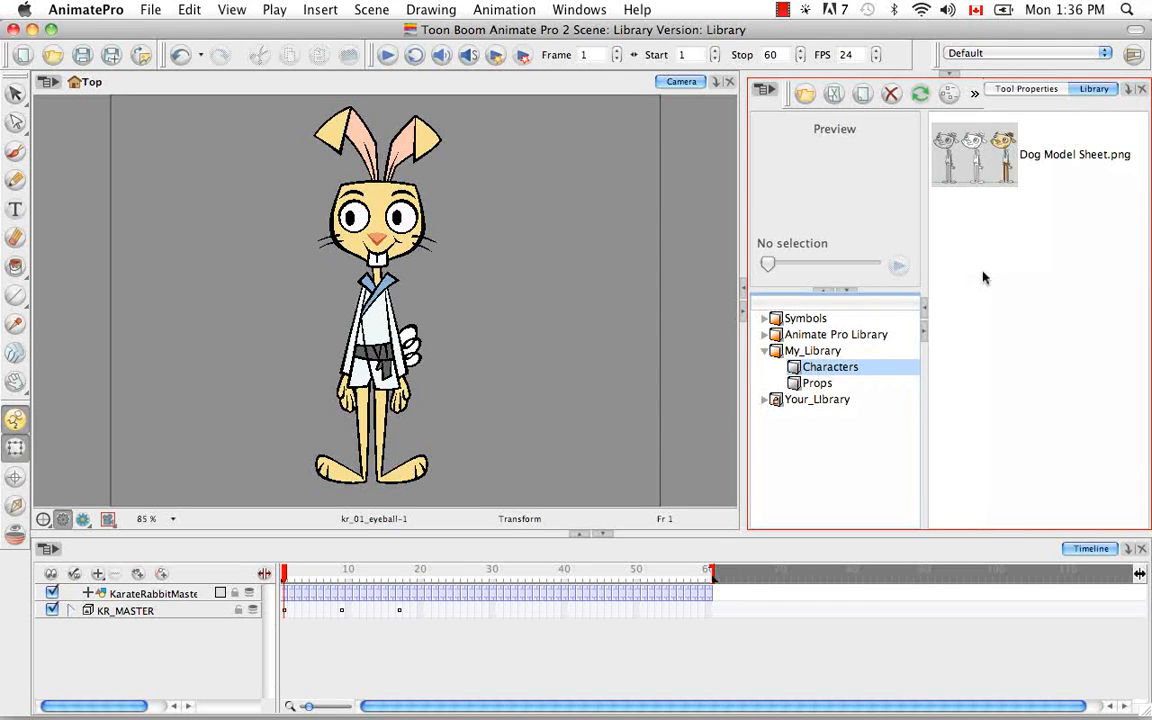
mouse_move(994, 268)
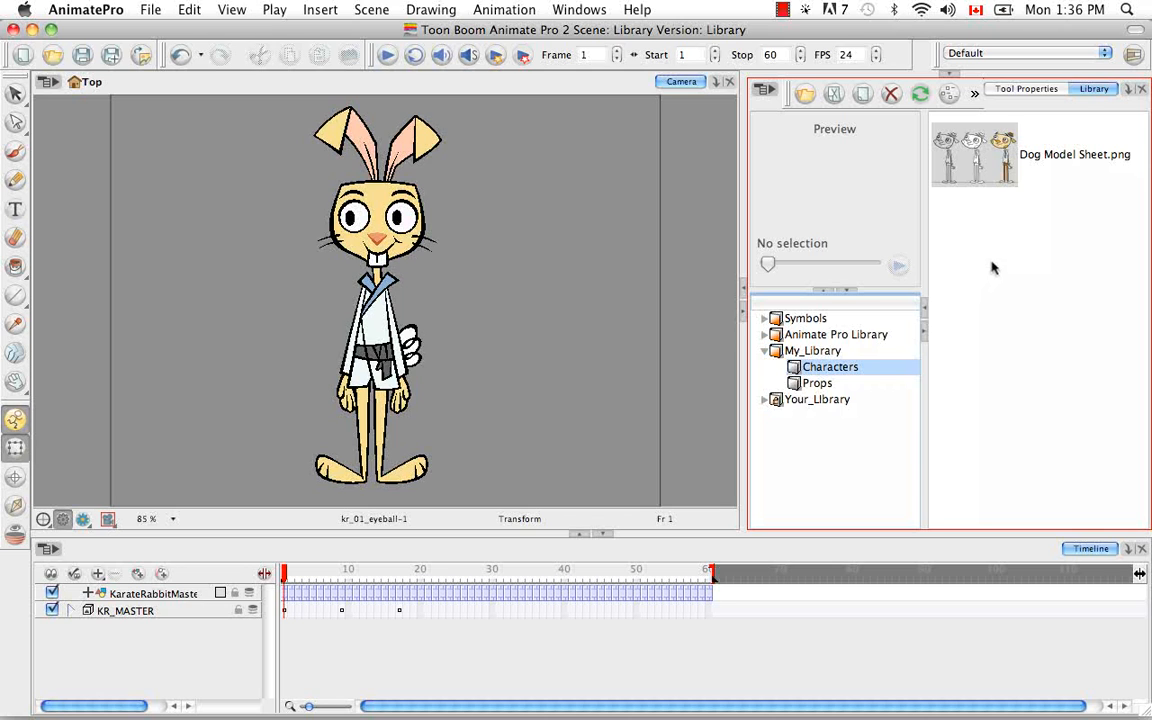
mouse_move(736, 326)
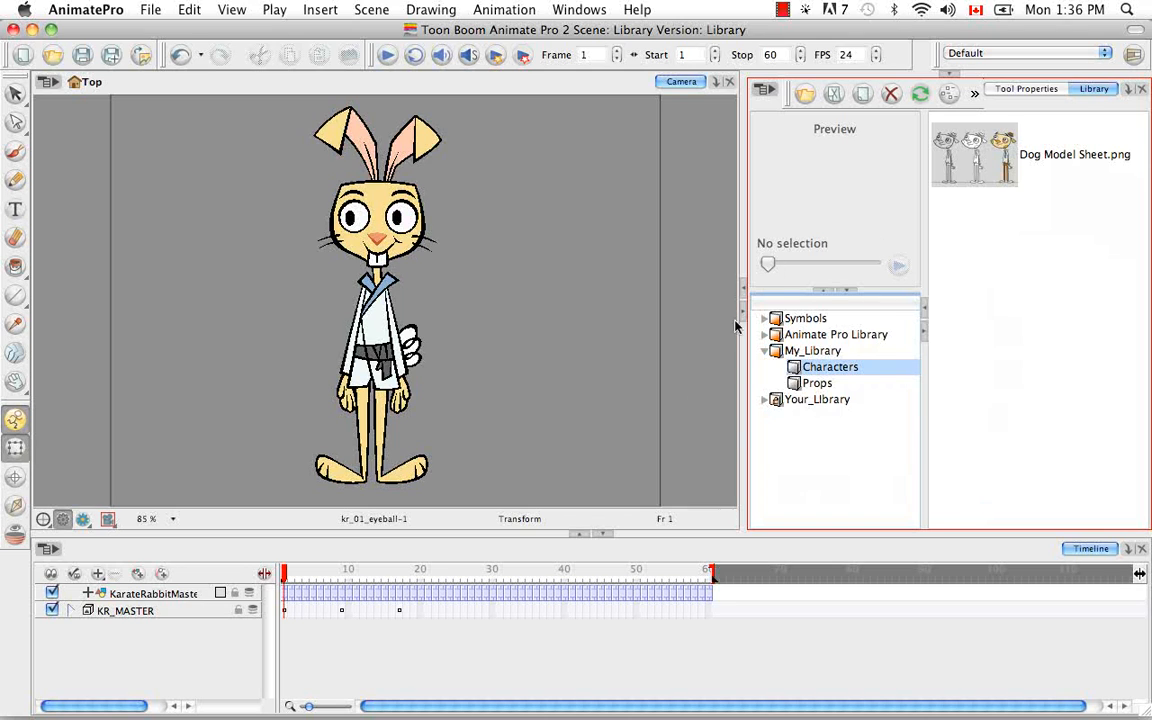
mouse_move(1012, 240)
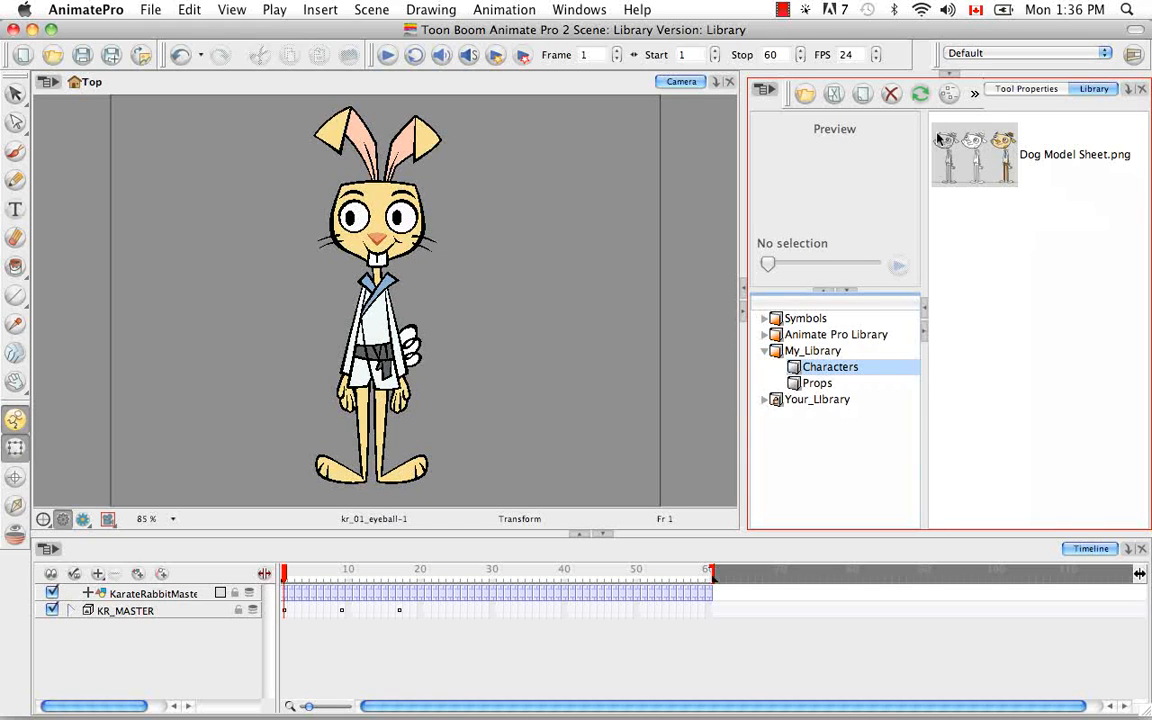
mouse_move(964, 340)
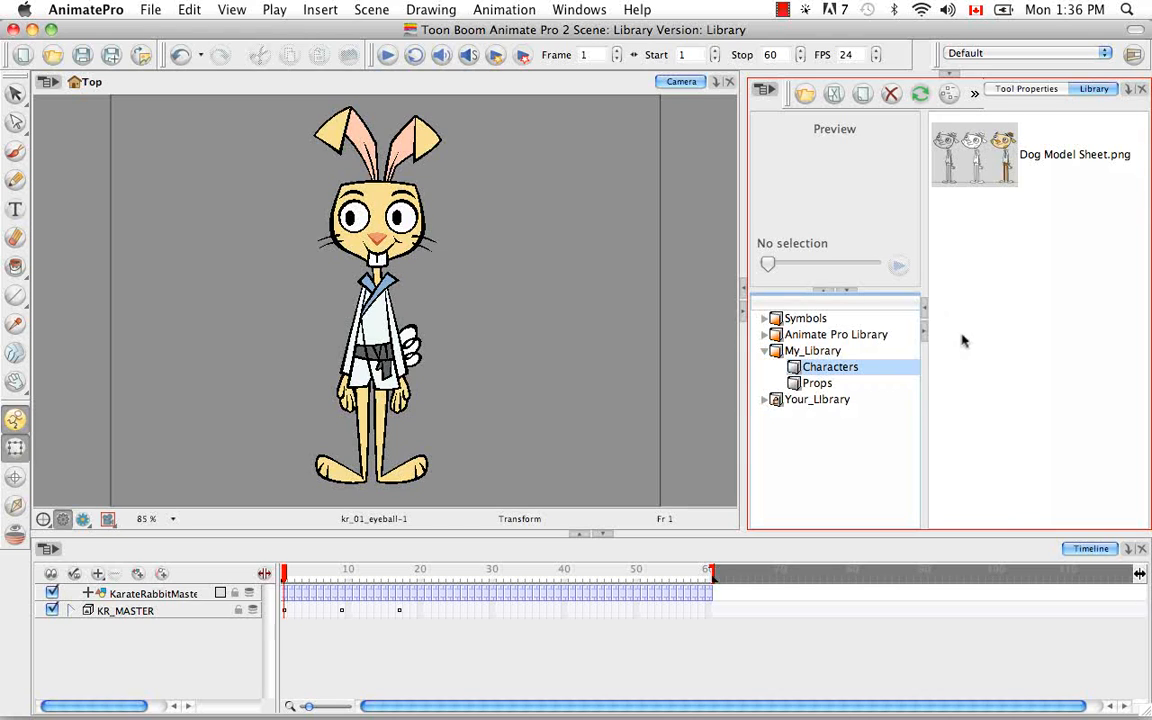
mouse_move(968, 330)
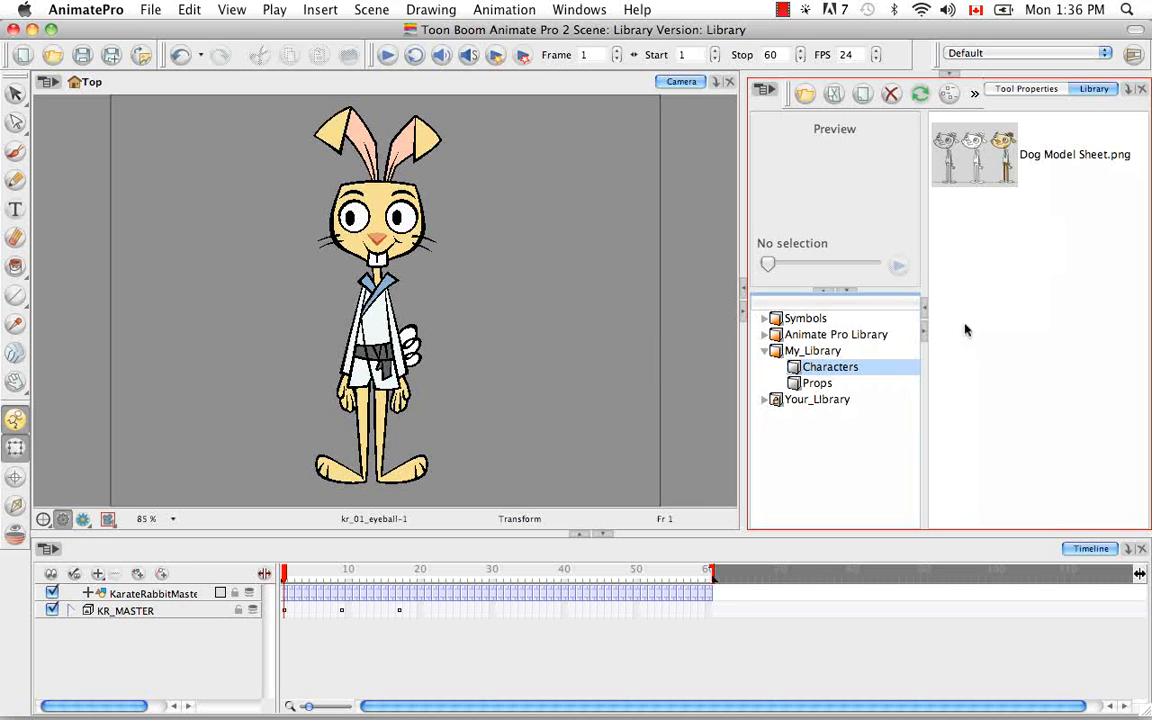
mouse_move(990, 350)
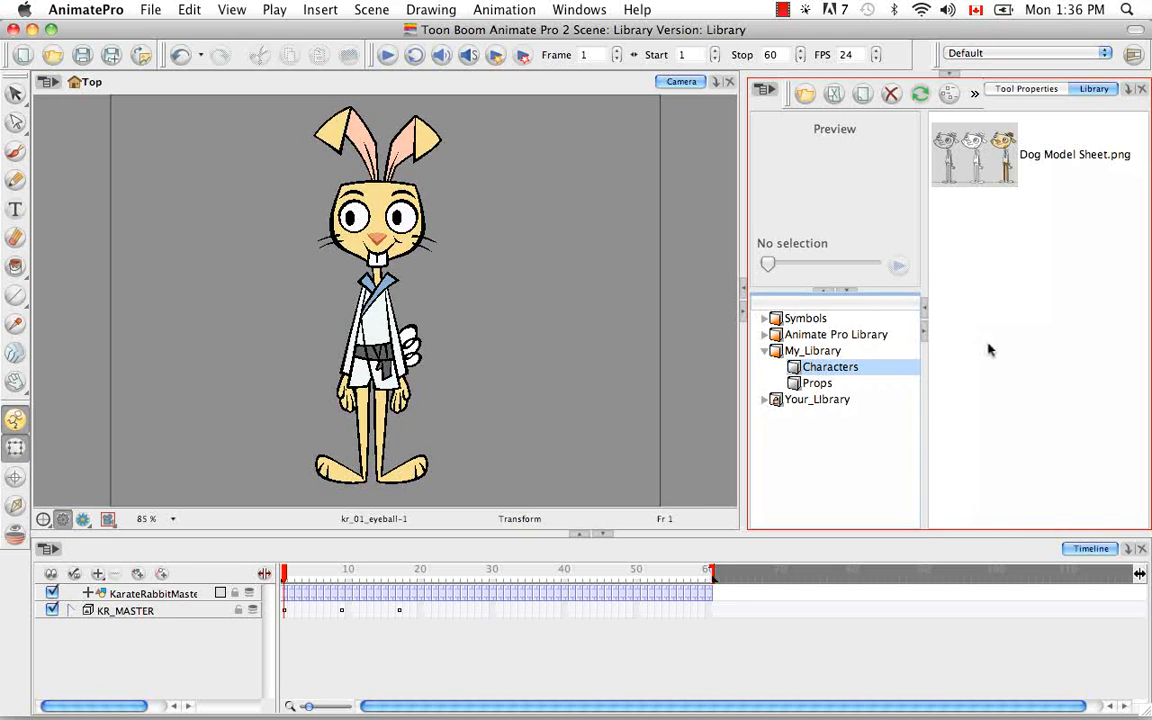
mouse_move(988, 360)
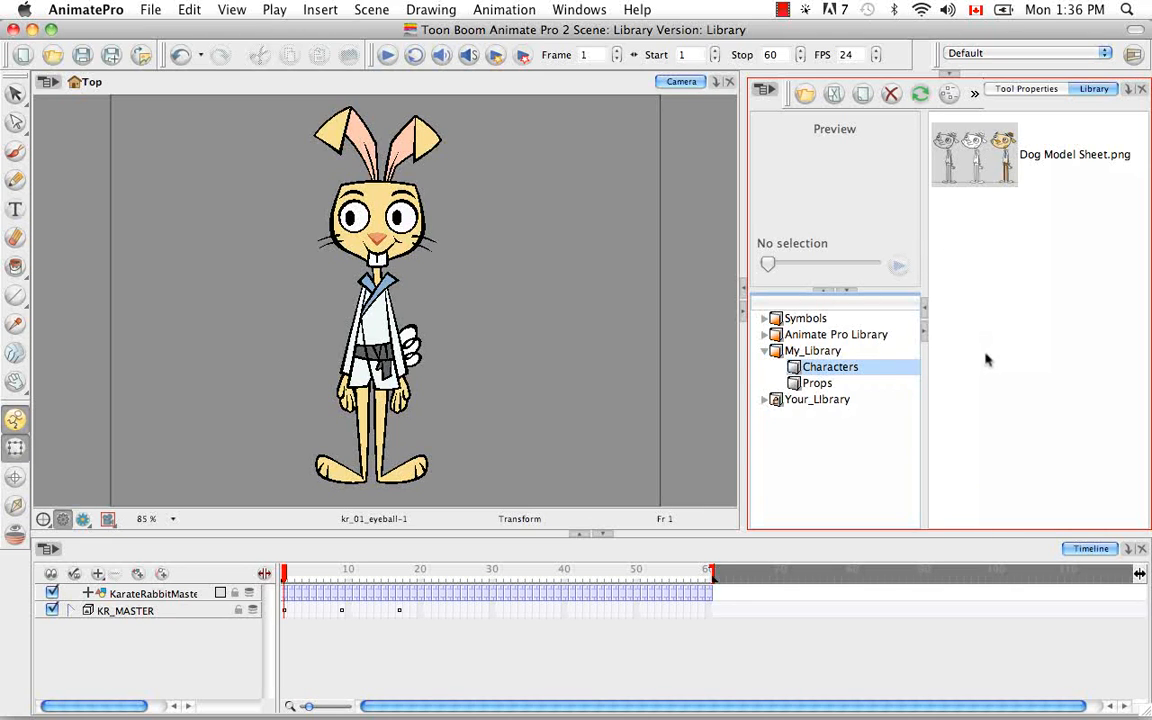
mouse_move(990, 358)
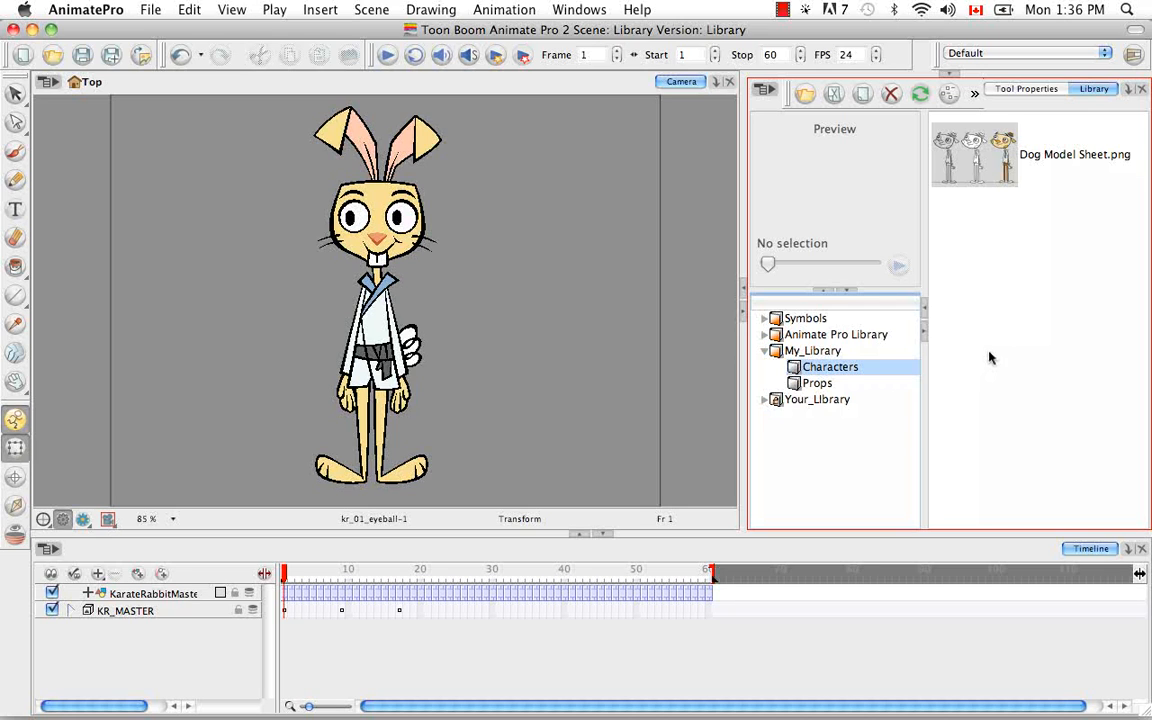
mouse_move(1020, 344)
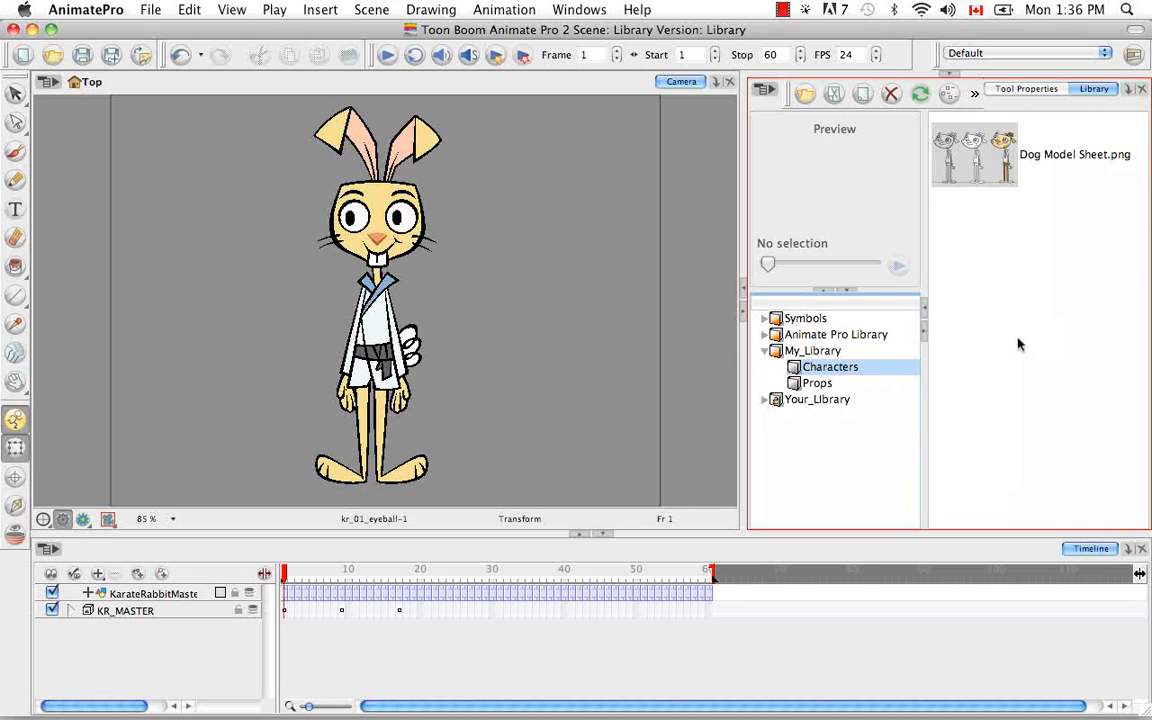
mouse_move(1050, 244)
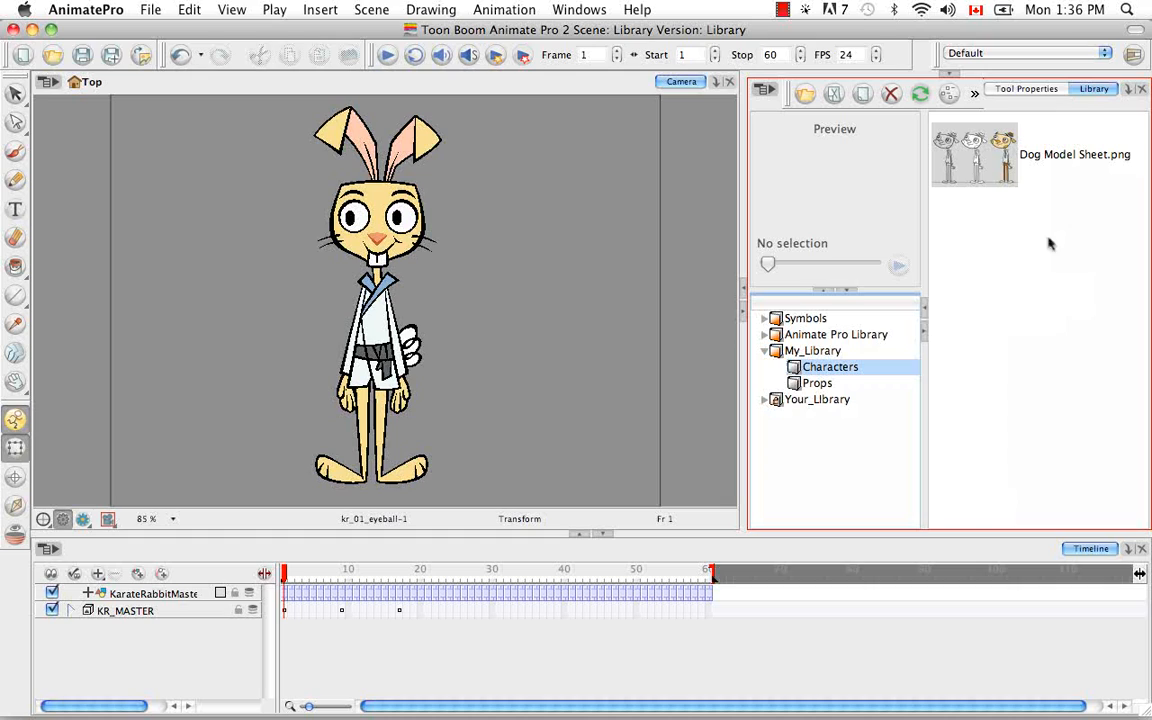
mouse_move(1052, 284)
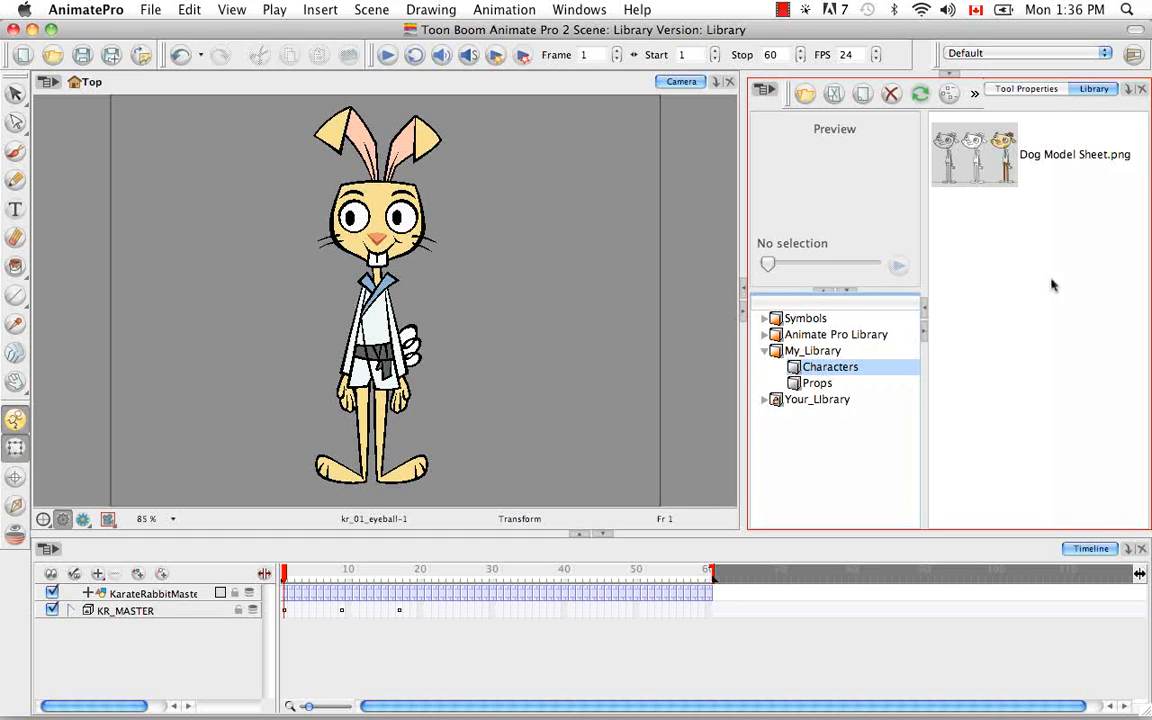
mouse_move(1048, 296)
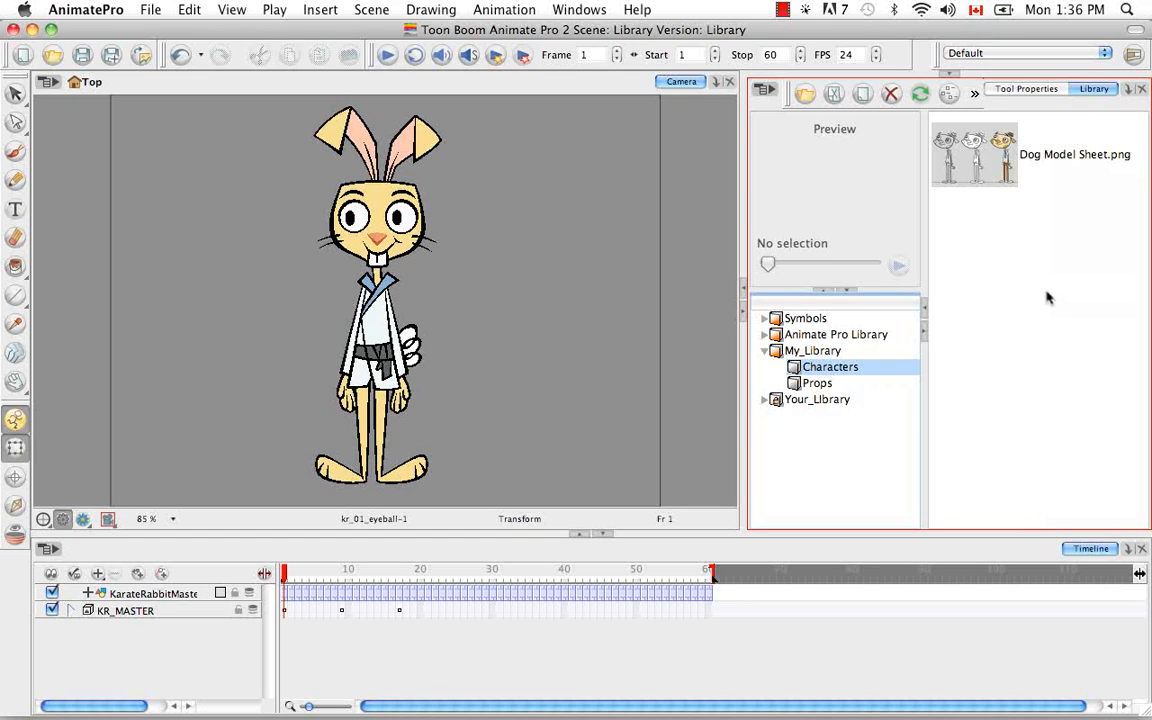